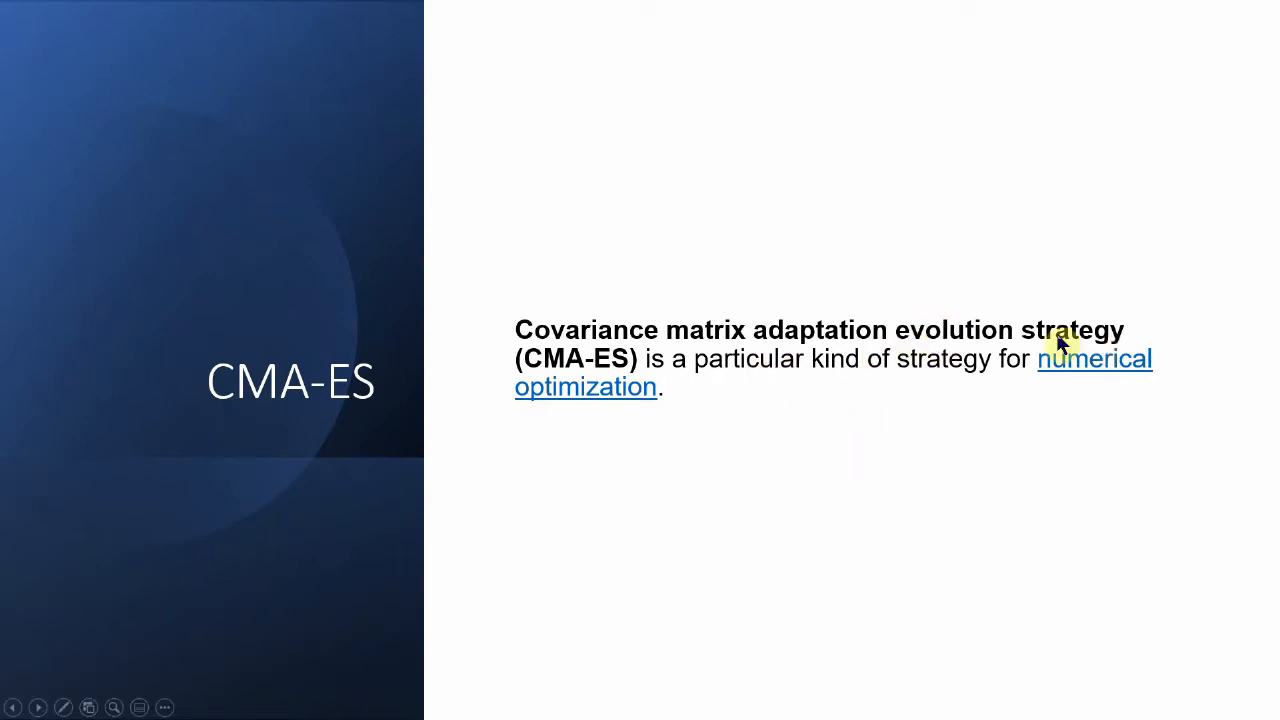
pyautogui.moveTo(765, 343)
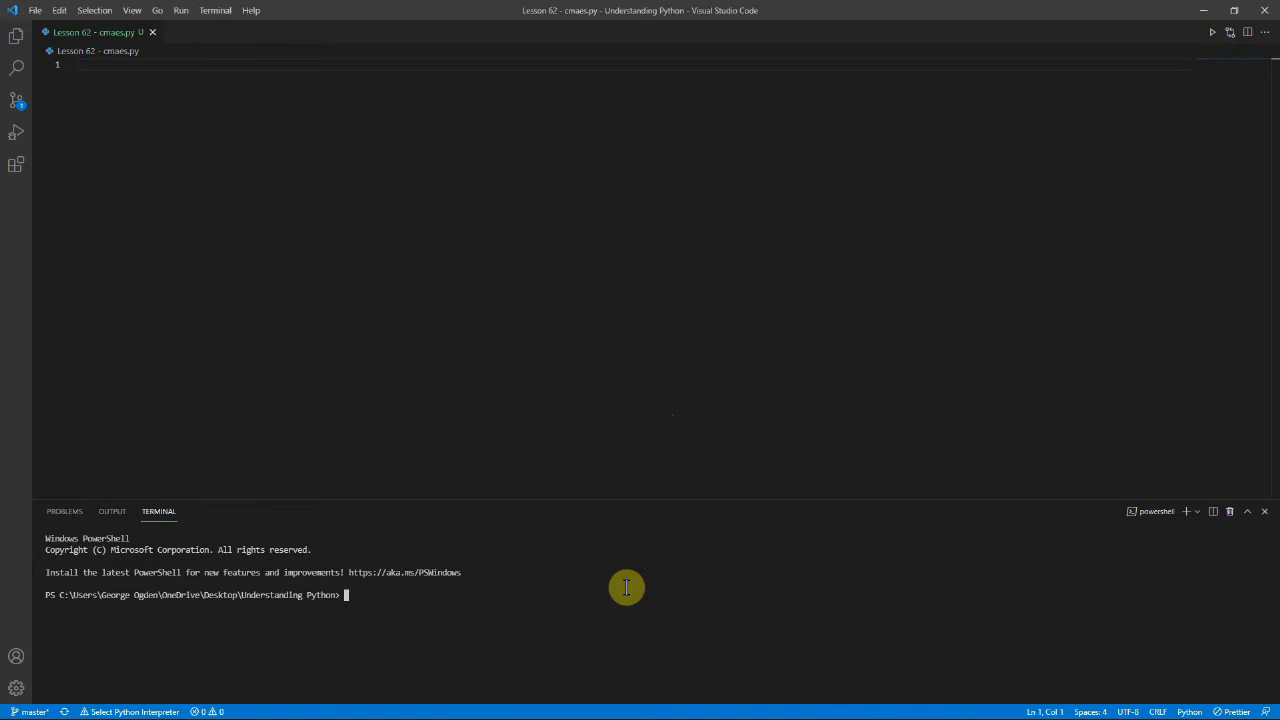
# Install cmaes with pip, then import CMA from cmaes and numpy as np.
pyautogui.write('pip install cmaes')
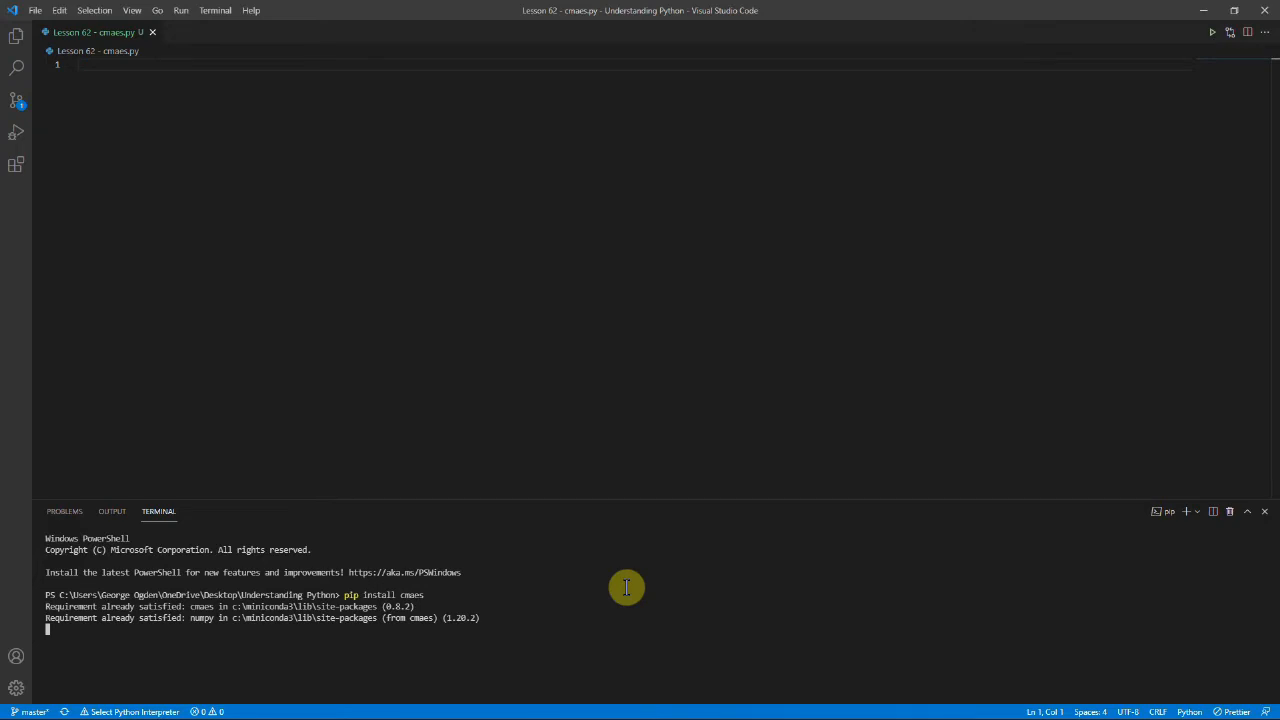
pyautogui.moveTo(580, 318)
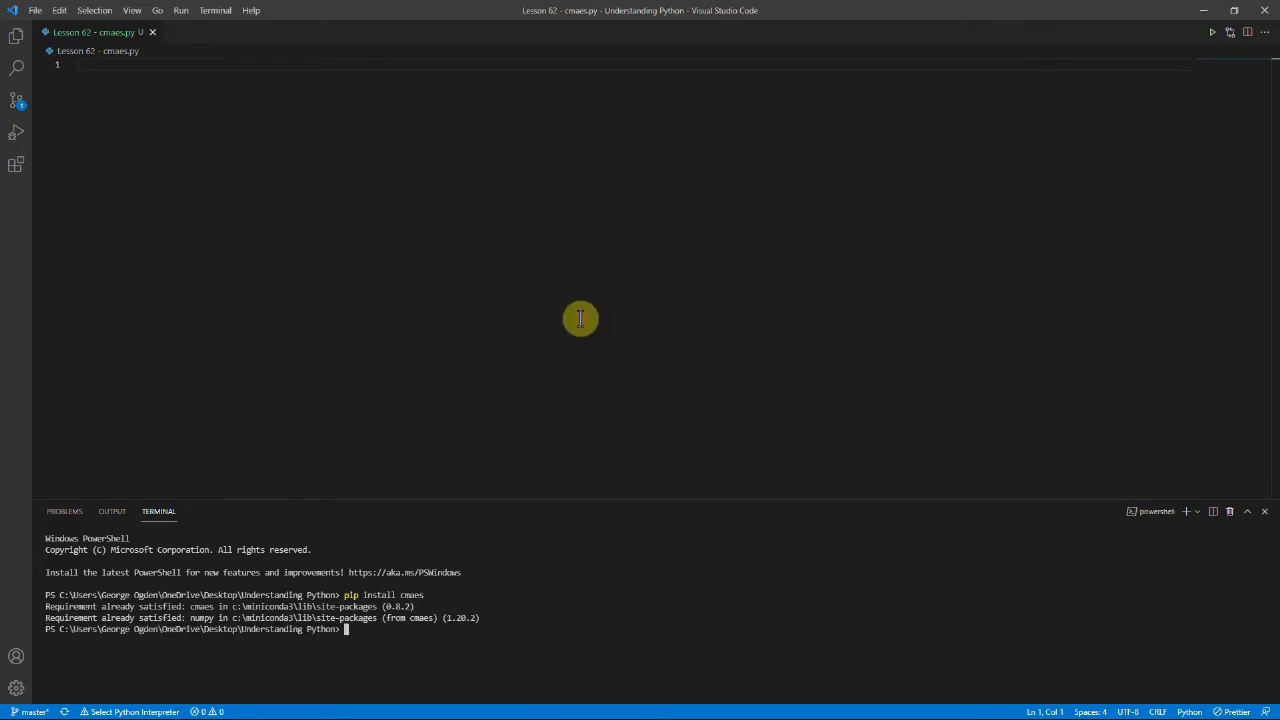
pyautogui.write('fo')
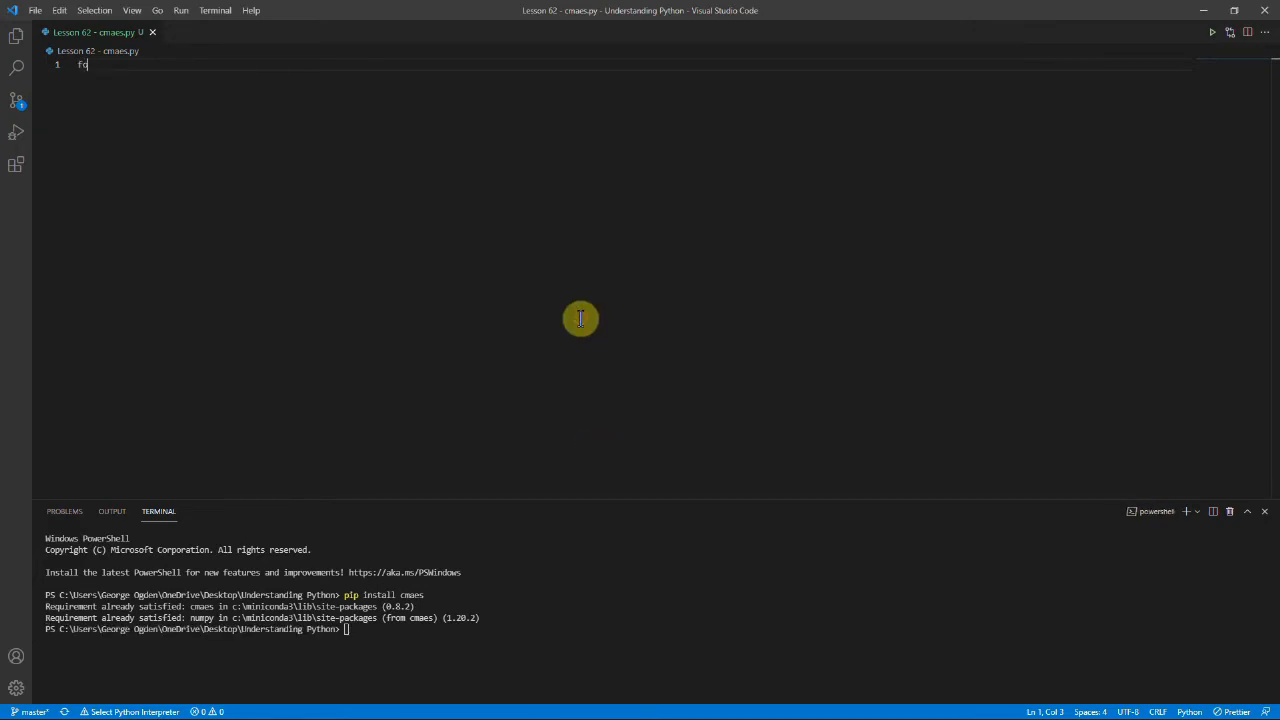
pyautogui.write('rom cmaes im')
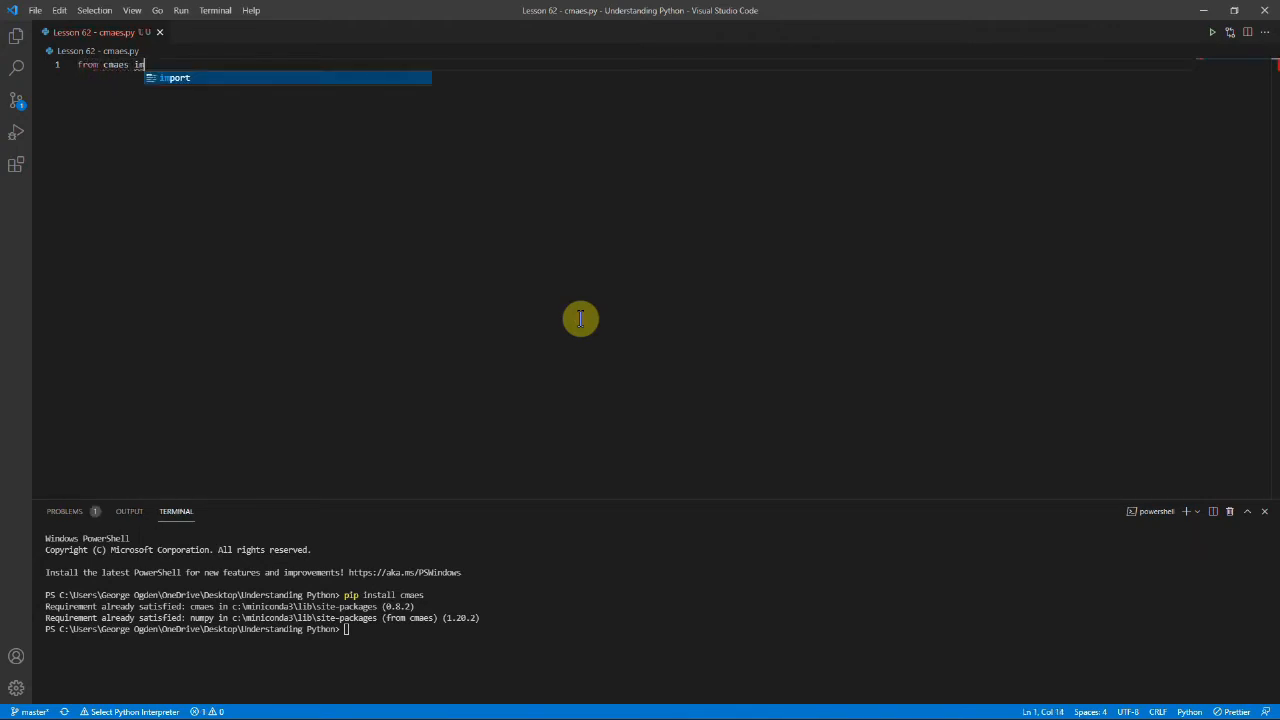
pyautogui.write('port CMA')
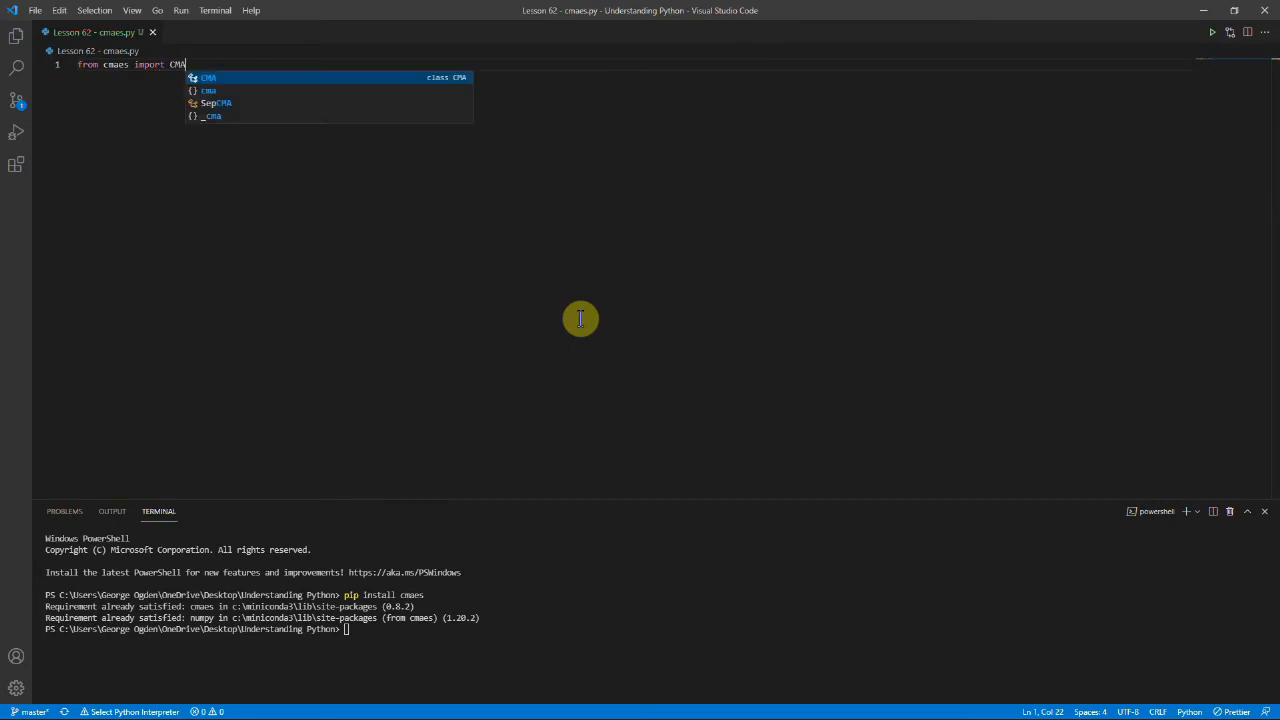
pyautogui.press('Escape')
pyautogui.write('import numpy')
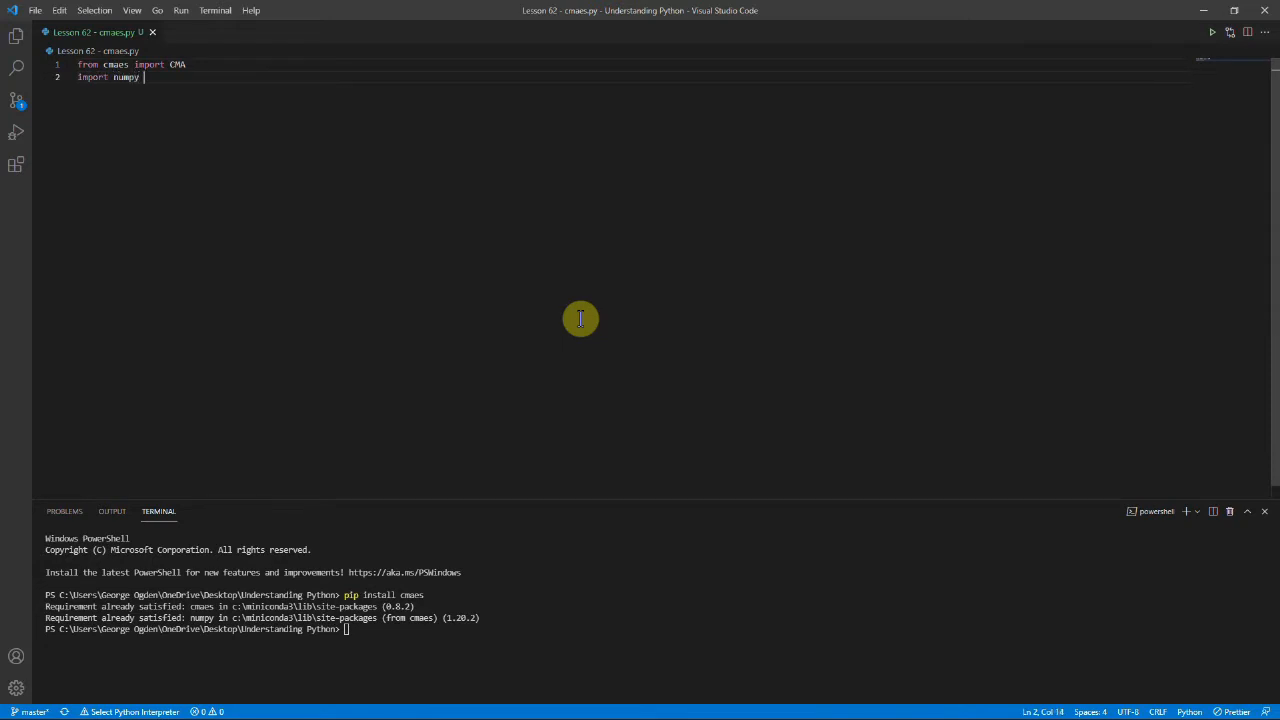
pyautogui.write('as np')
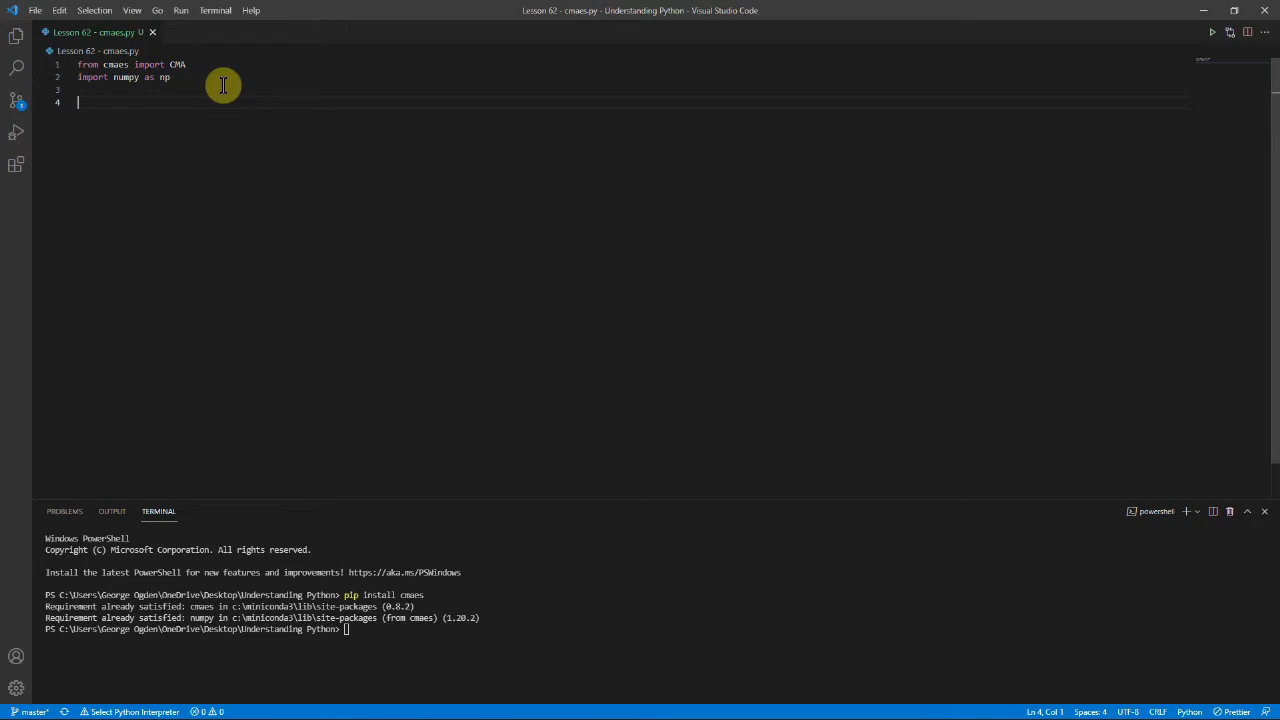
# Define target as np.array((0.75, 0.75)).
pyautogui.write('target = (')
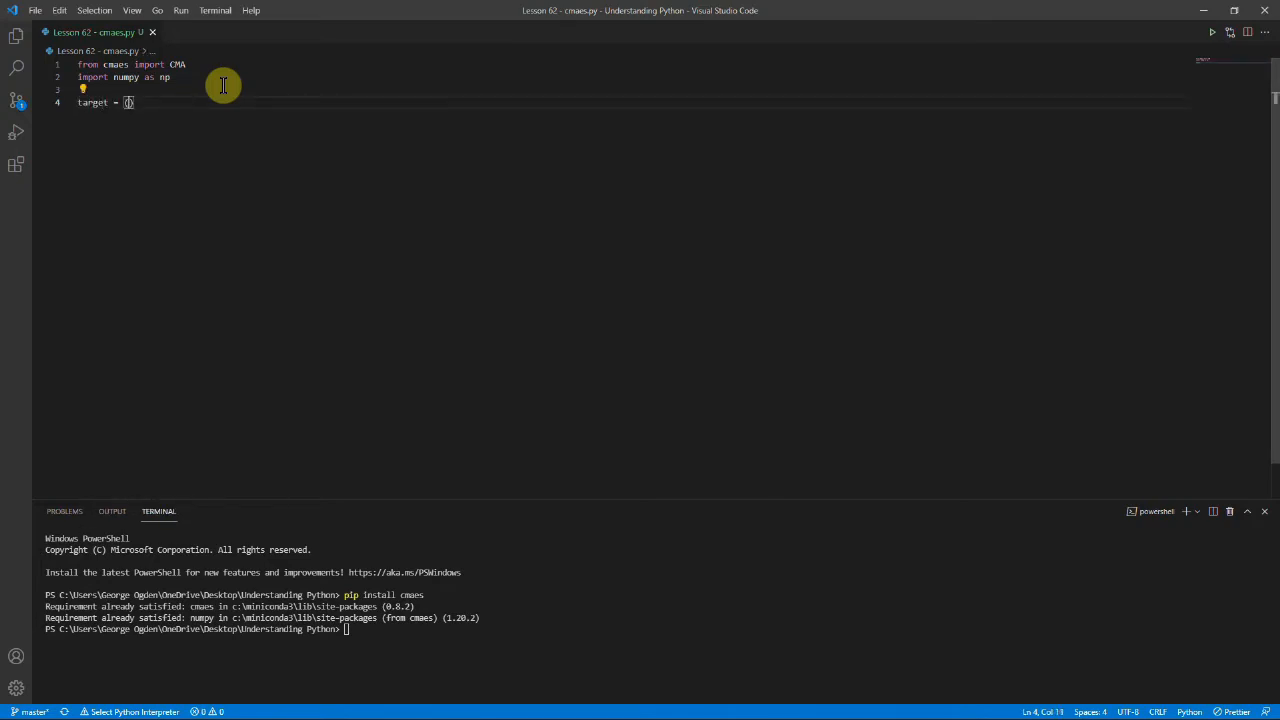
pyautogui.write('np.array(')
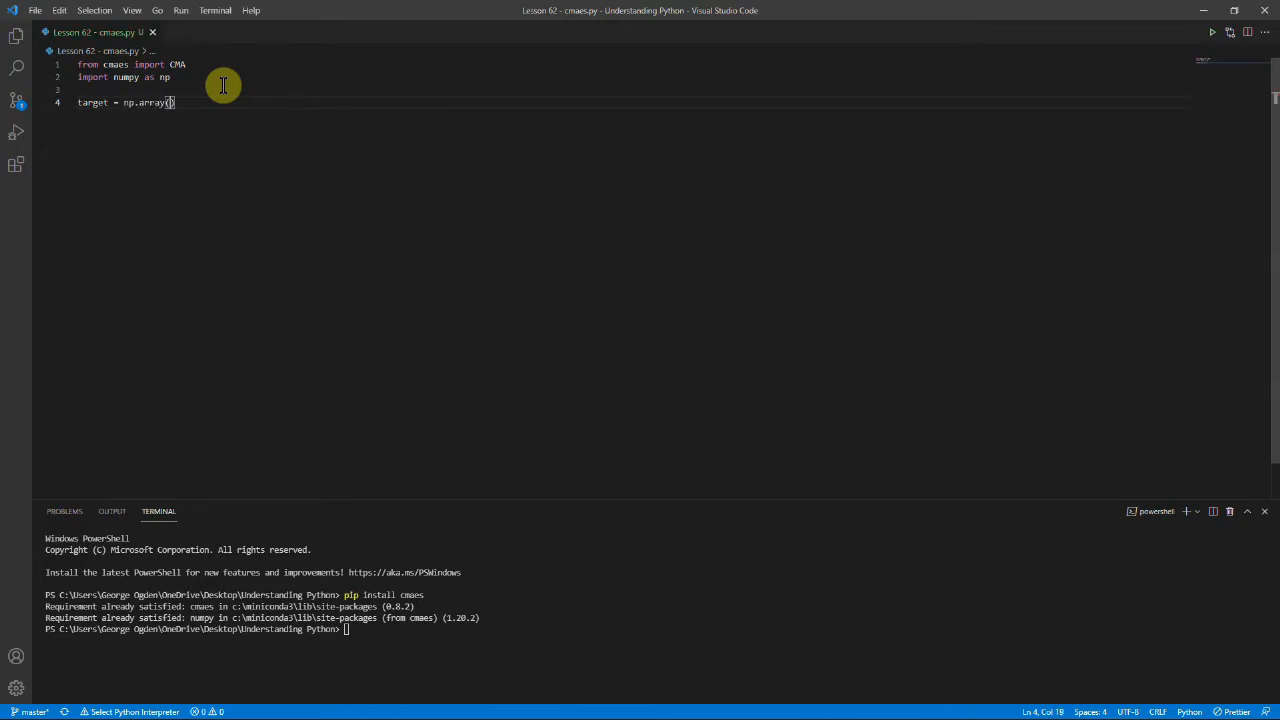
pyautogui.write('[0.75,0.75')
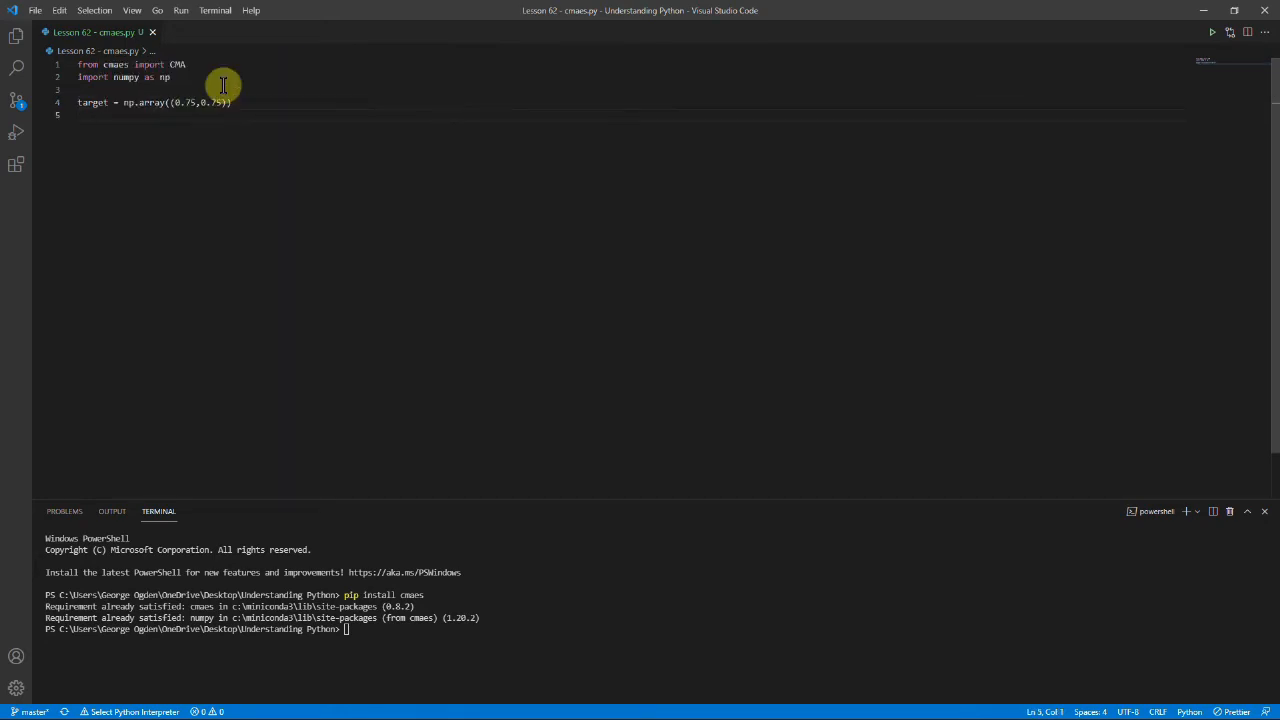
# Define evaluate(point) returning np.sqrt of the squared distance from point to target.
pyautogui.write('def evaluate')
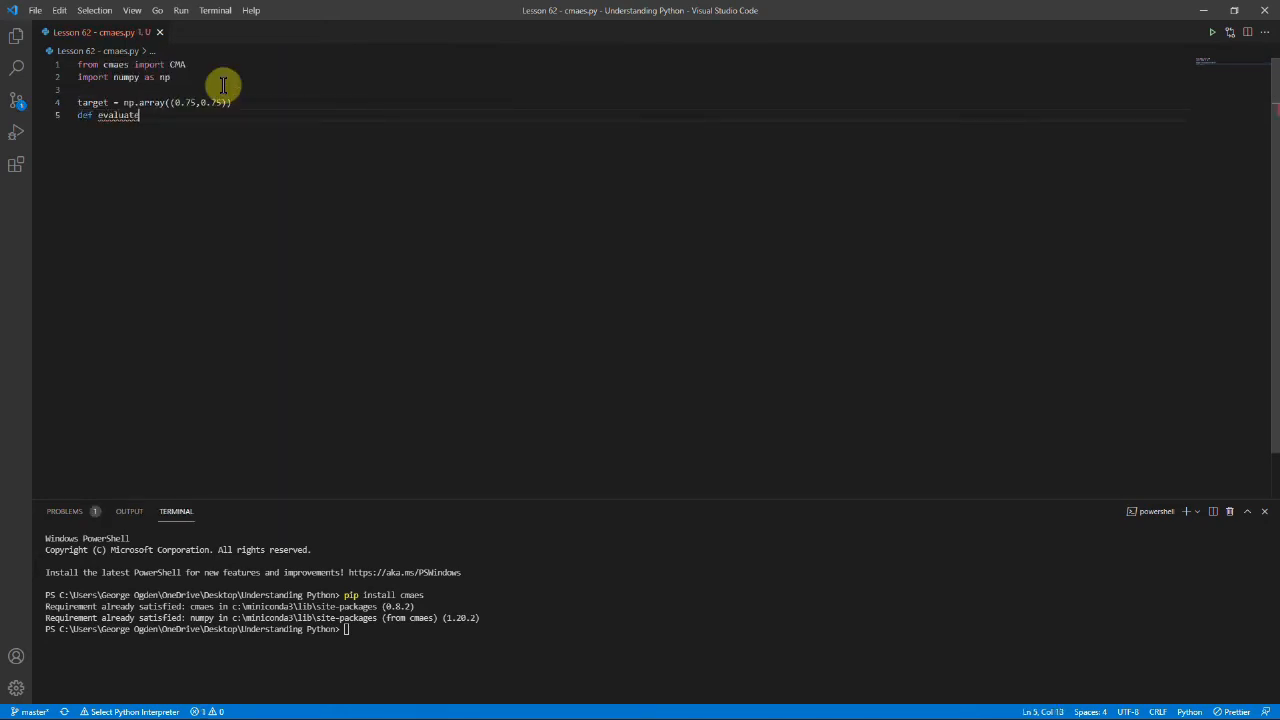
pyautogui.write('(point):')
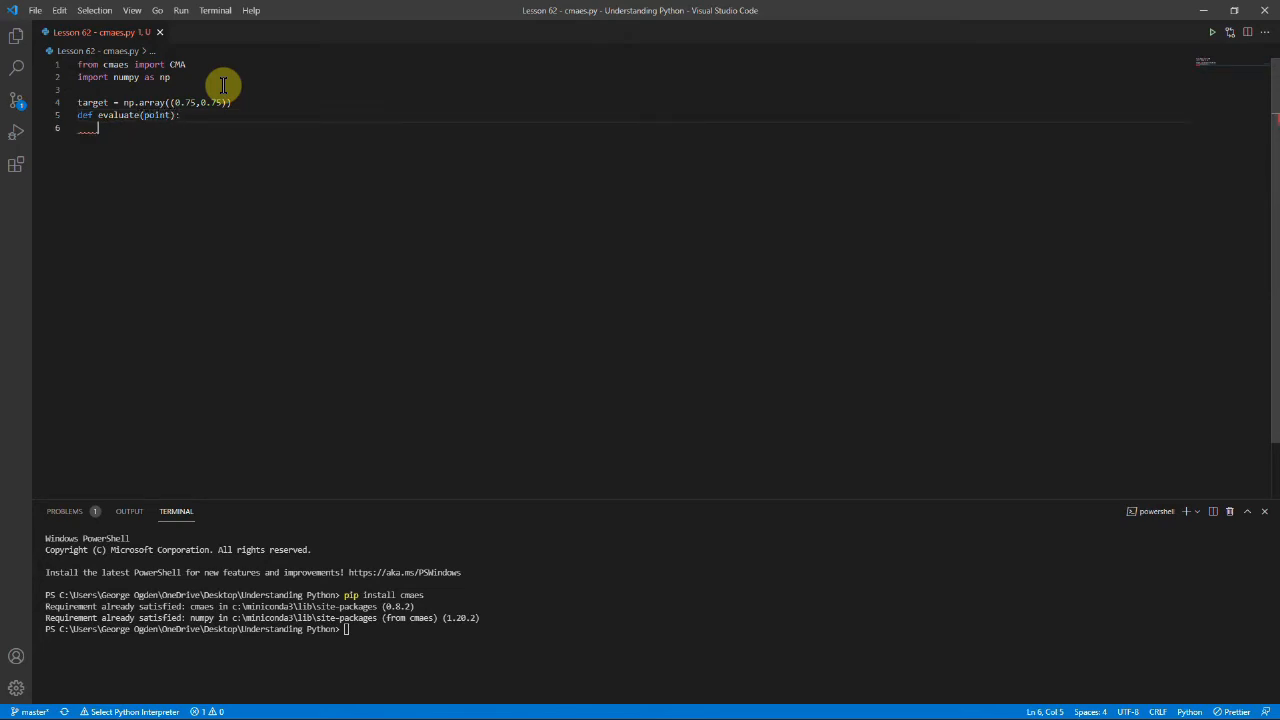
pyautogui.moveTo(165, 132)
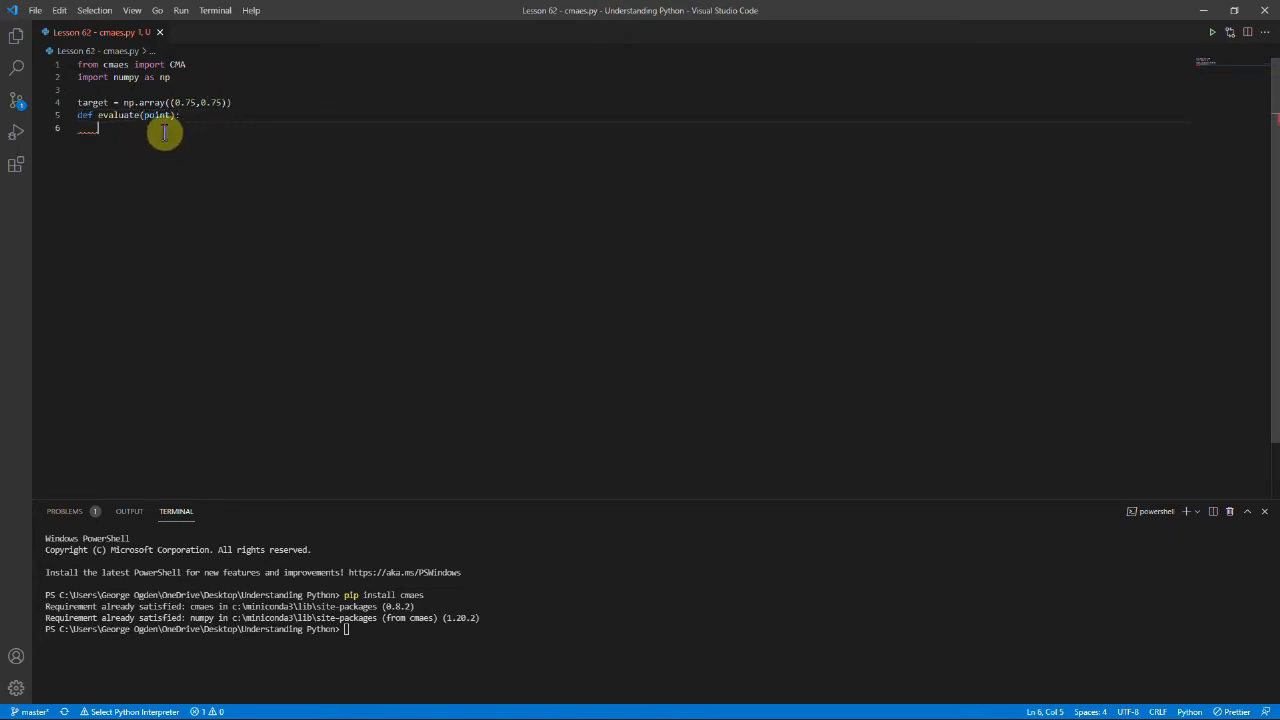
pyautogui.moveTo(215, 154)
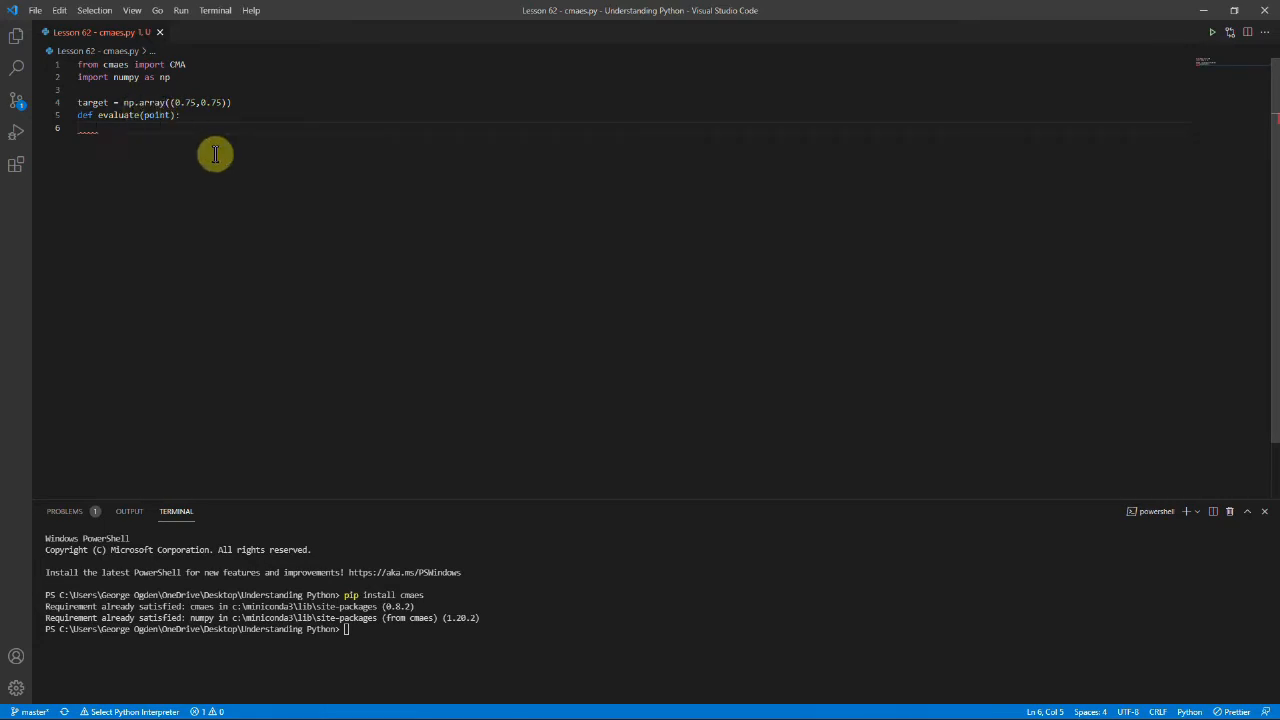
pyautogui.write('return')
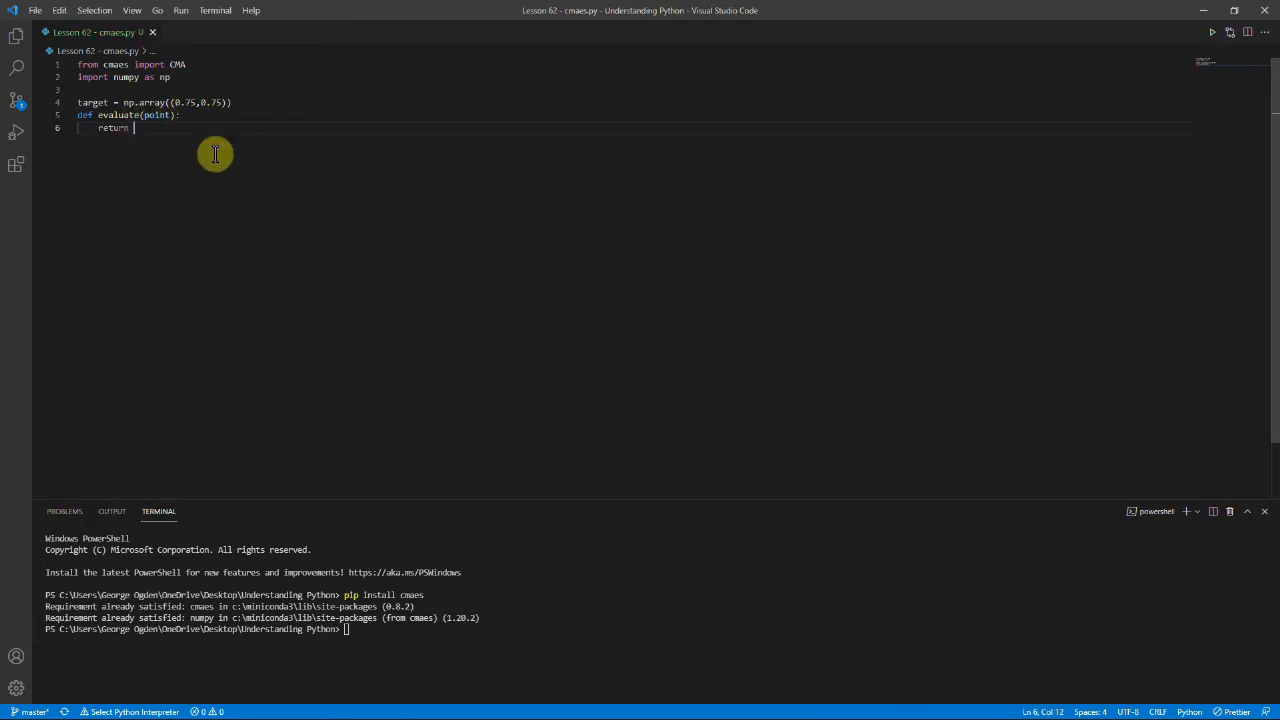
pyautogui.write('np.sqrt(((p')
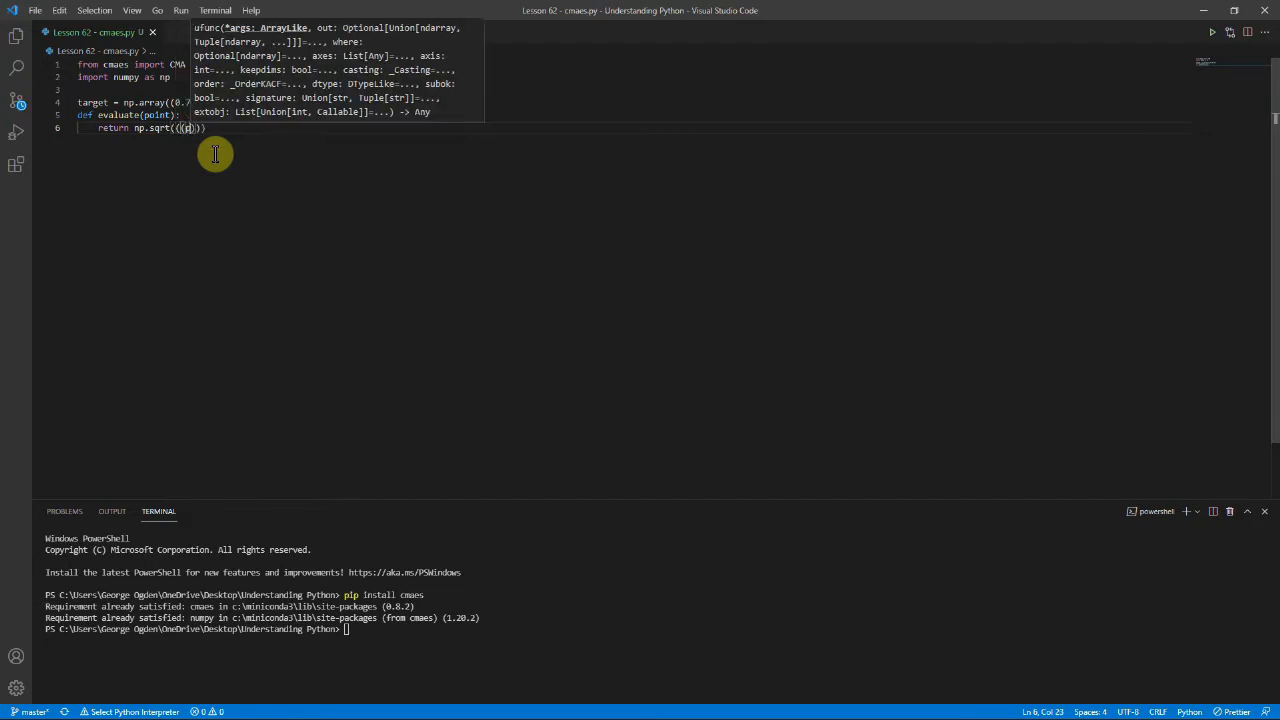
pyautogui.write('point-target)**2).sum(')
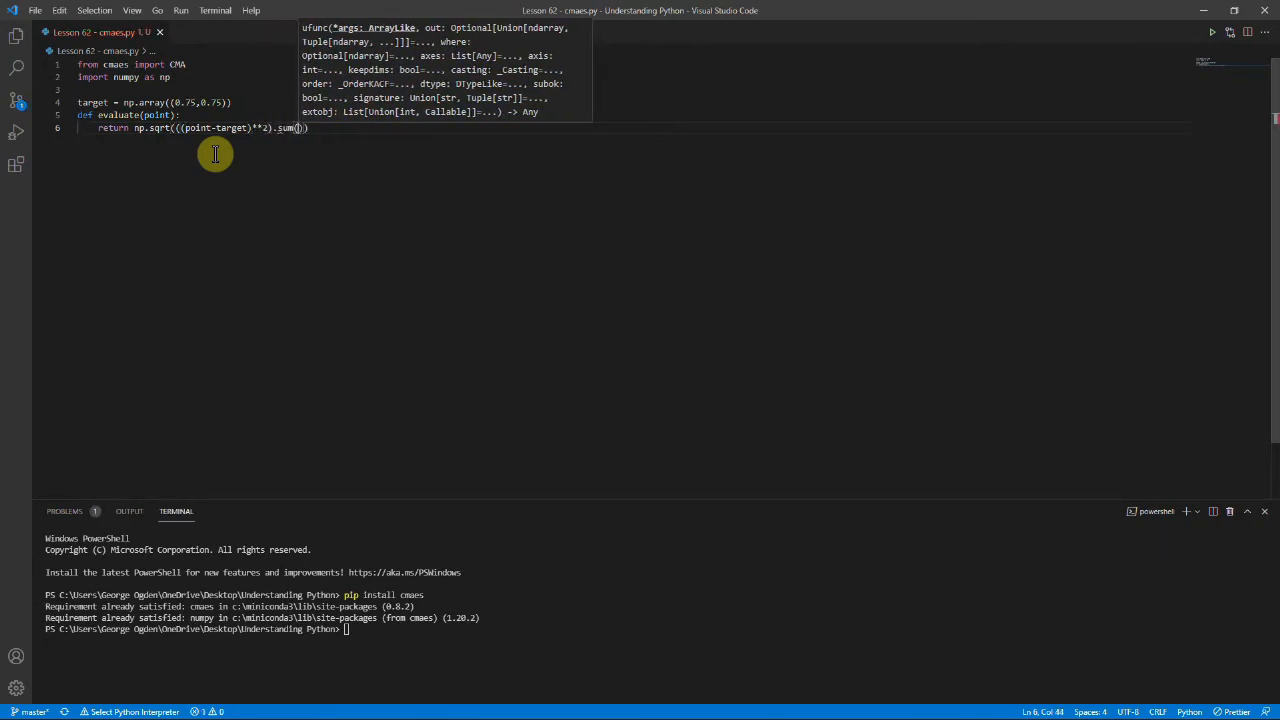
pyautogui.moveTo(224, 155)
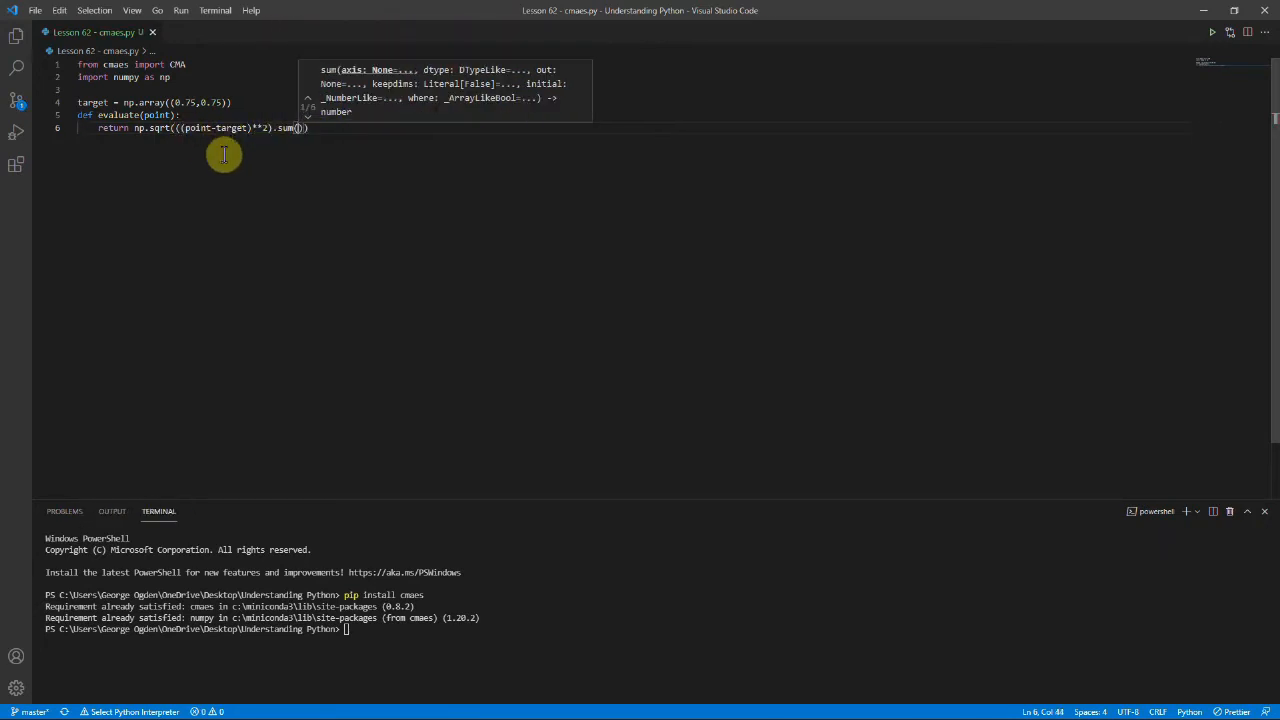
pyautogui.moveTo(282, 166)
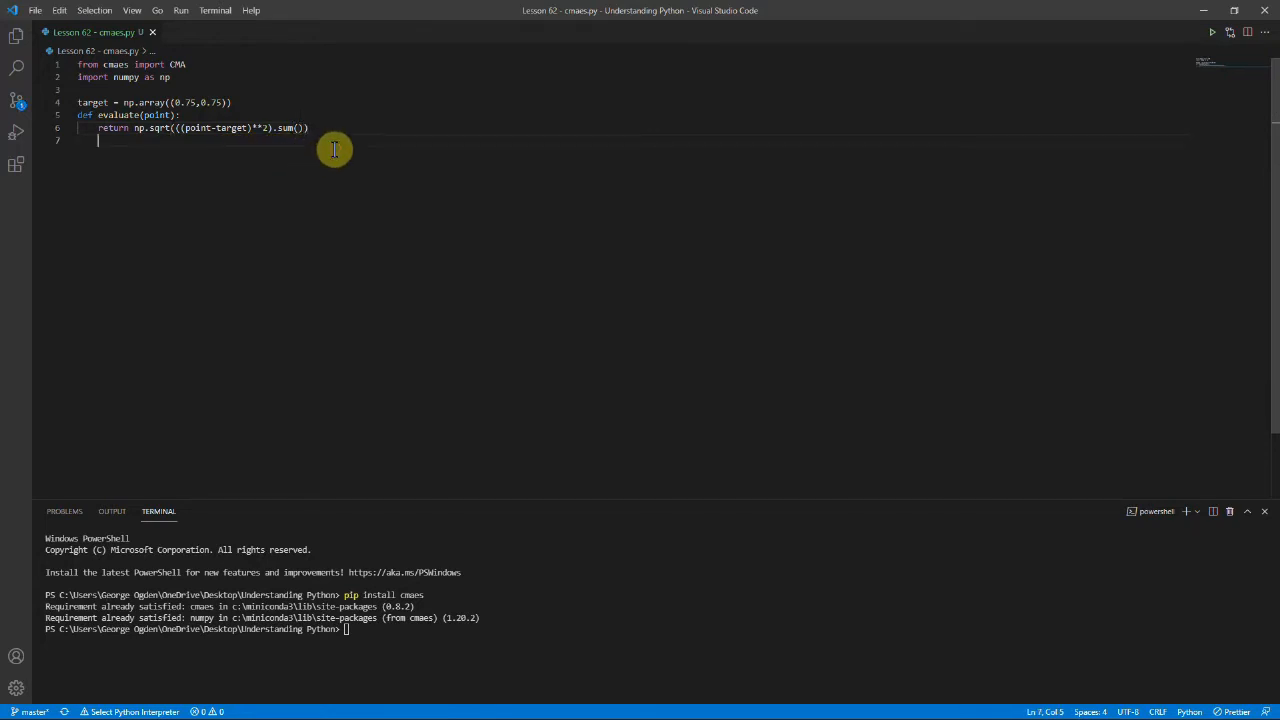
# Write optimizer = CMA with mean np.array([0.5, 0.5]) and bounds [[0,1],[0,1]].
pyautogui.write('op')
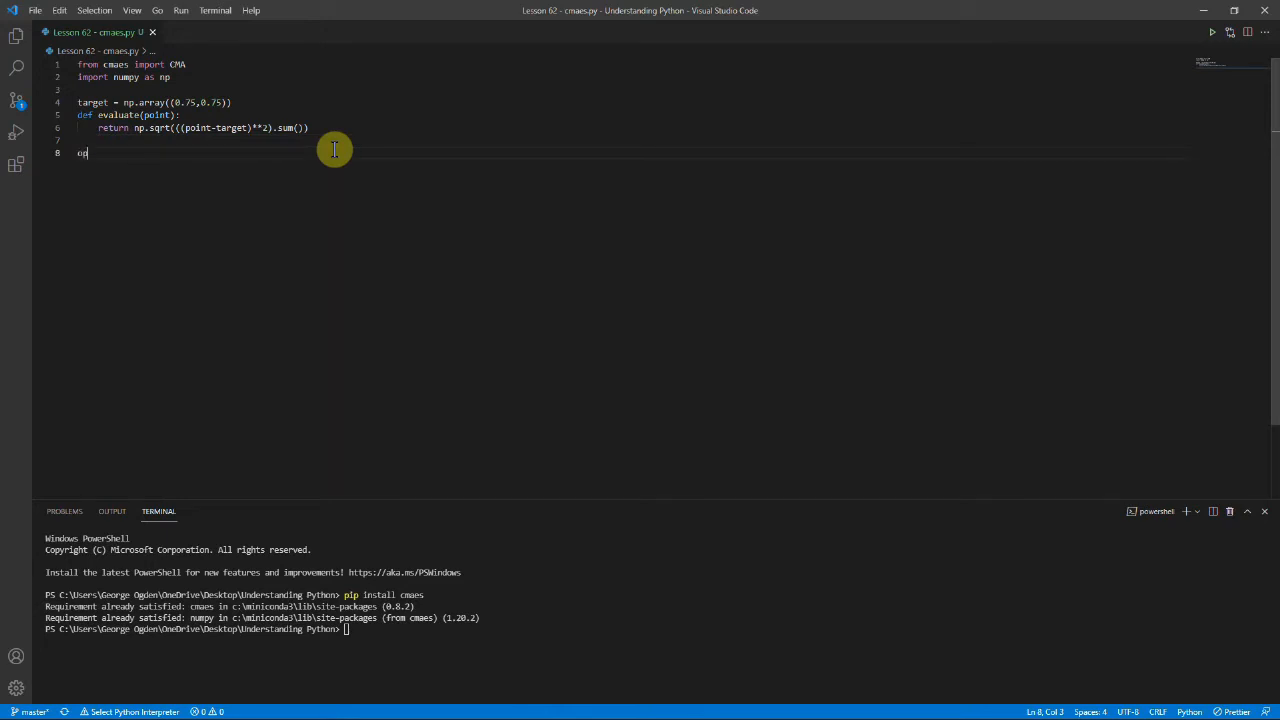
pyautogui.press('BackSpace')
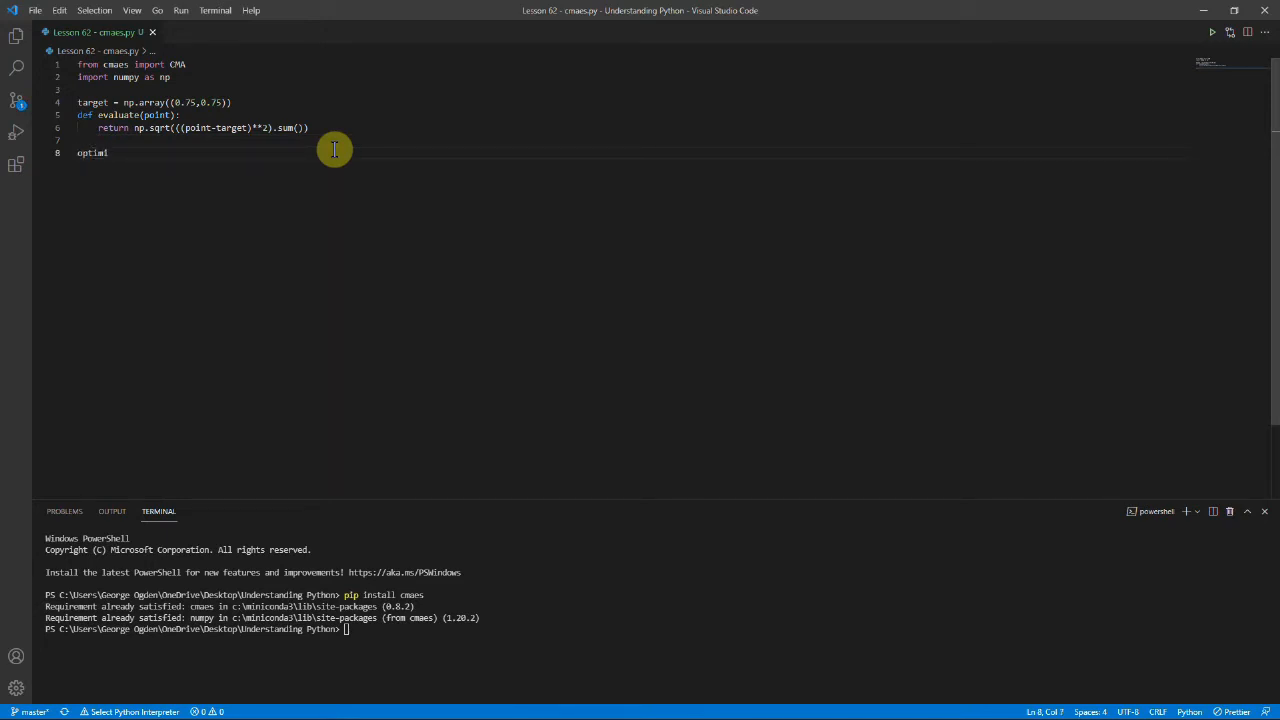
pyautogui.write('izer = CMA')
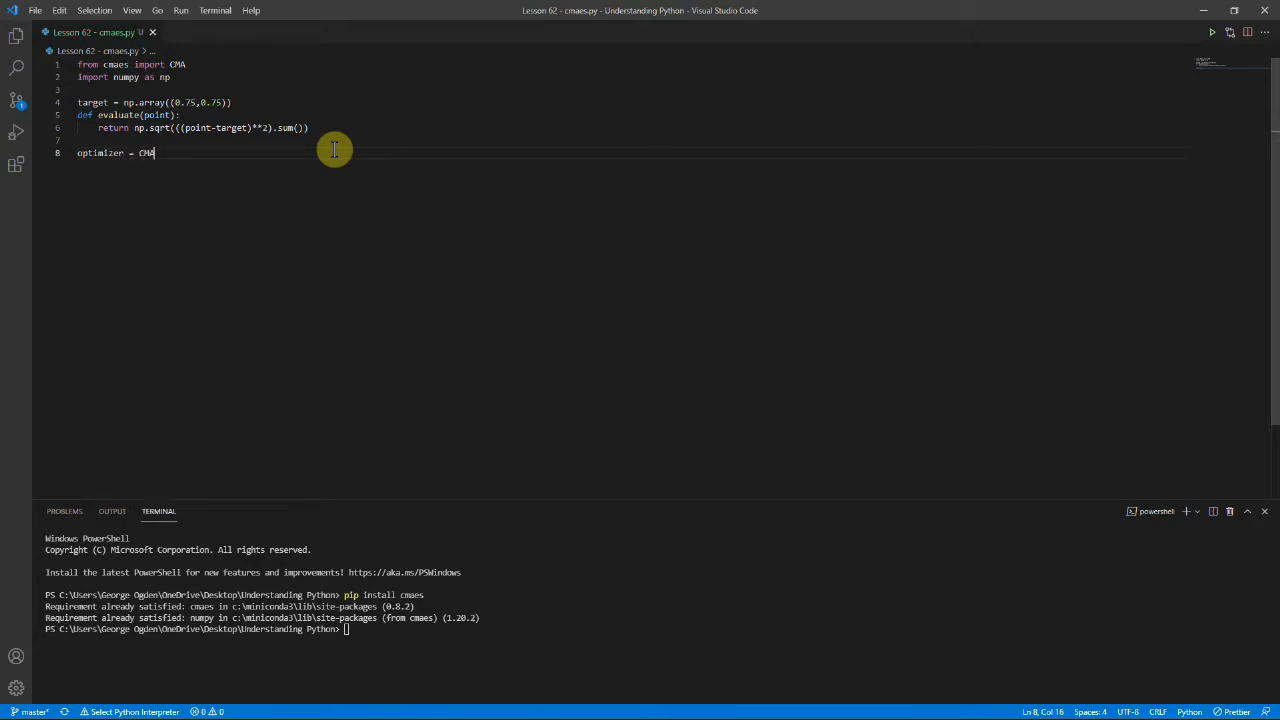
pyautogui.write('(mean=')
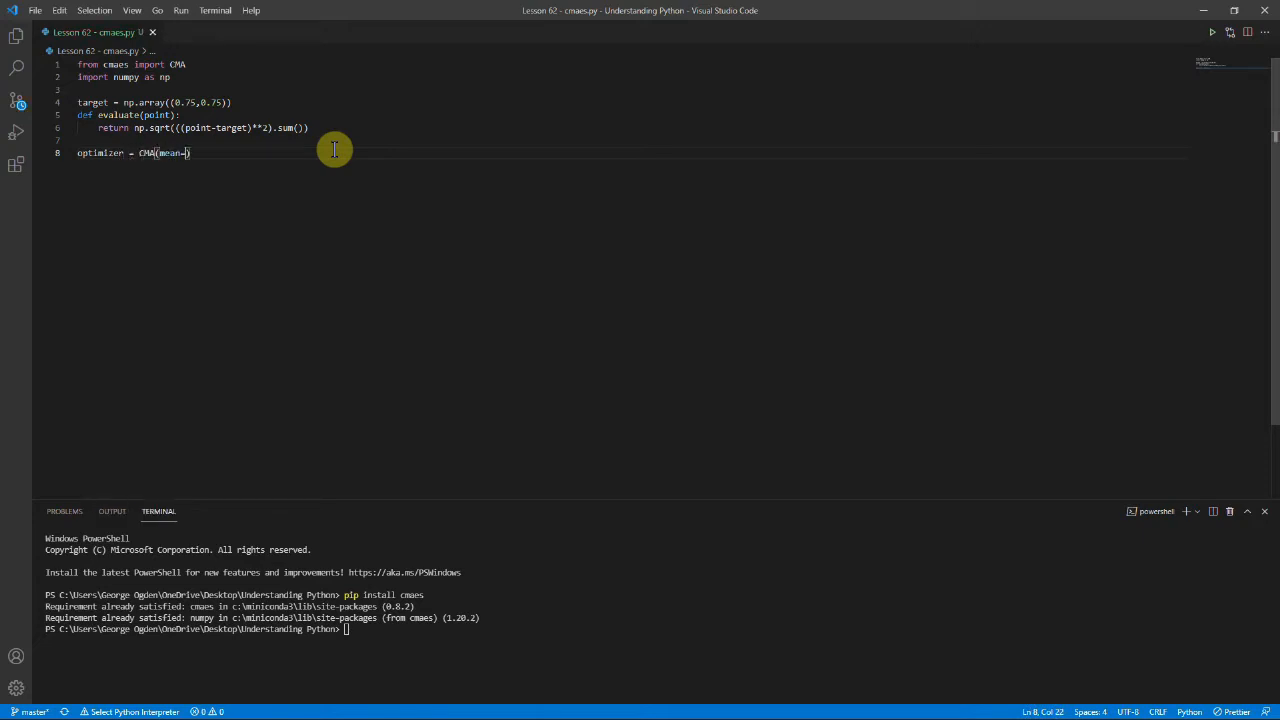
pyautogui.write('np.array((')
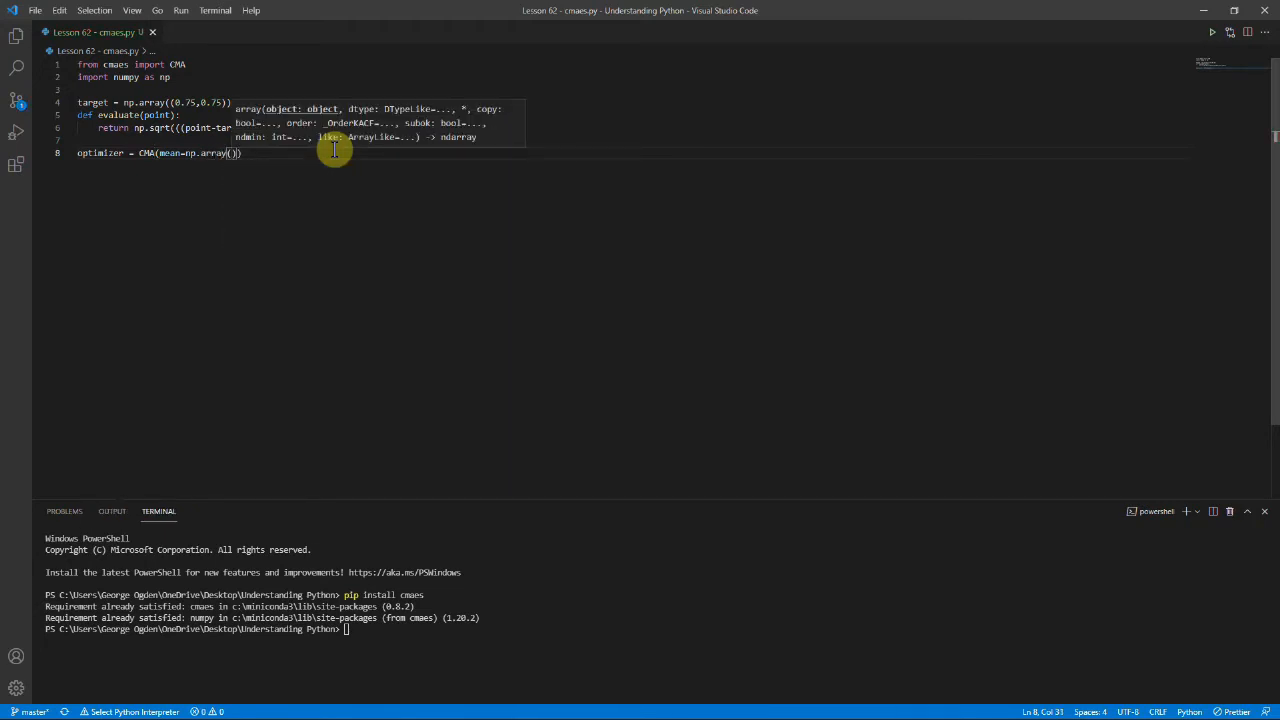
pyautogui.write('[')
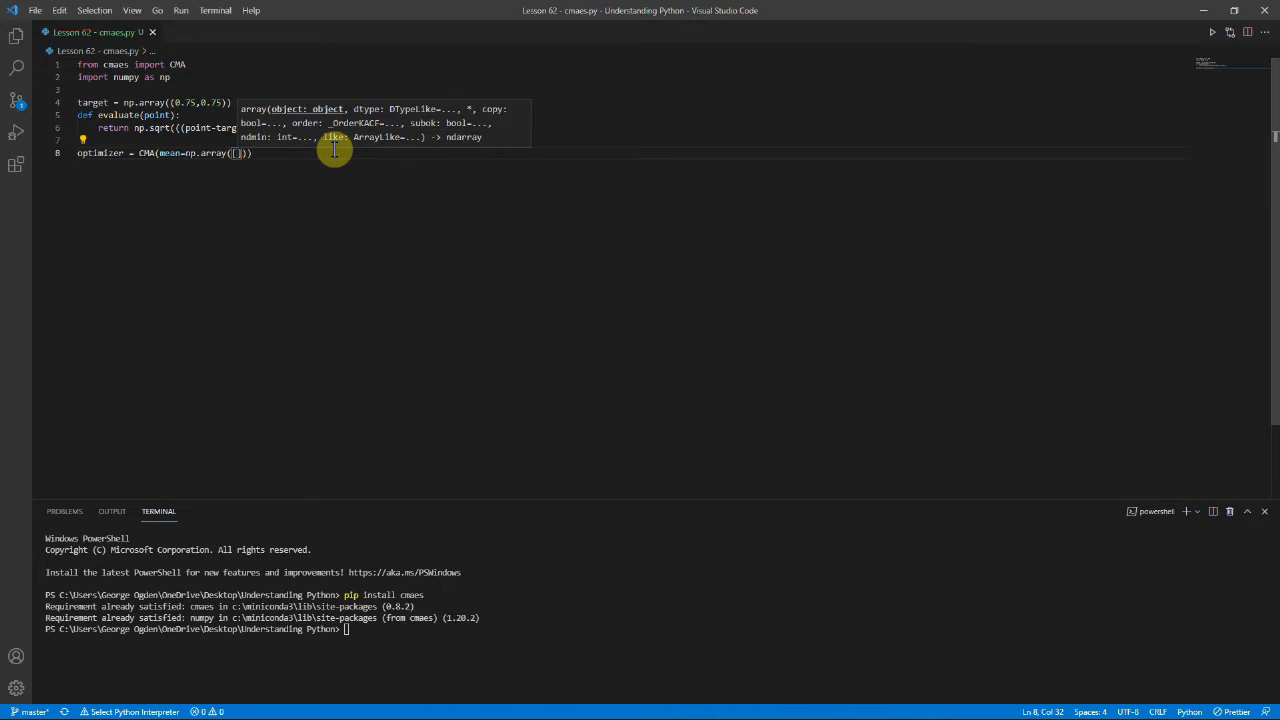
pyautogui.write('0.5,0.5]),bounds=([[0,1],[0,1')
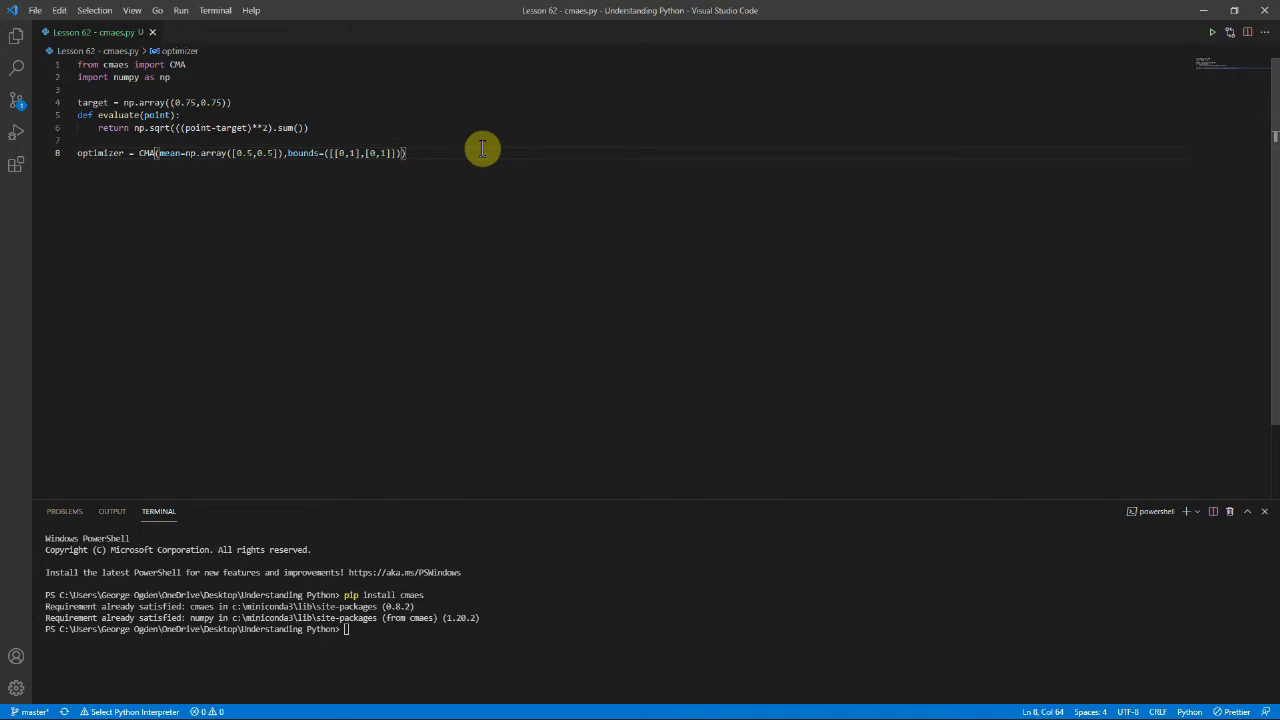
# Add sigma=0.5 and n_max_resampling=1 to the CMA call and finish the line.
pyautogui.write(',sigma=0.5')
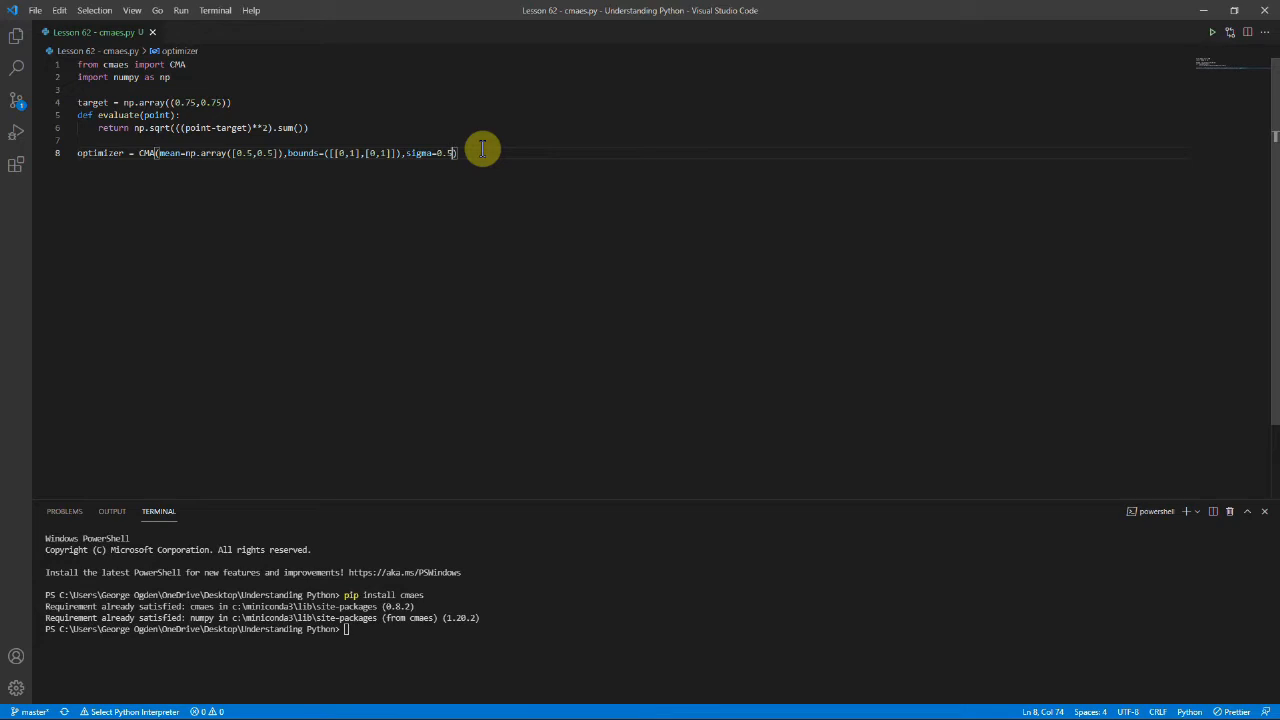
pyautogui.moveTo(456, 201)
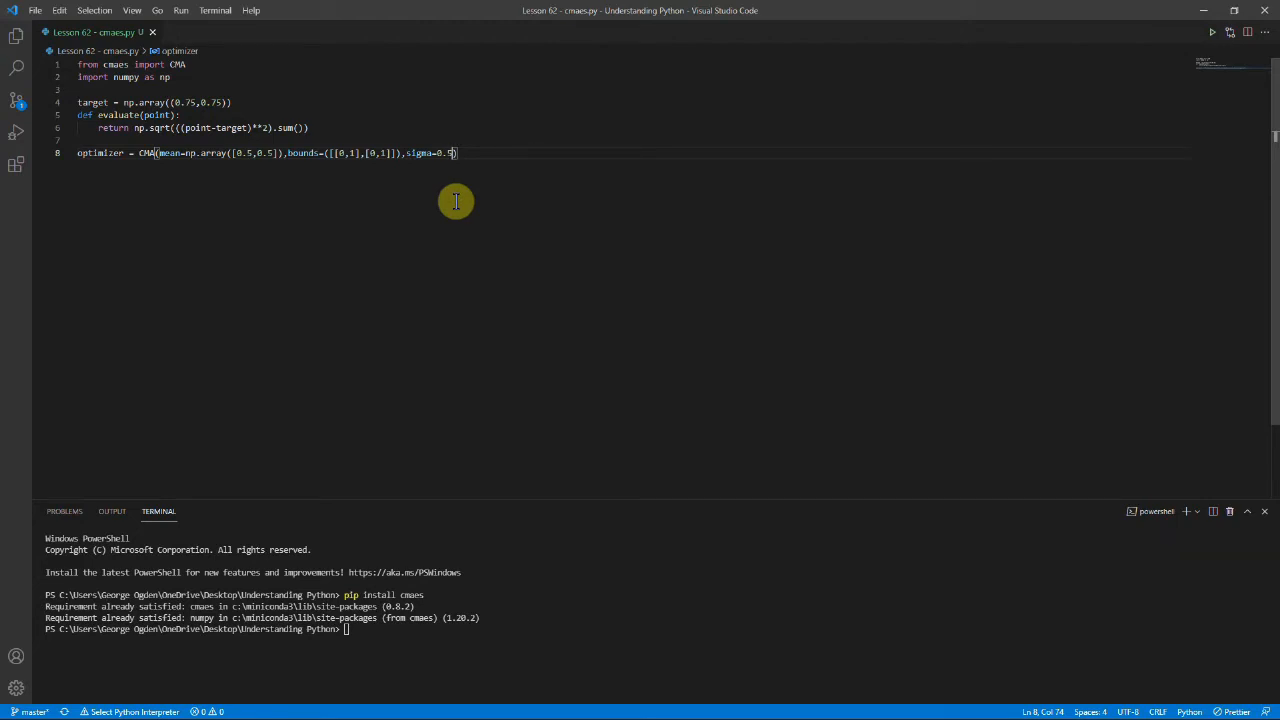
pyautogui.write(',')
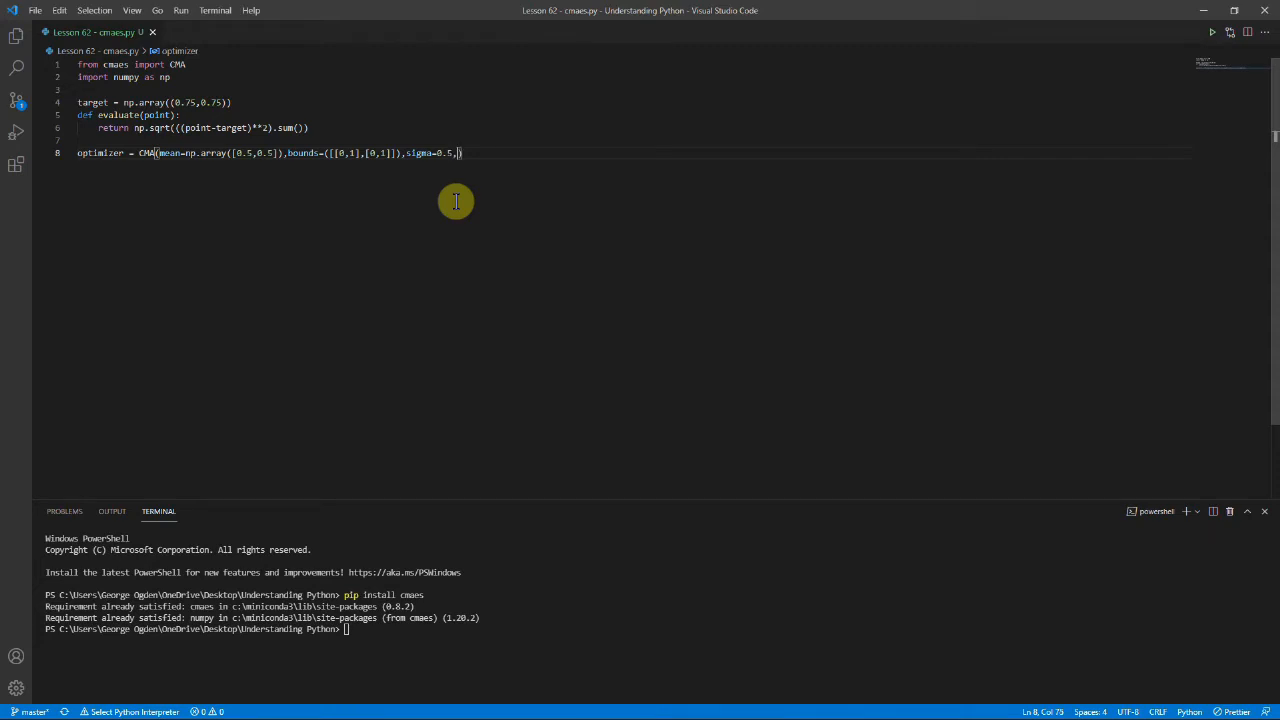
pyautogui.write('n_max_resampling=')
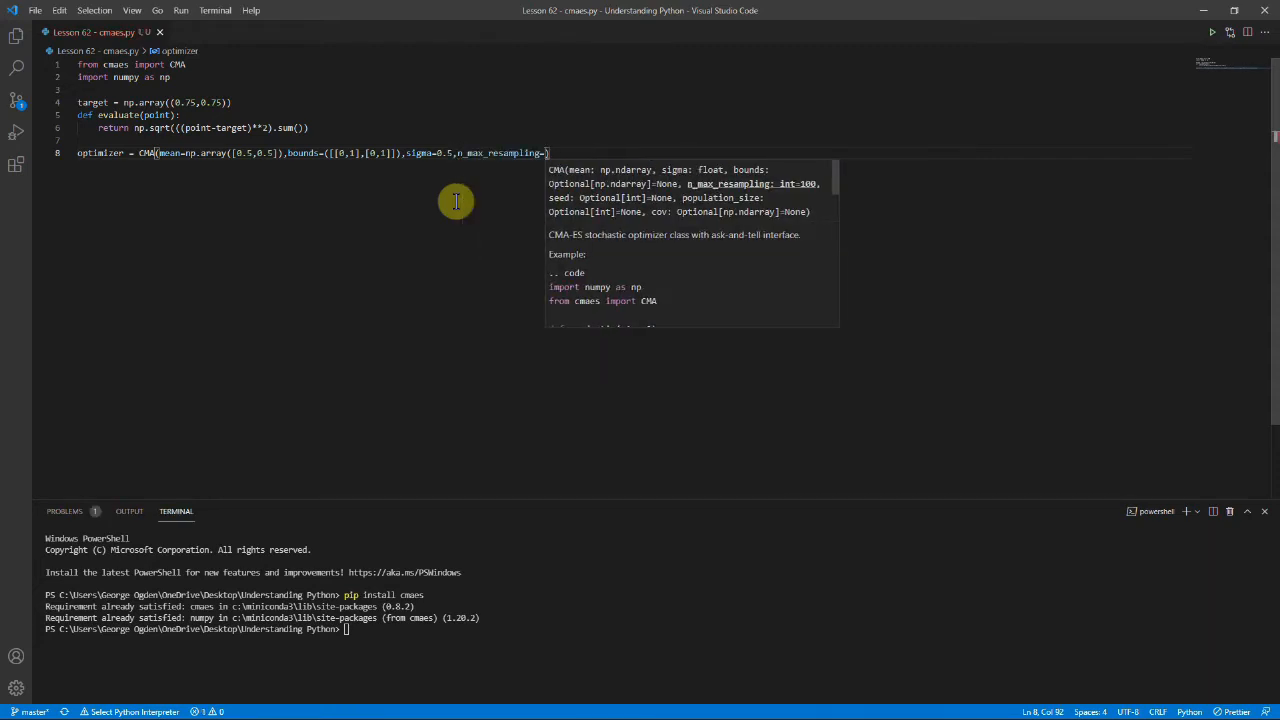
pyautogui.write('10')
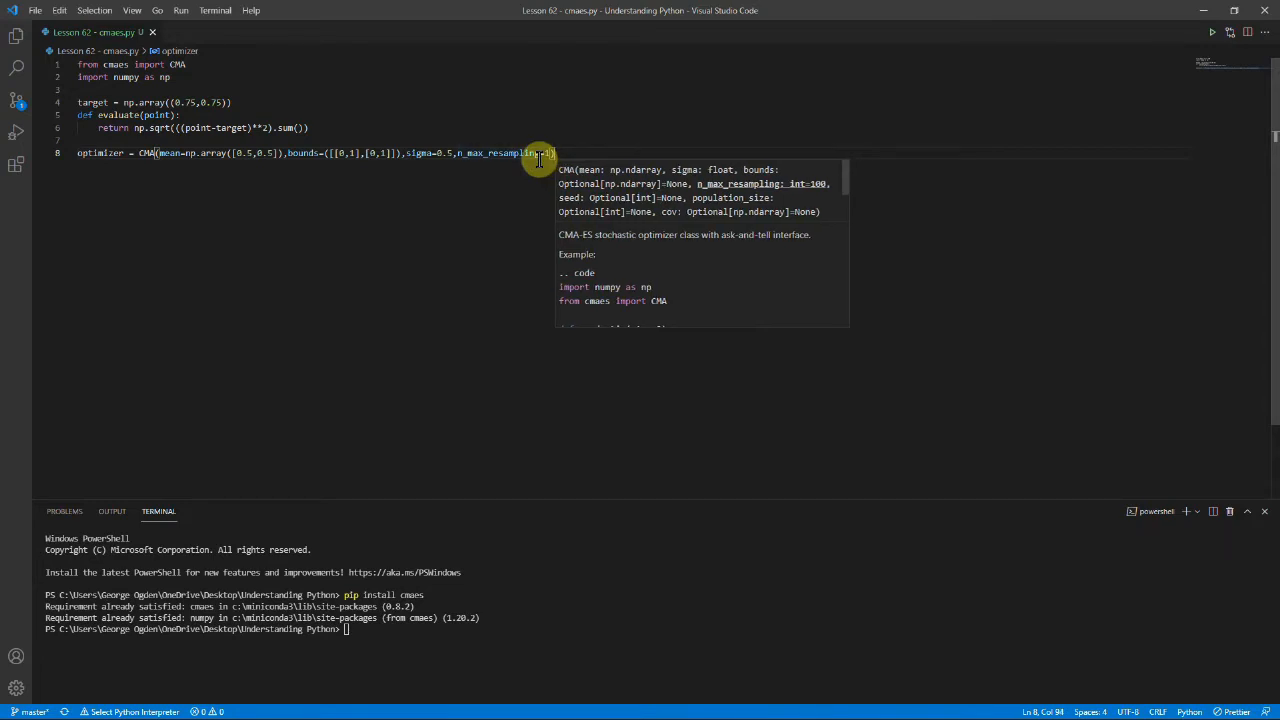
pyautogui.press('enter')
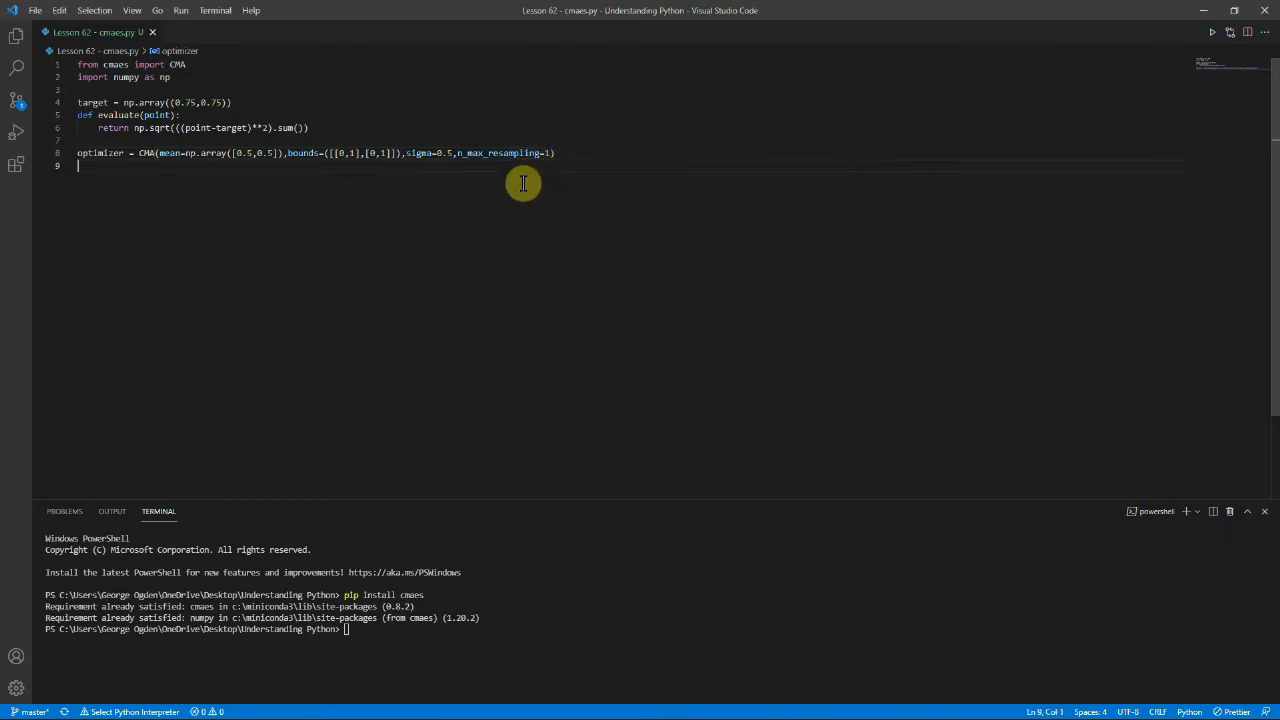
# Add print(optimizer.ask()) and run the script with python in the terminal.
pyautogui.press('Return')
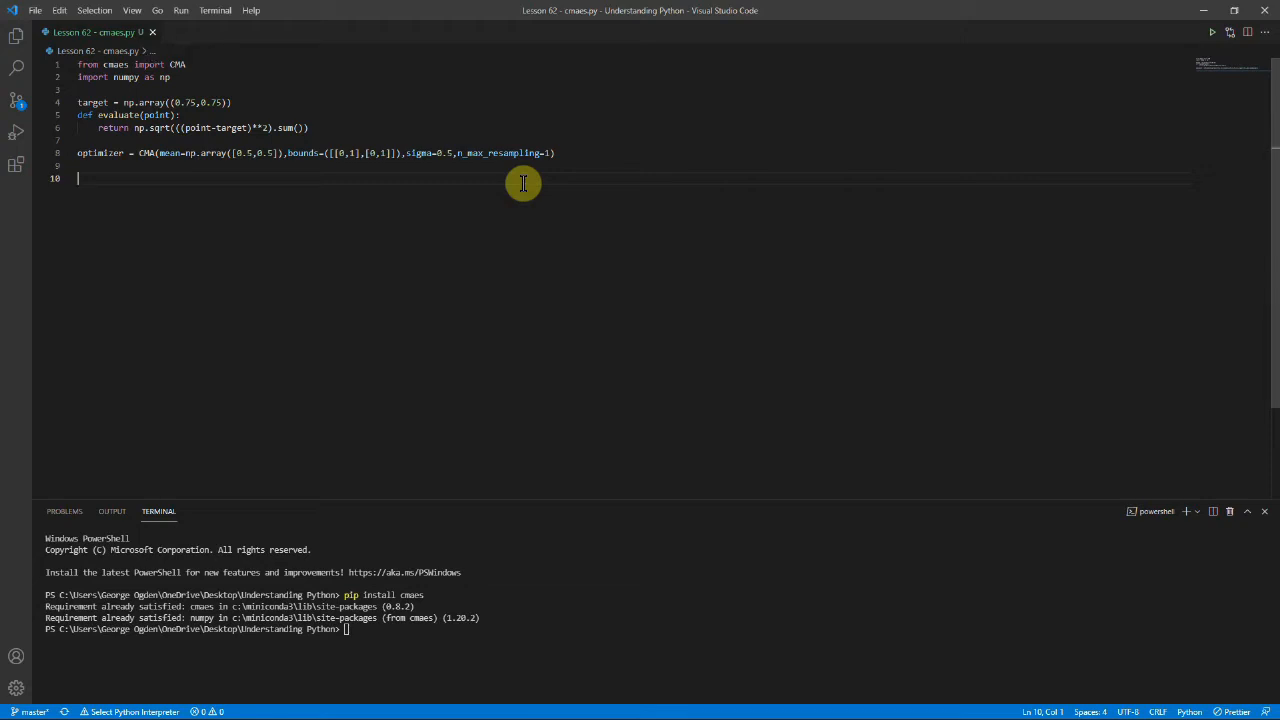
pyautogui.write('optimizer.as')
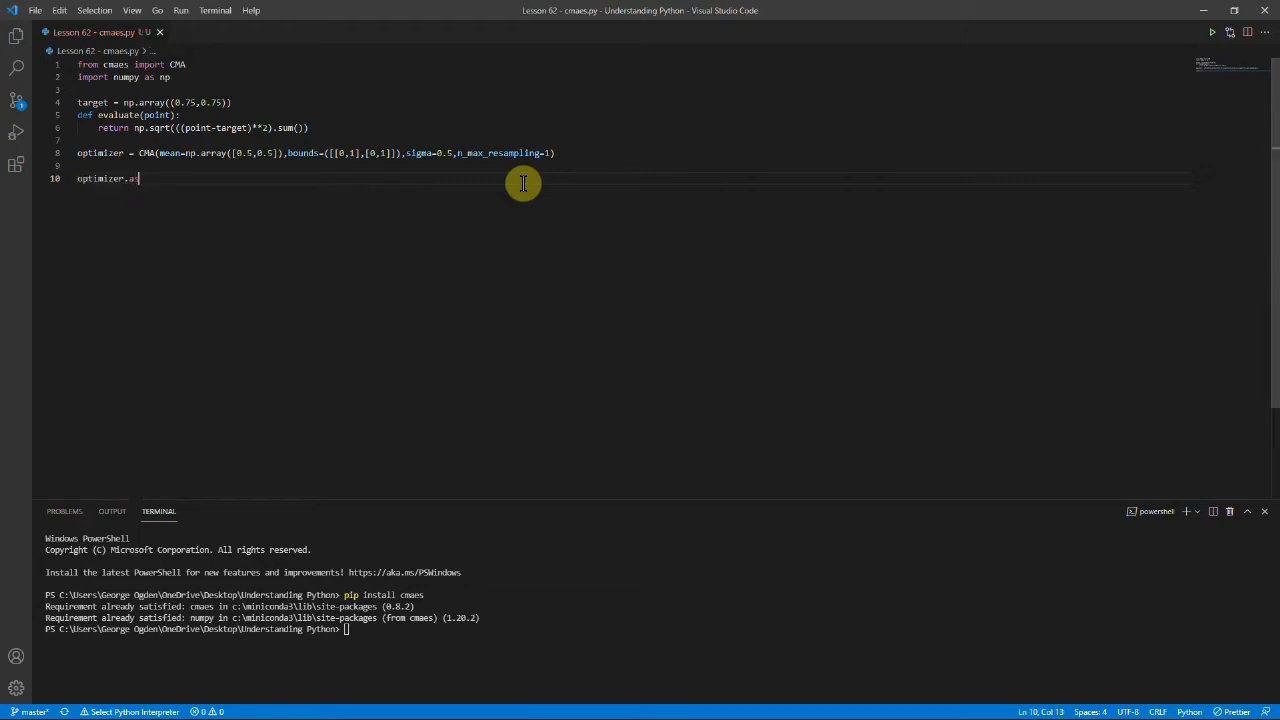
pyautogui.write('print(optimizer.ask()')
pyautogui.click(657, 629)
pyautogui.write('python')
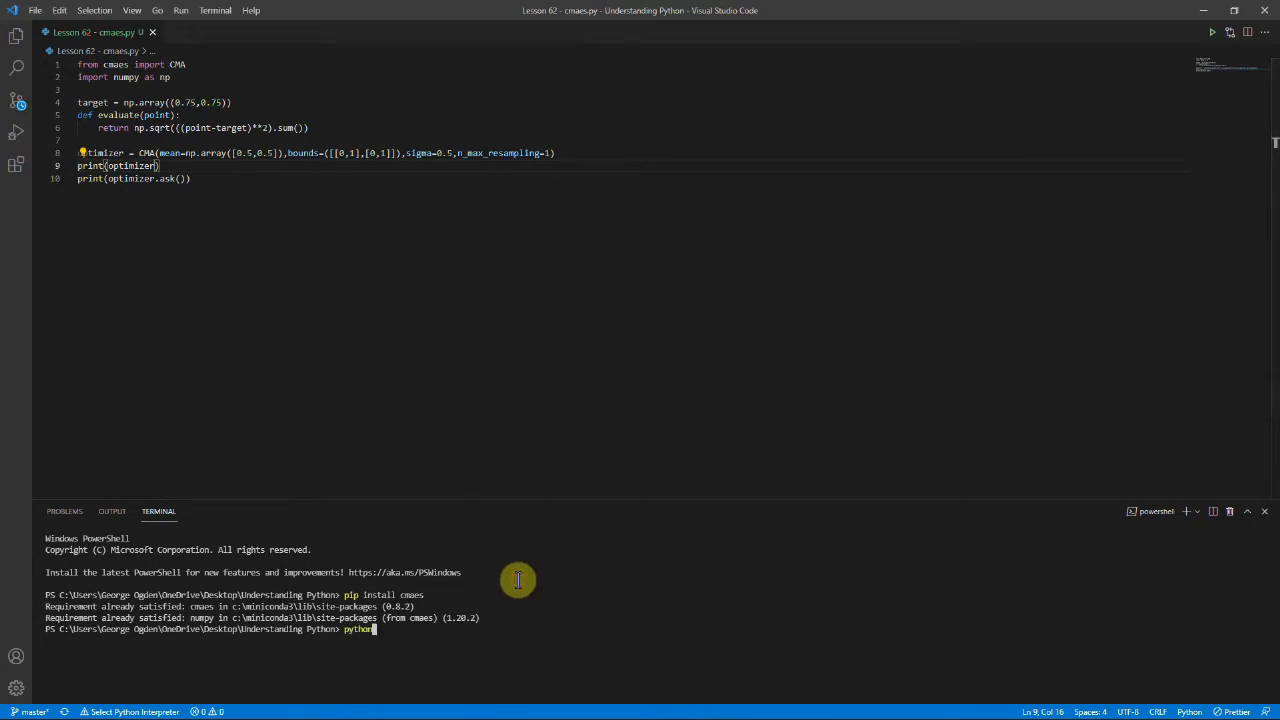
pyautogui.press('Return')
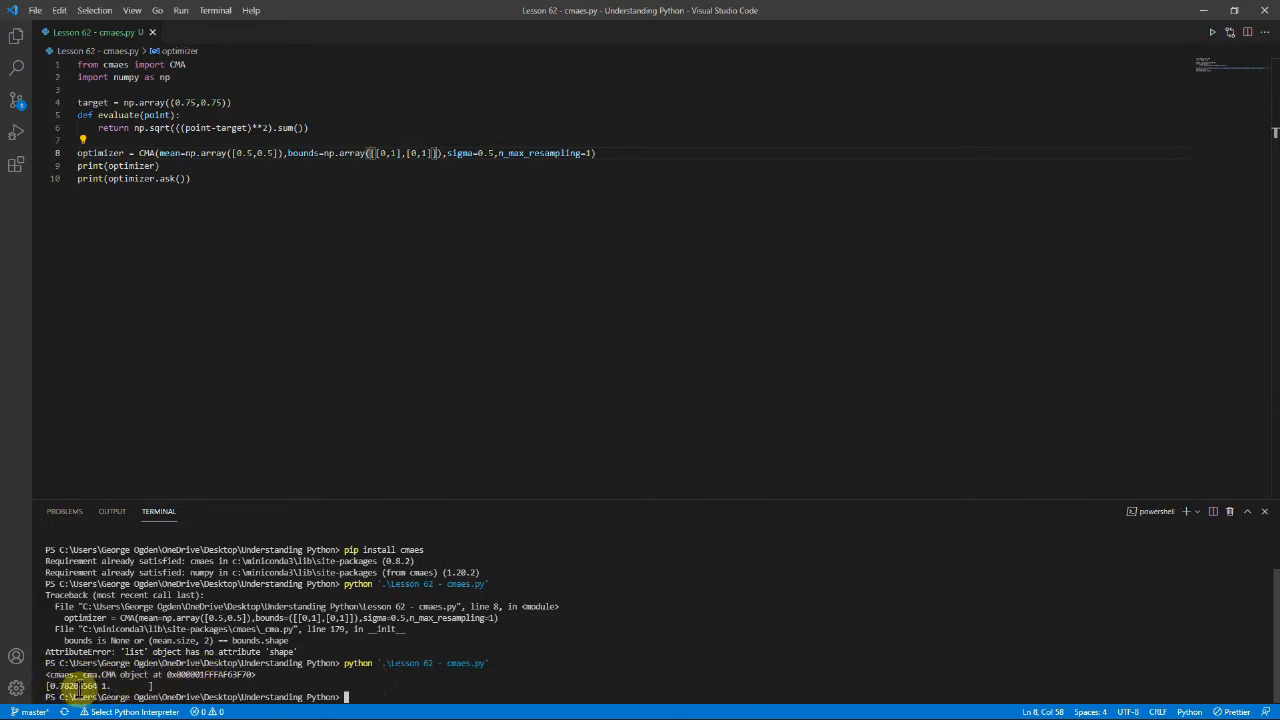
pyautogui.moveTo(320, 657)
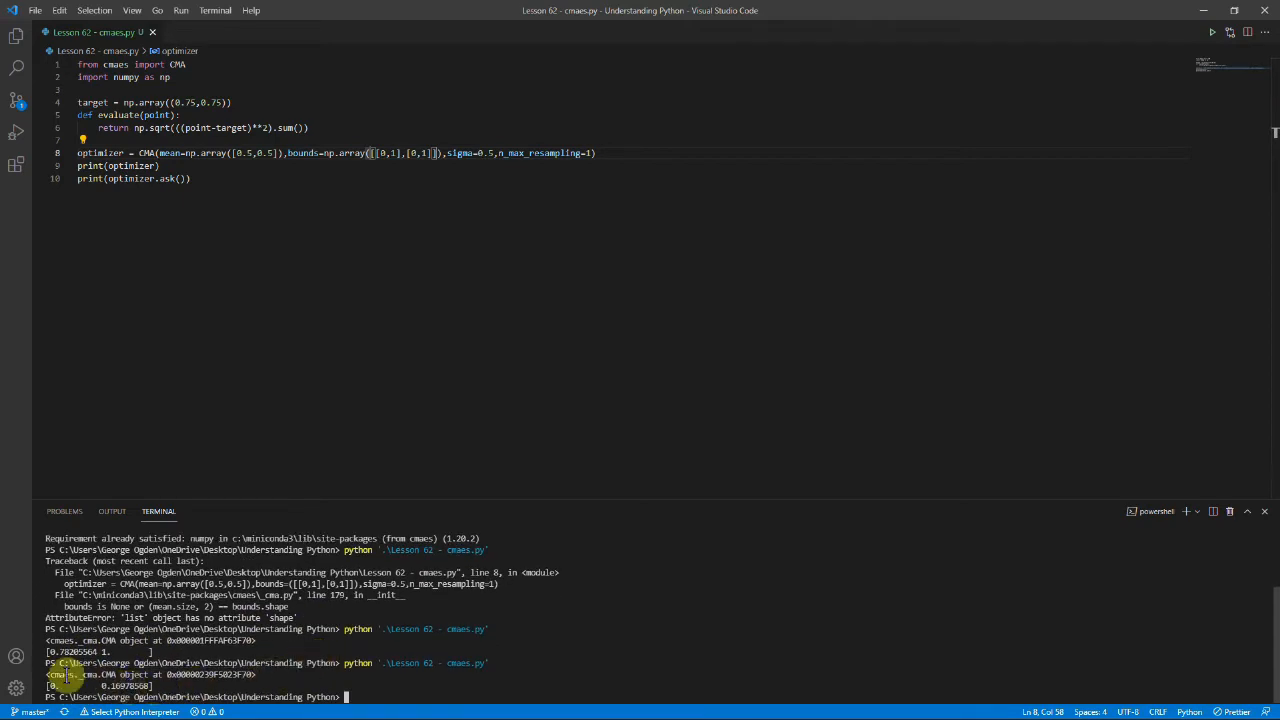
pyautogui.moveTo(322, 275)
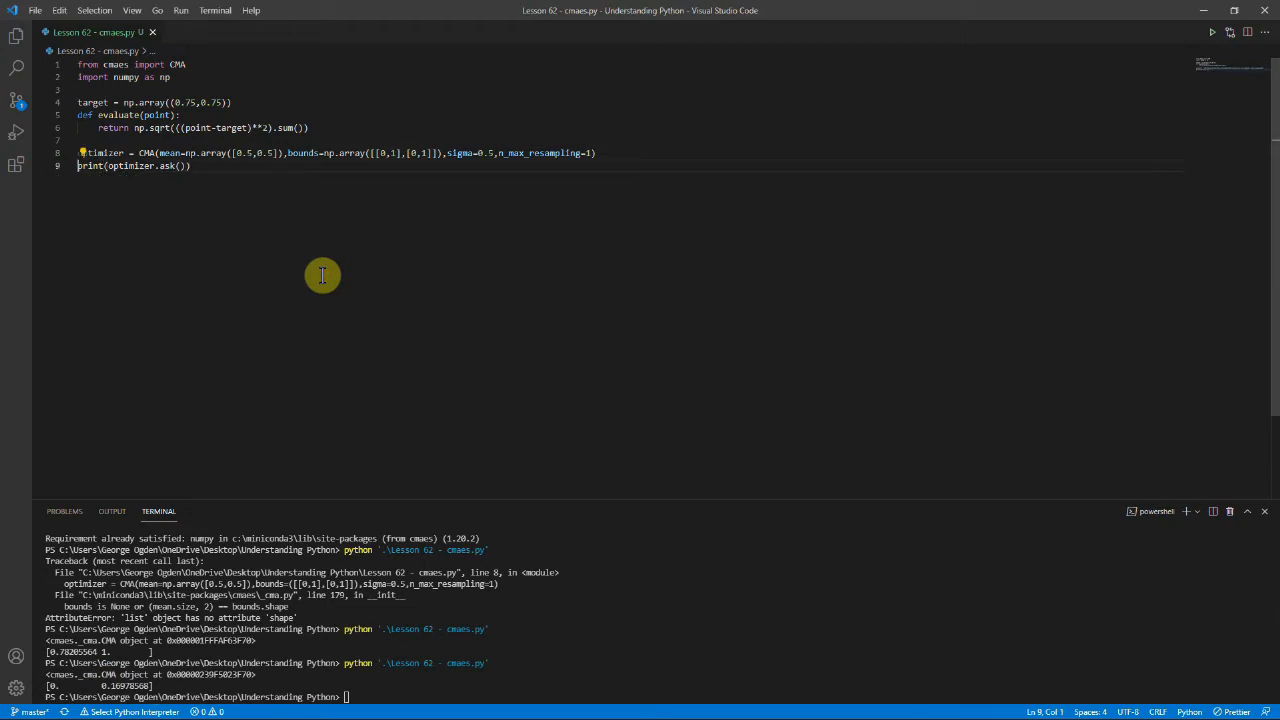
# Insert 'for i in range(optimizer.population_size):' above the print statement.
pyautogui.press('Enter')
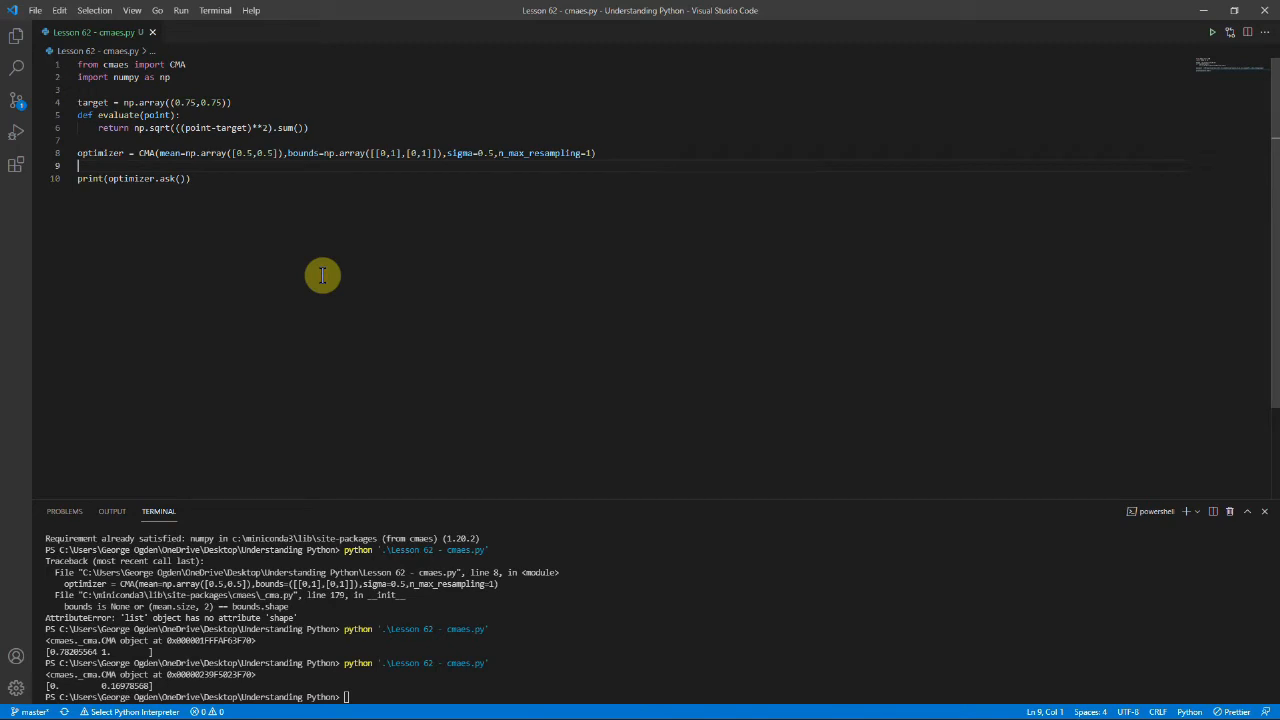
pyautogui.write('for')
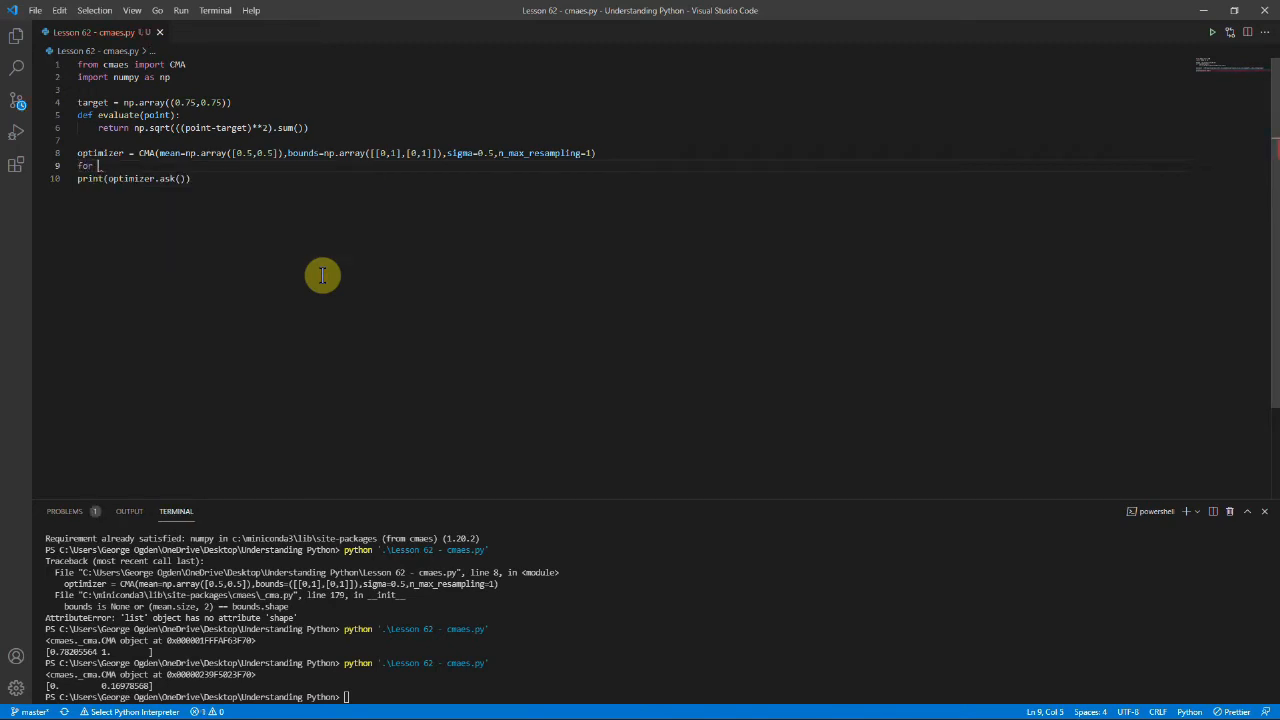
pyautogui.write('i in')
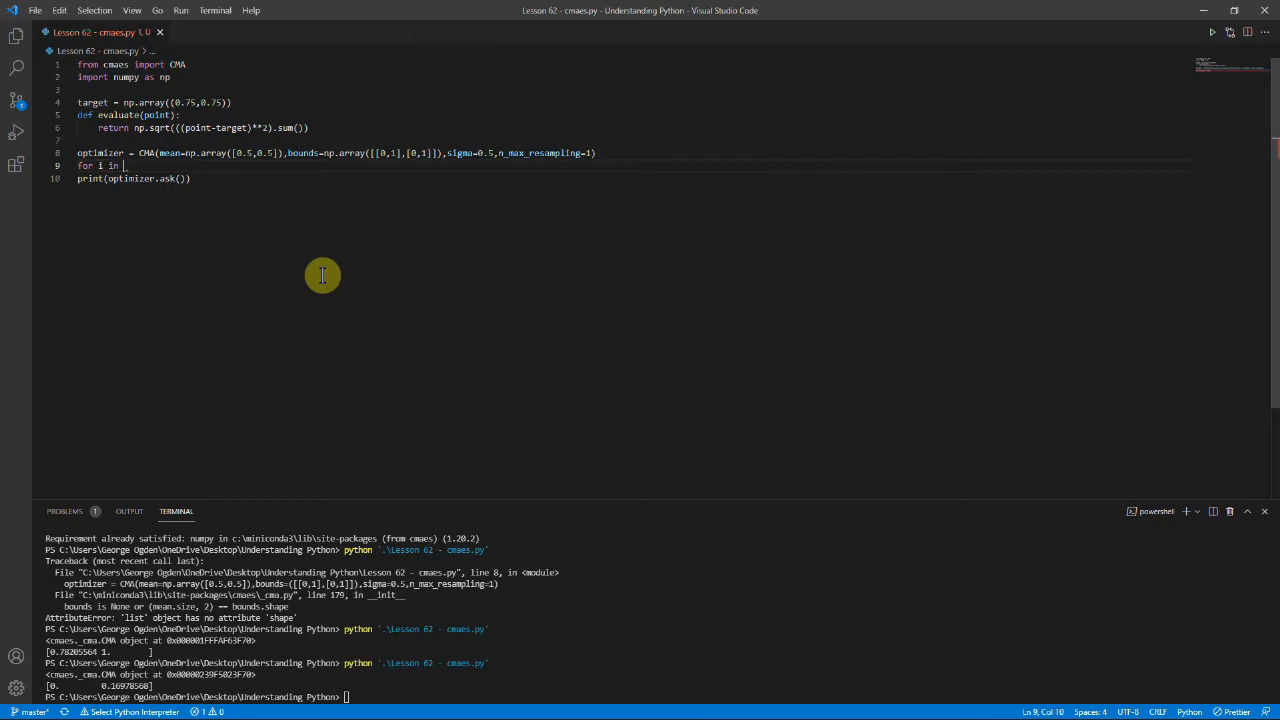
pyautogui.write('range(optimizer.')
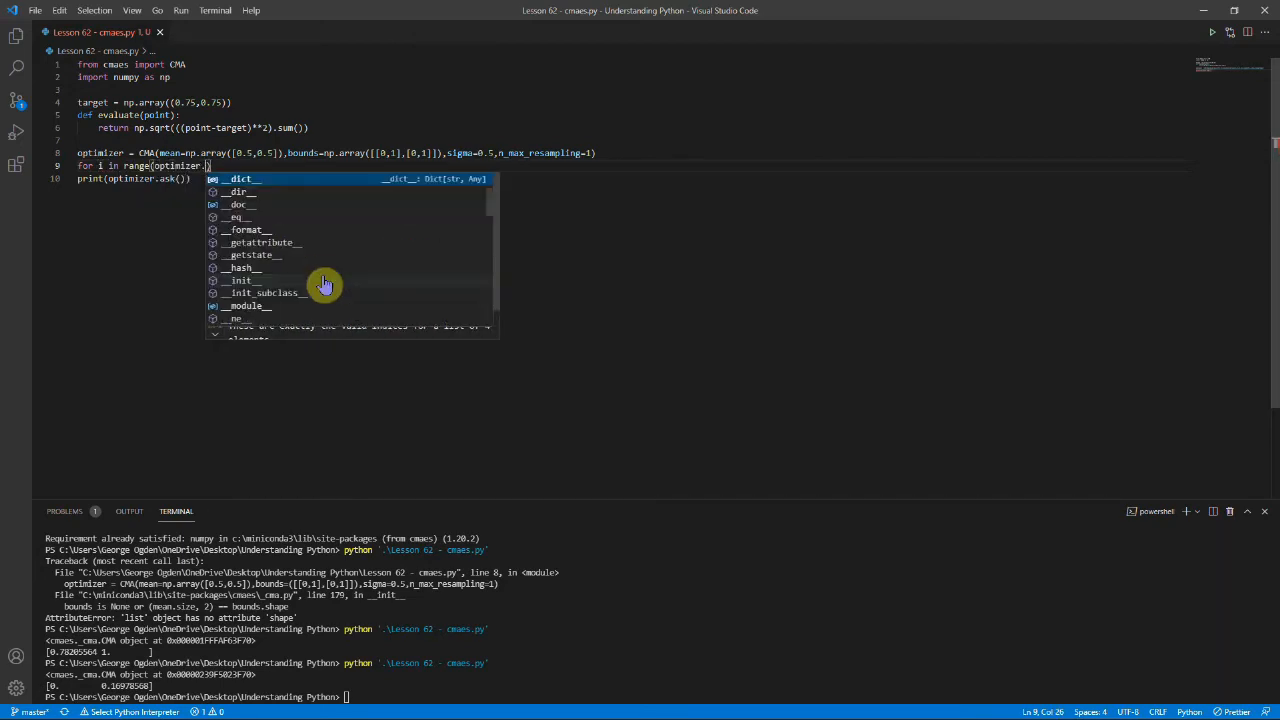
pyautogui.write('_pop')
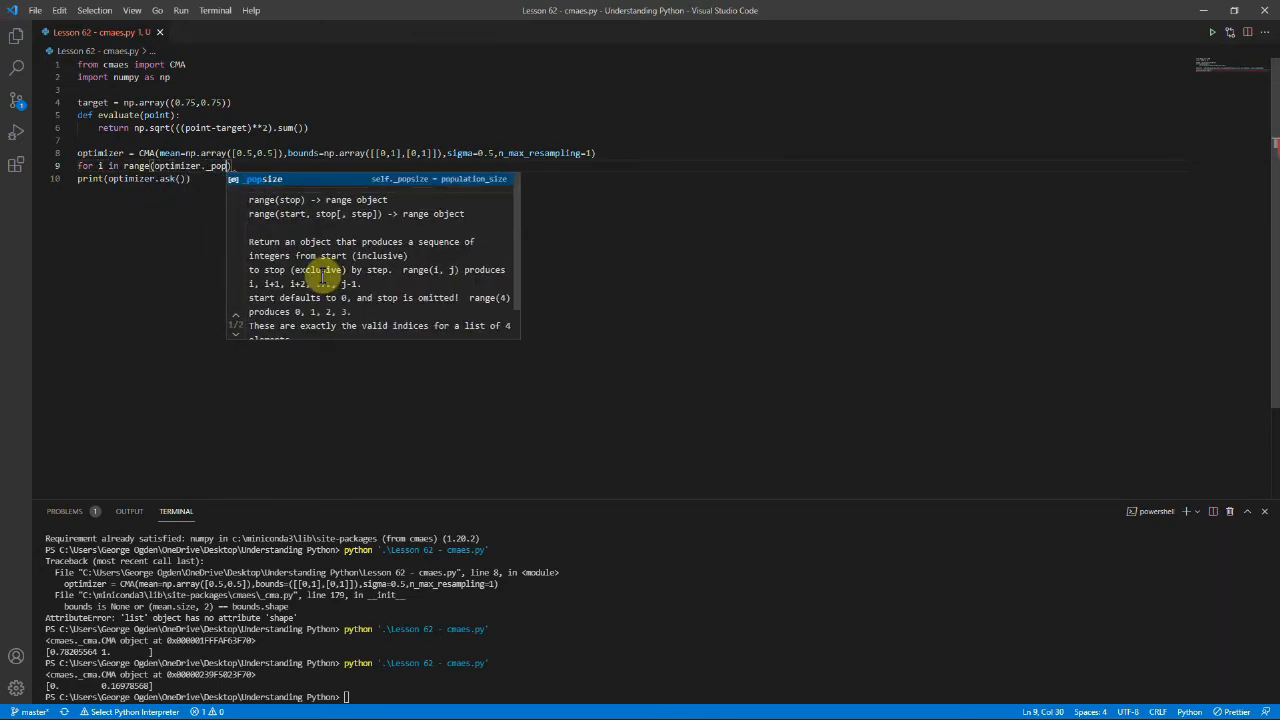
pyautogui.press('Up')
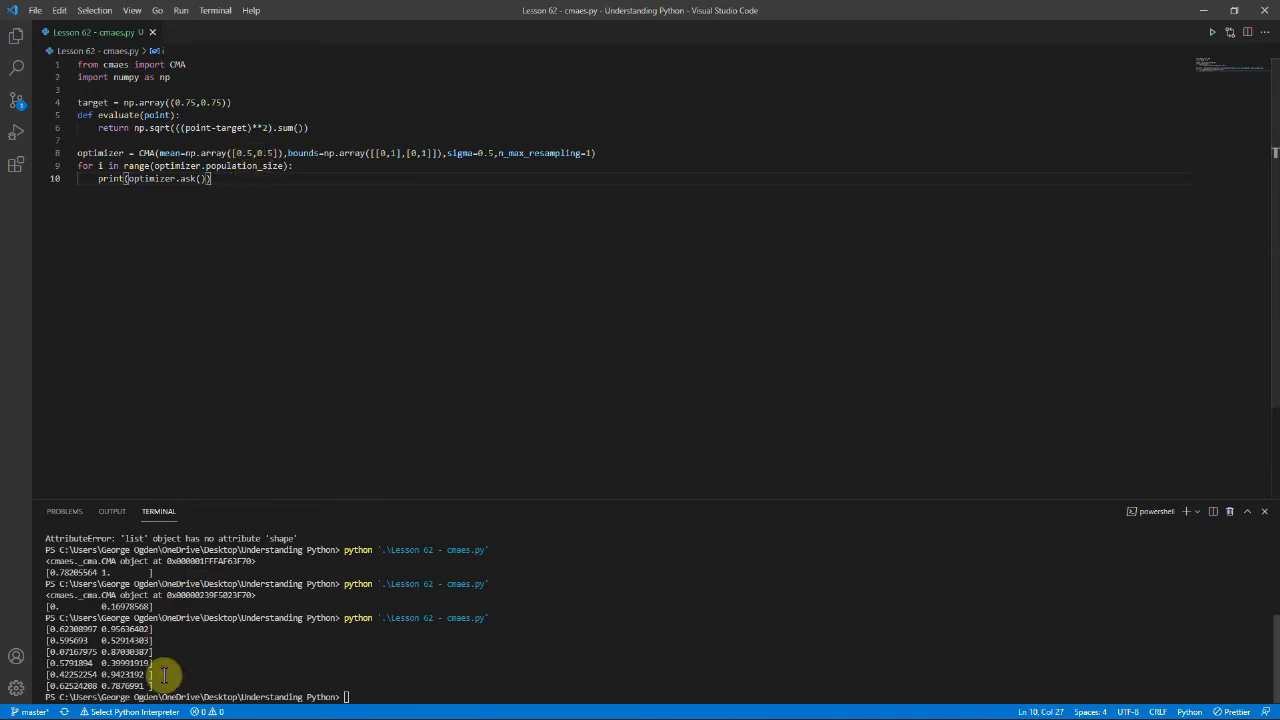
pyautogui.moveTo(232, 393)
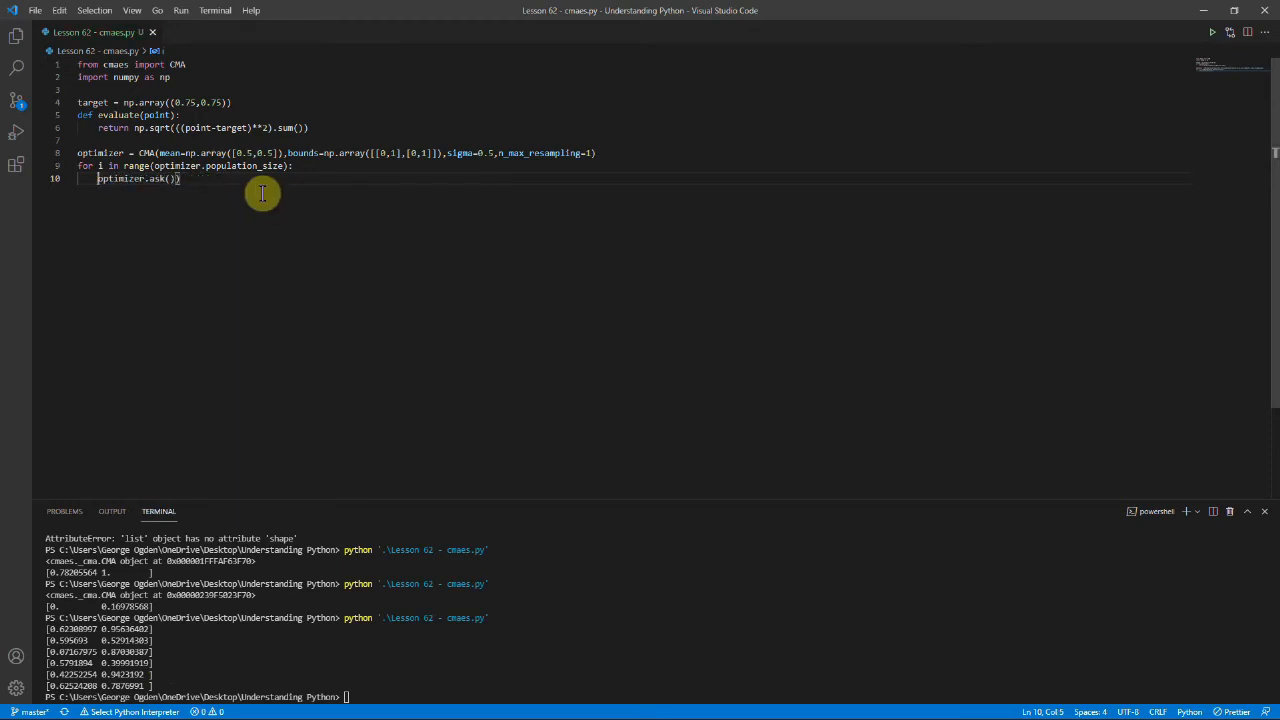
# Store each sample as point and print it alongside evaluate(point).
pyautogui.write('point =')
pyautogui.write('print(point,evaluate(point))')
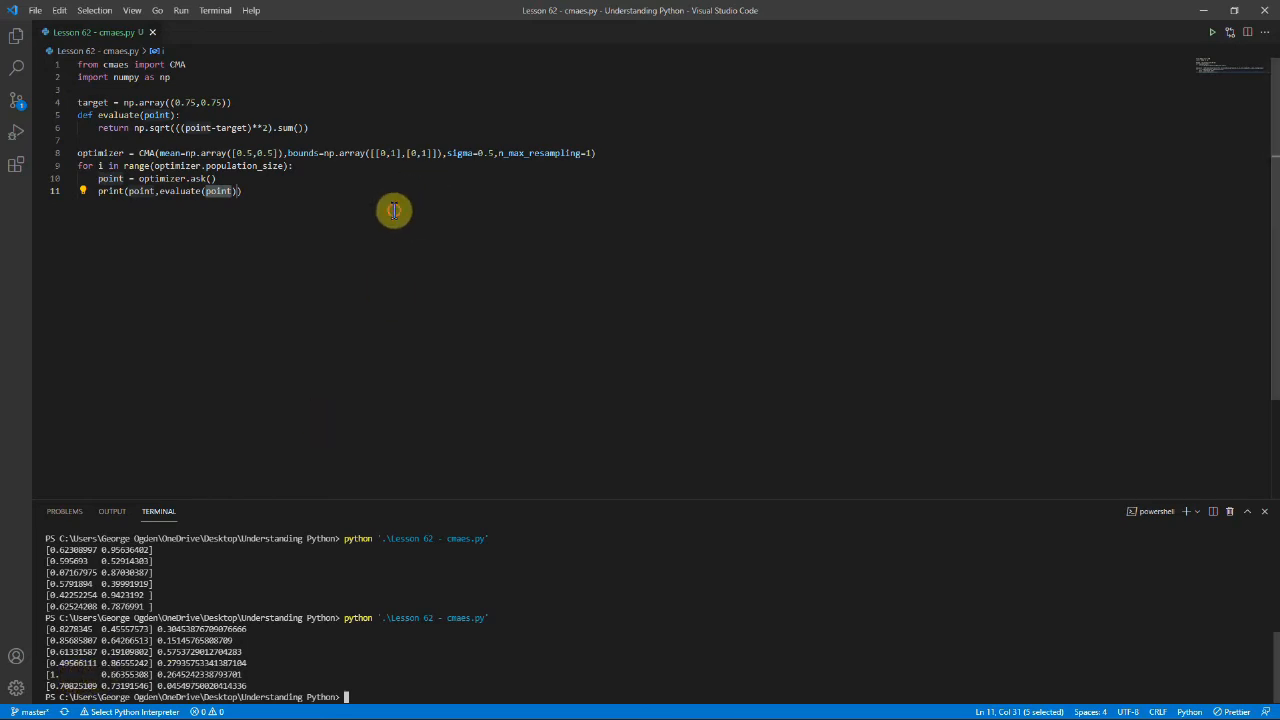
pyautogui.click(240, 191)
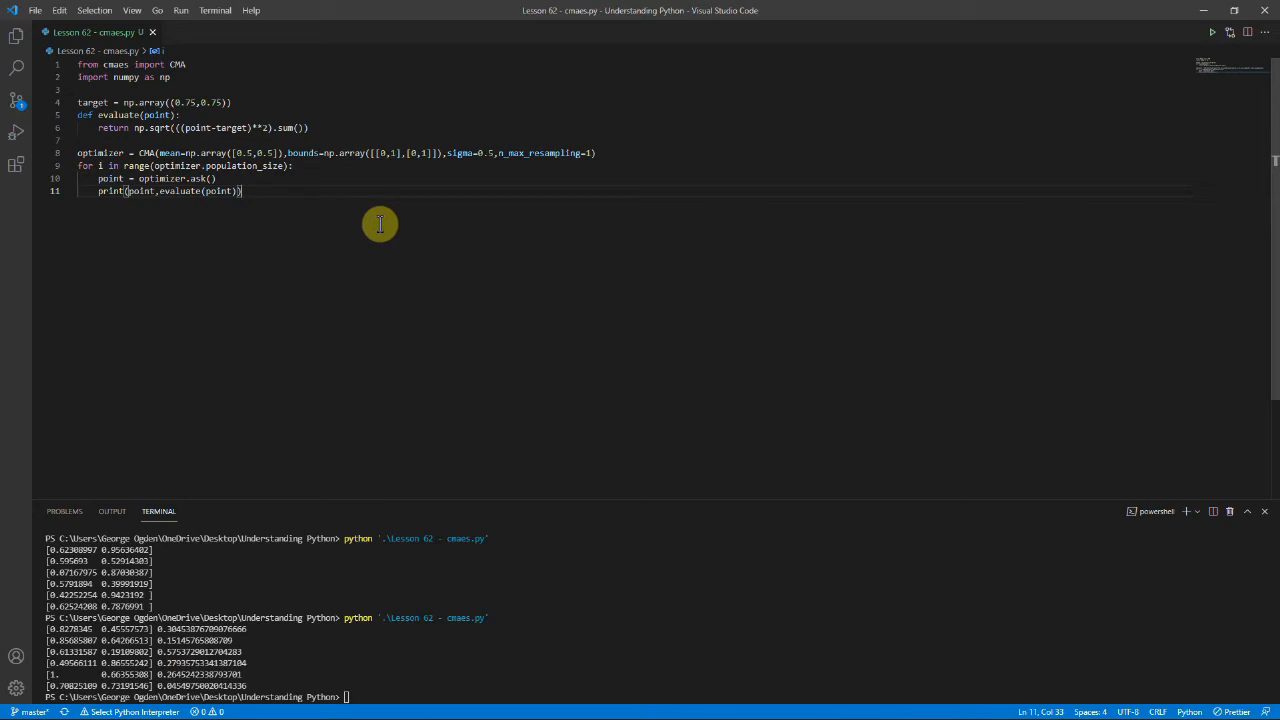
pyautogui.moveTo(278, 180)
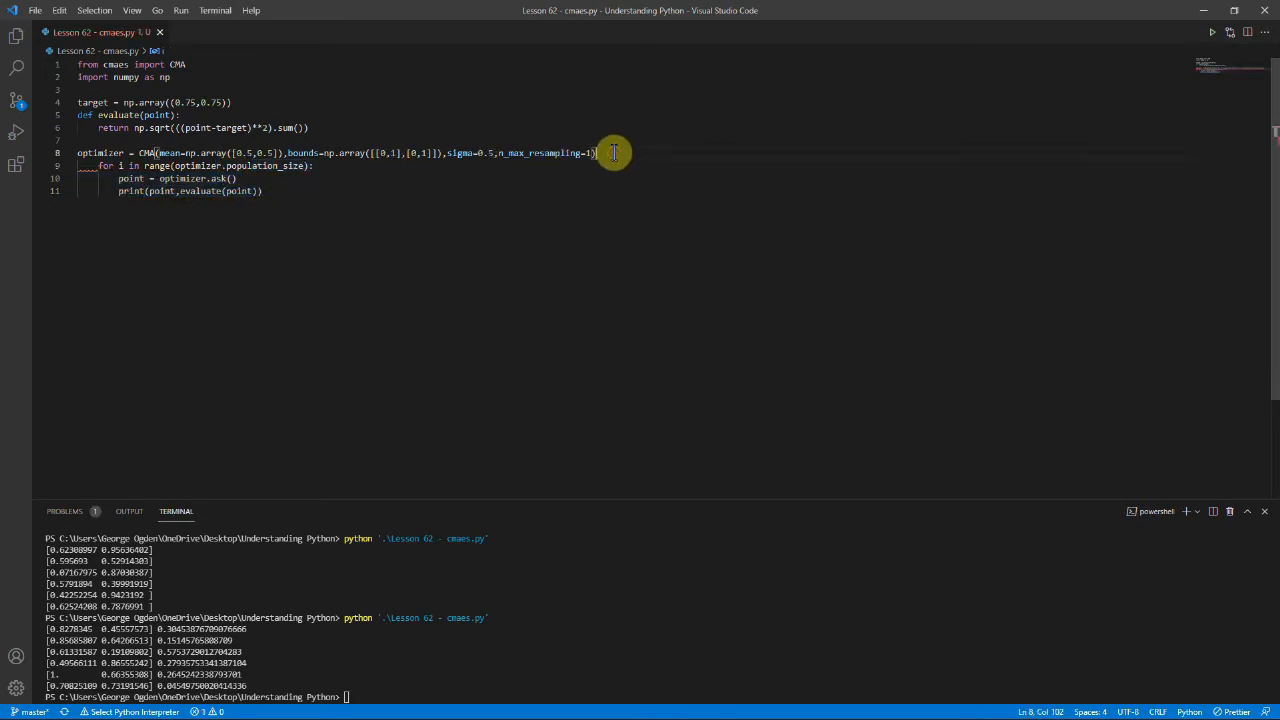
# Add an outer 'for g in range(generations):' loop with generations = 2 above it.
pyautogui.write('for g in')
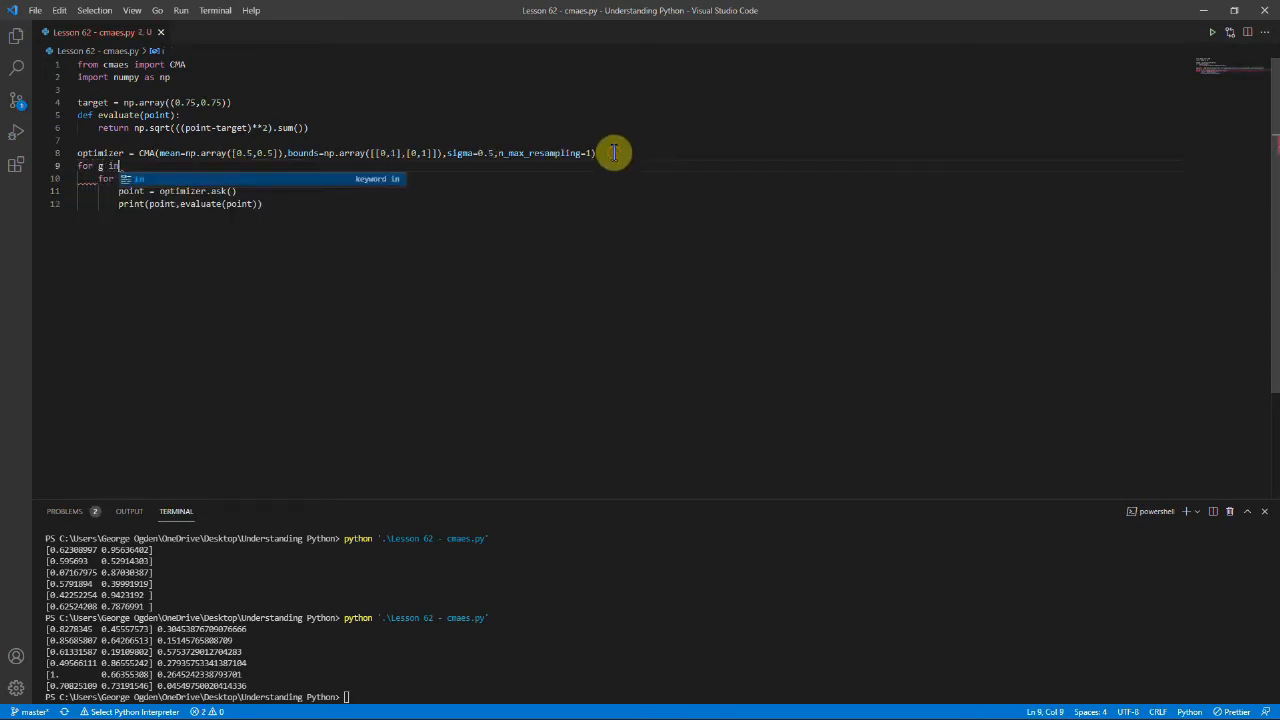
pyautogui.write('range(gens')
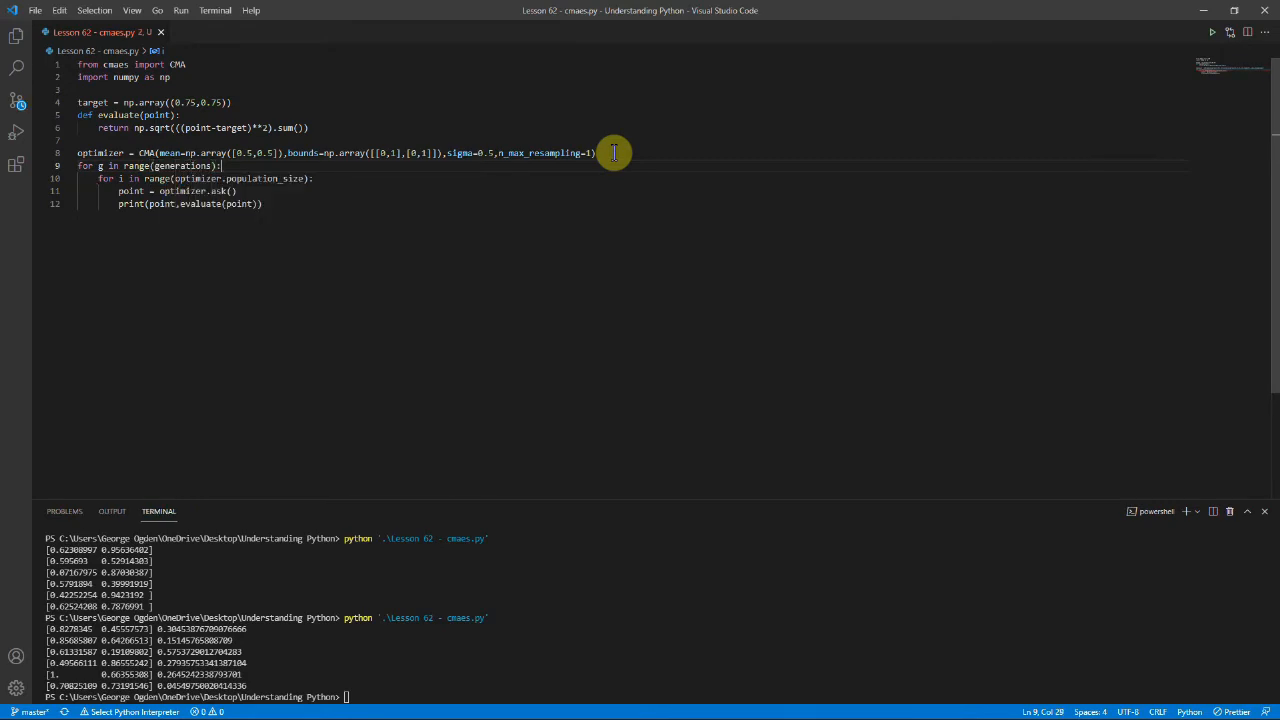
pyautogui.write('generations = 2')
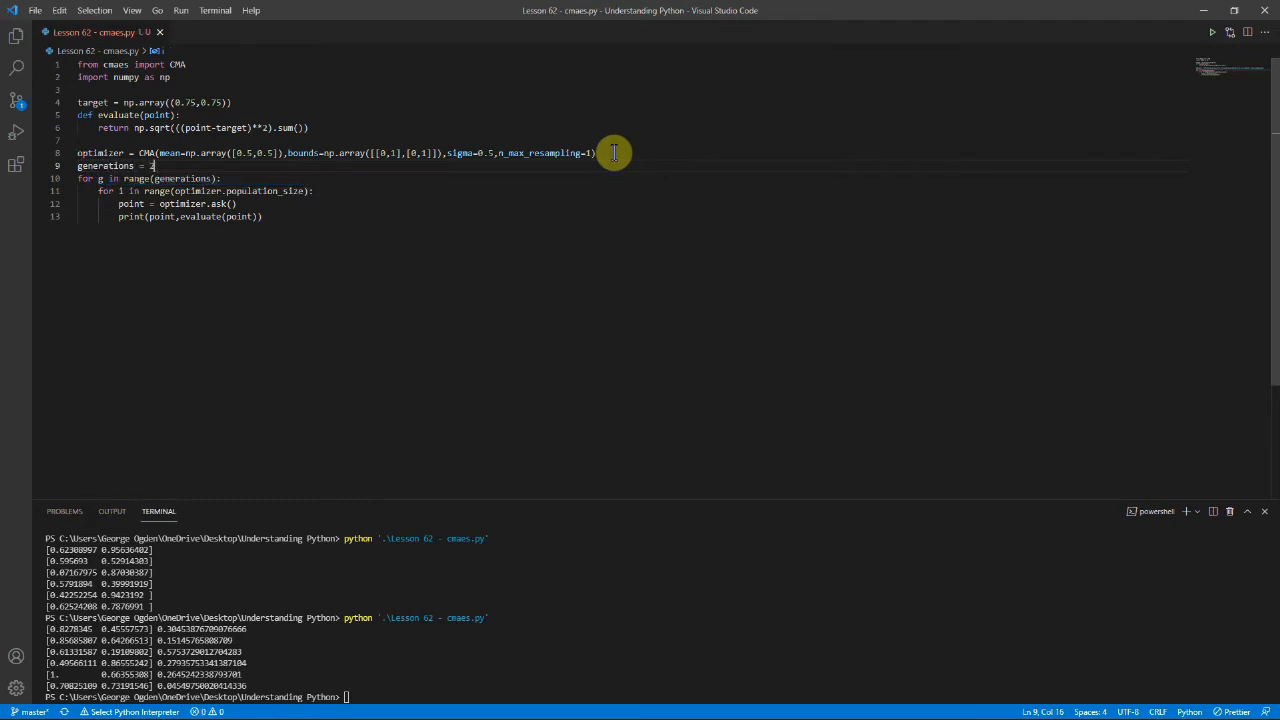
pyautogui.press('Enter')
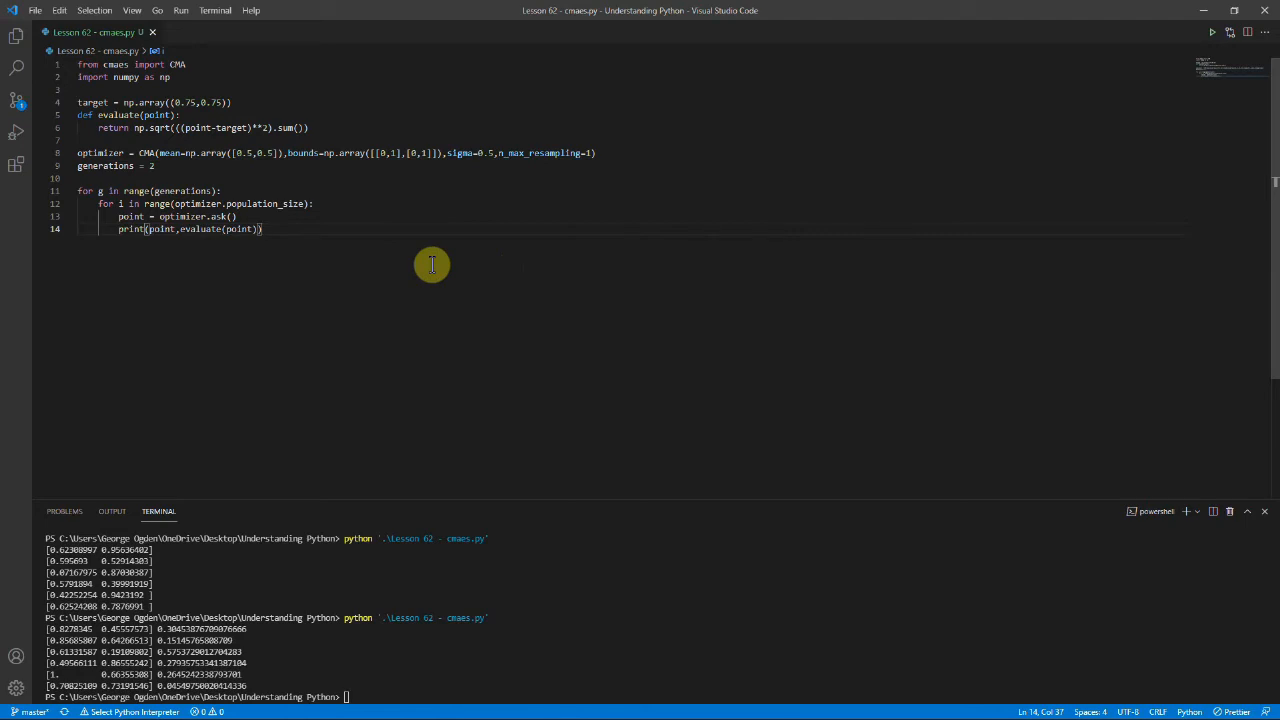
pyautogui.moveTo(275, 248)
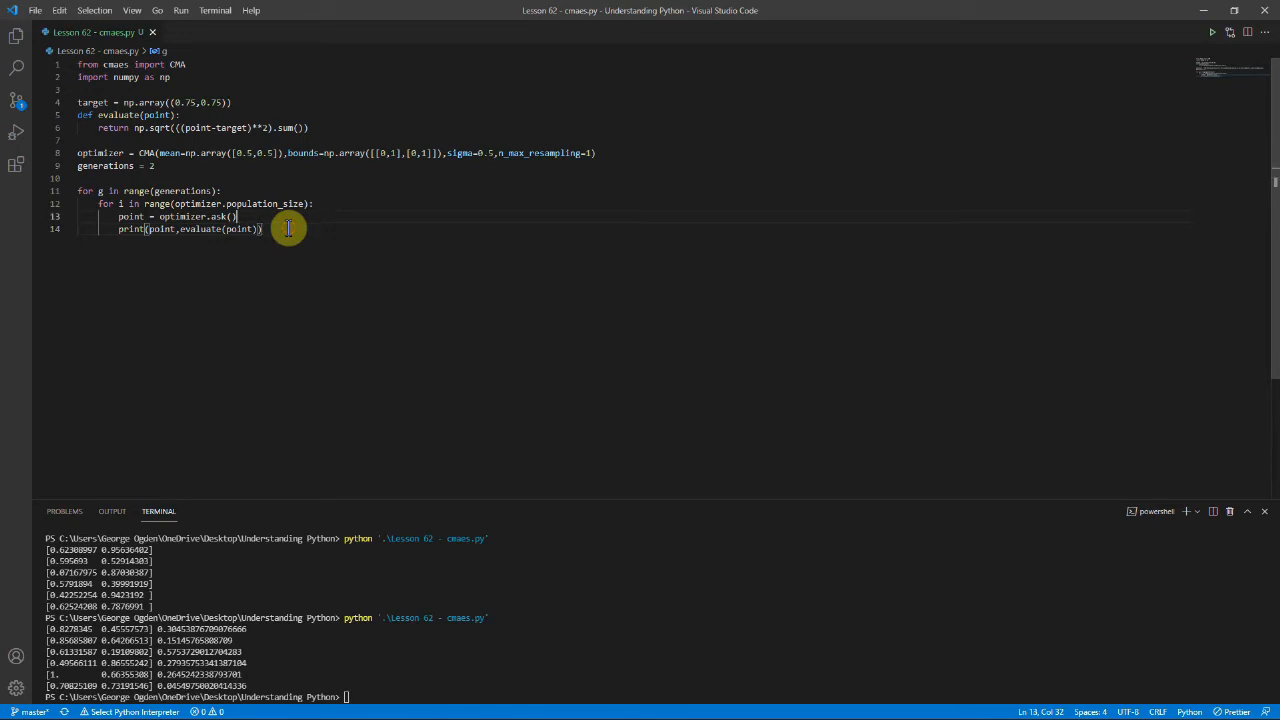
# Compute each point's score and start each generation with solutions = [].
pyautogui.write('sca')
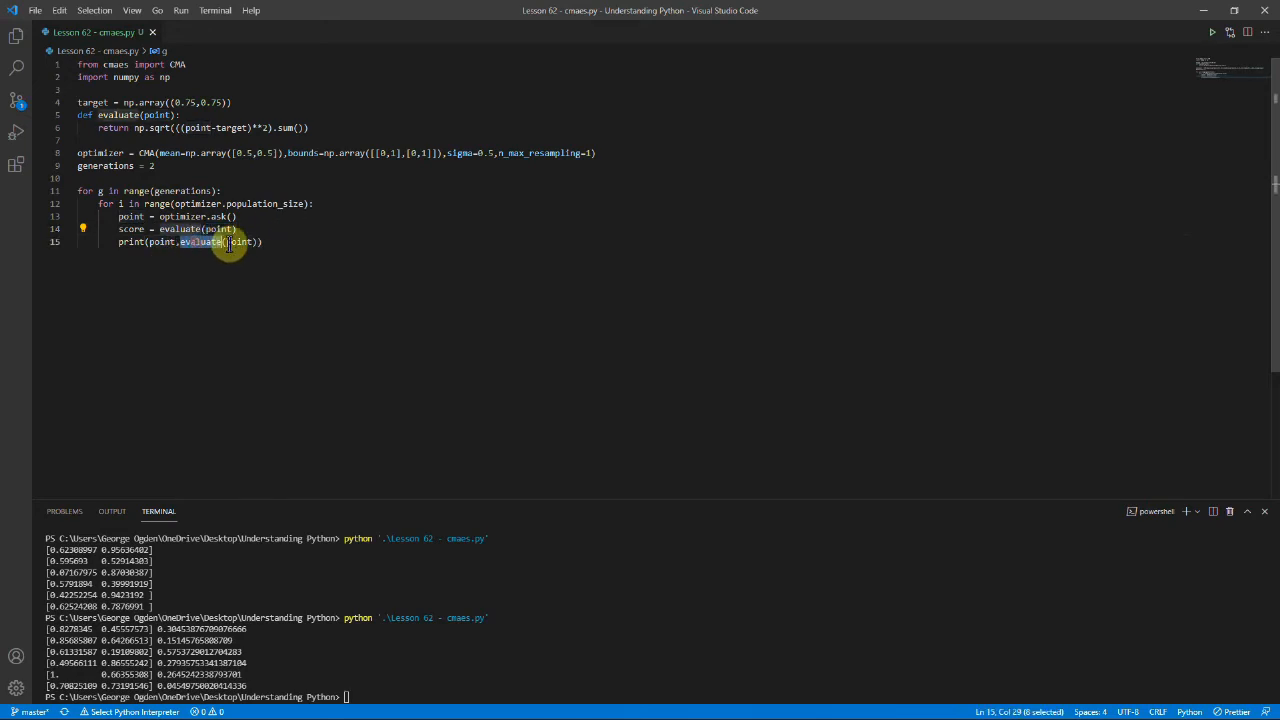
pyautogui.write('sca')
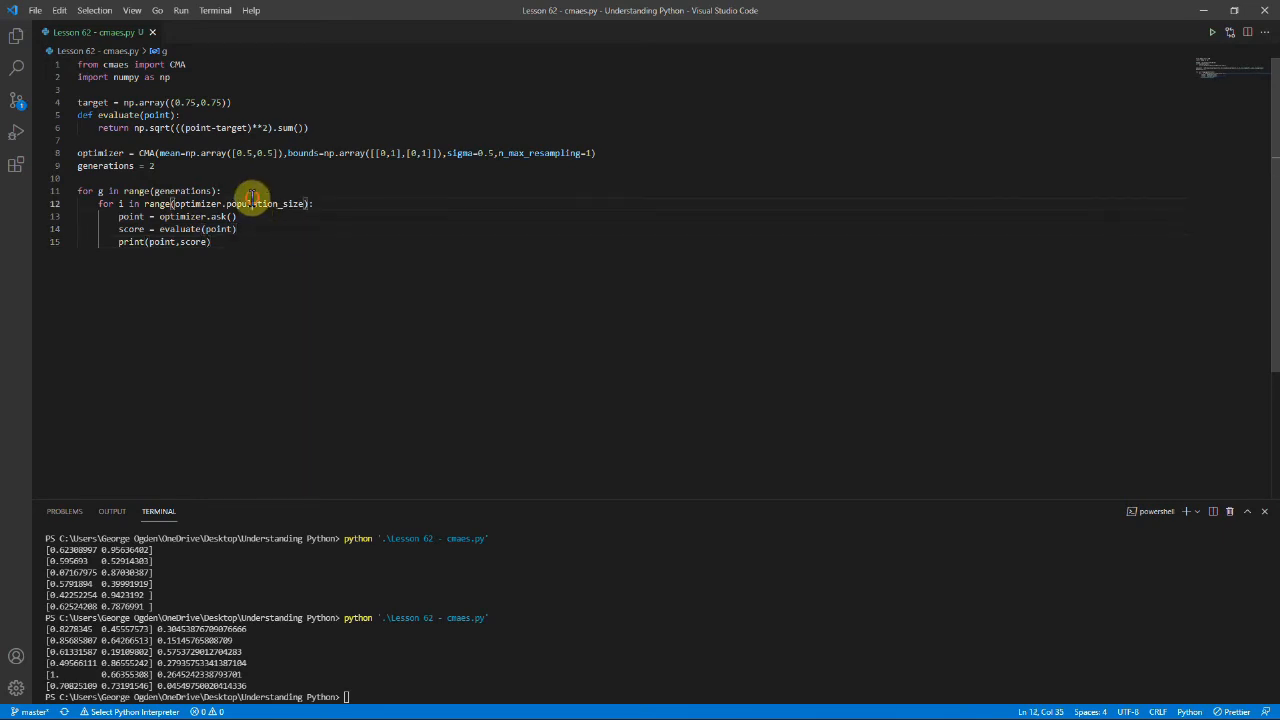
pyautogui.press('Enter')
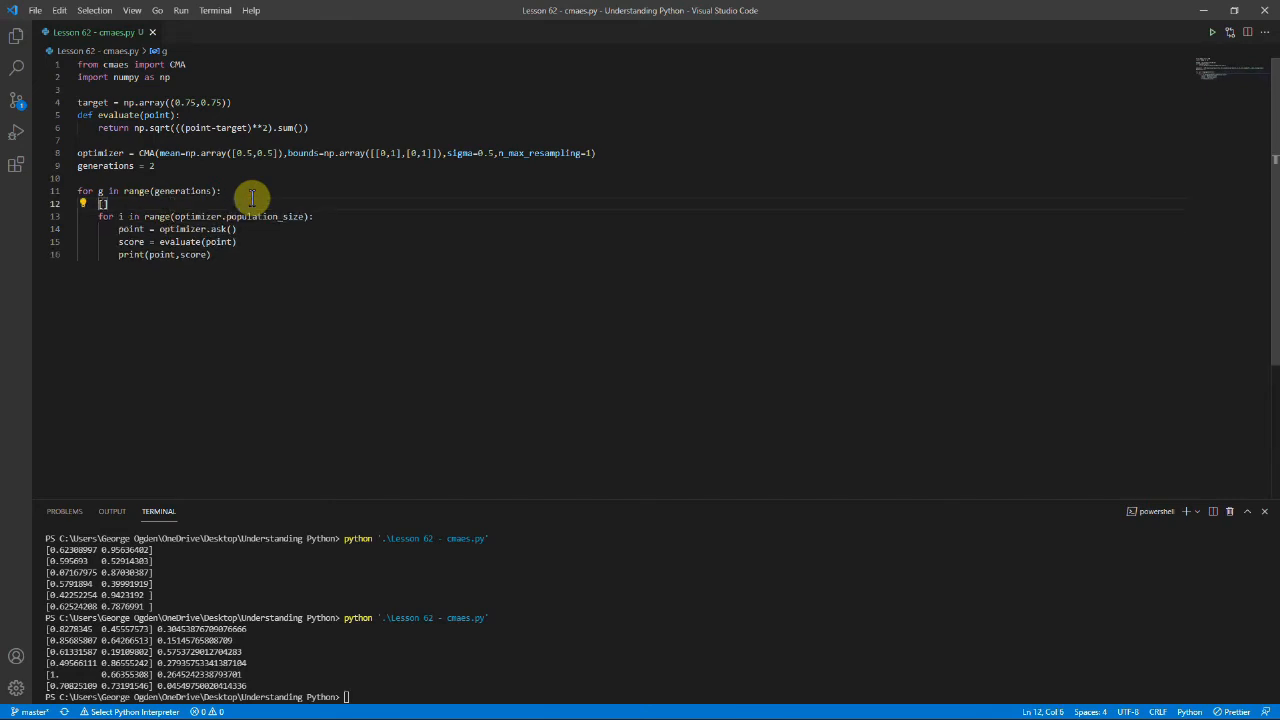
pyautogui.write('solutions')
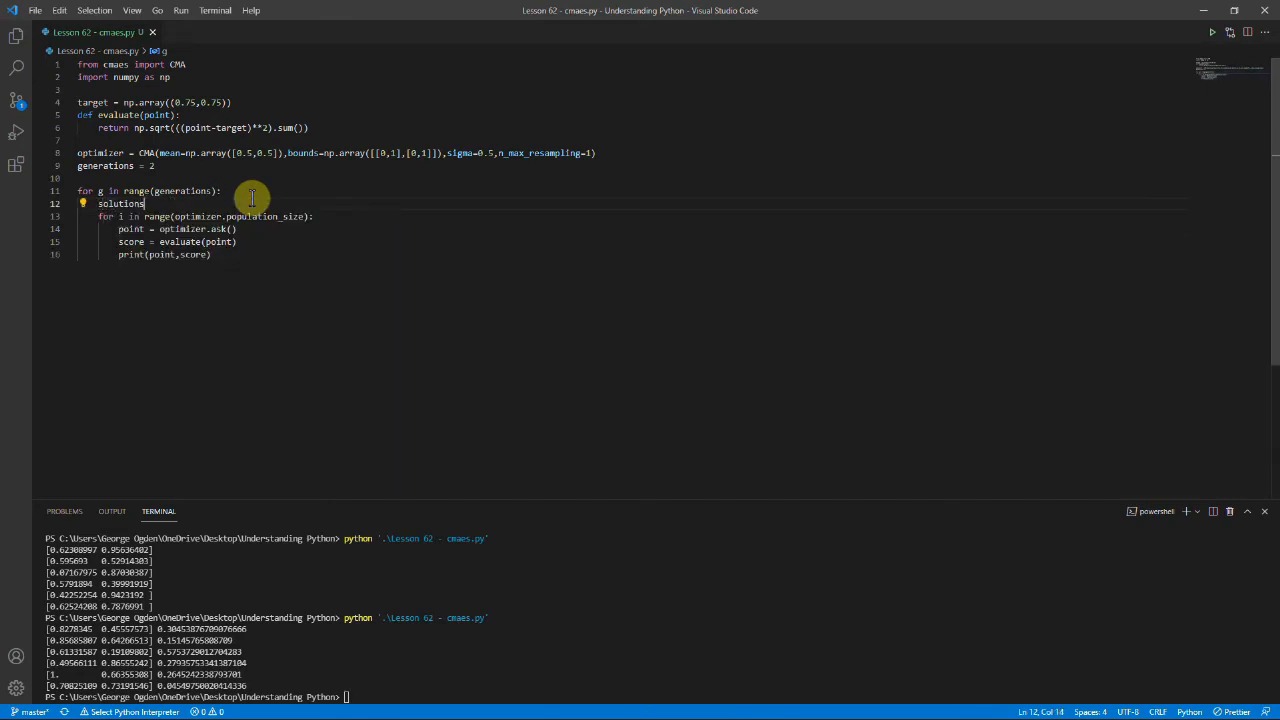
pyautogui.write('= []')
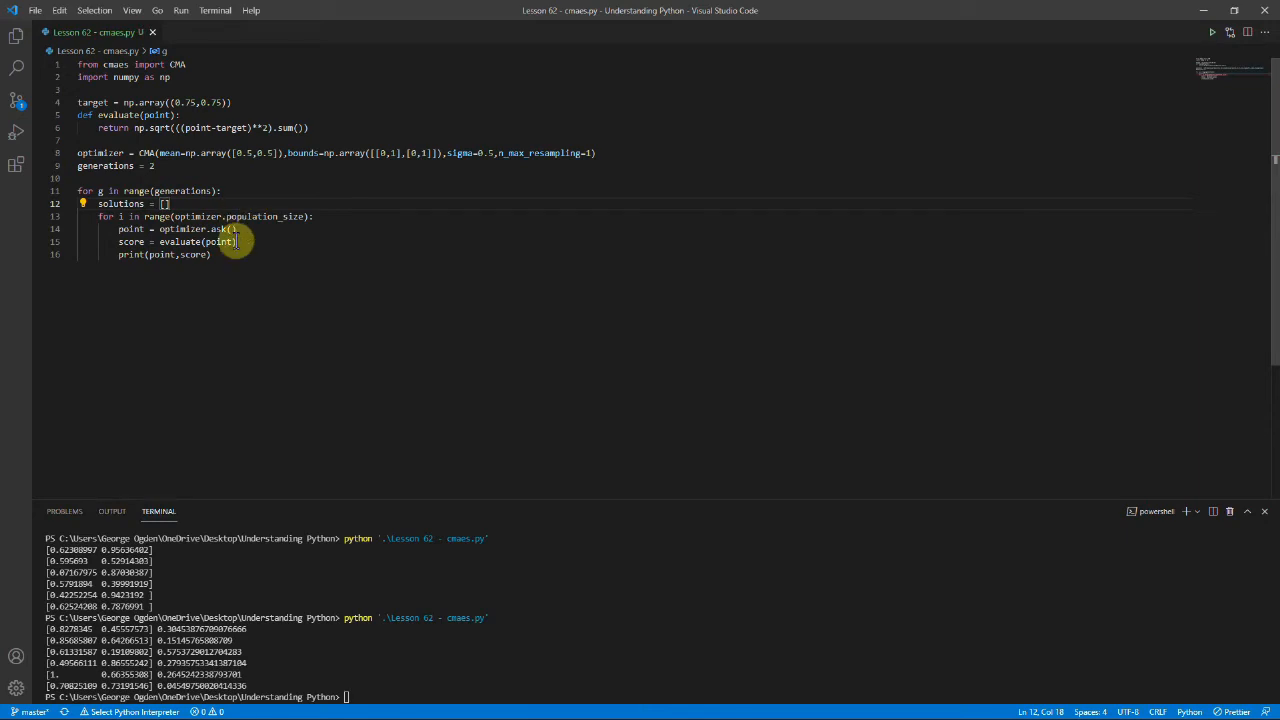
# Collect (point, score) pairs in solutions, print them, and call optimizer.tell(solutions).
pyautogui.press('Enter')
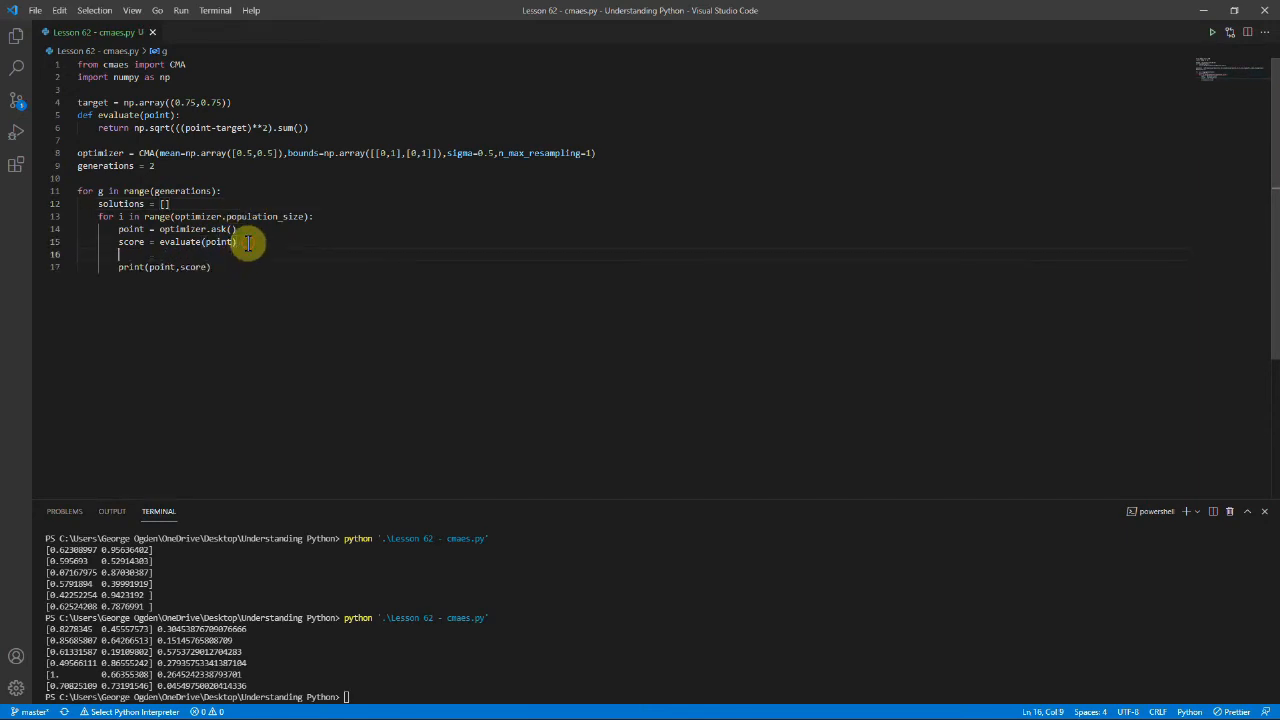
pyautogui.write('solutions([(')
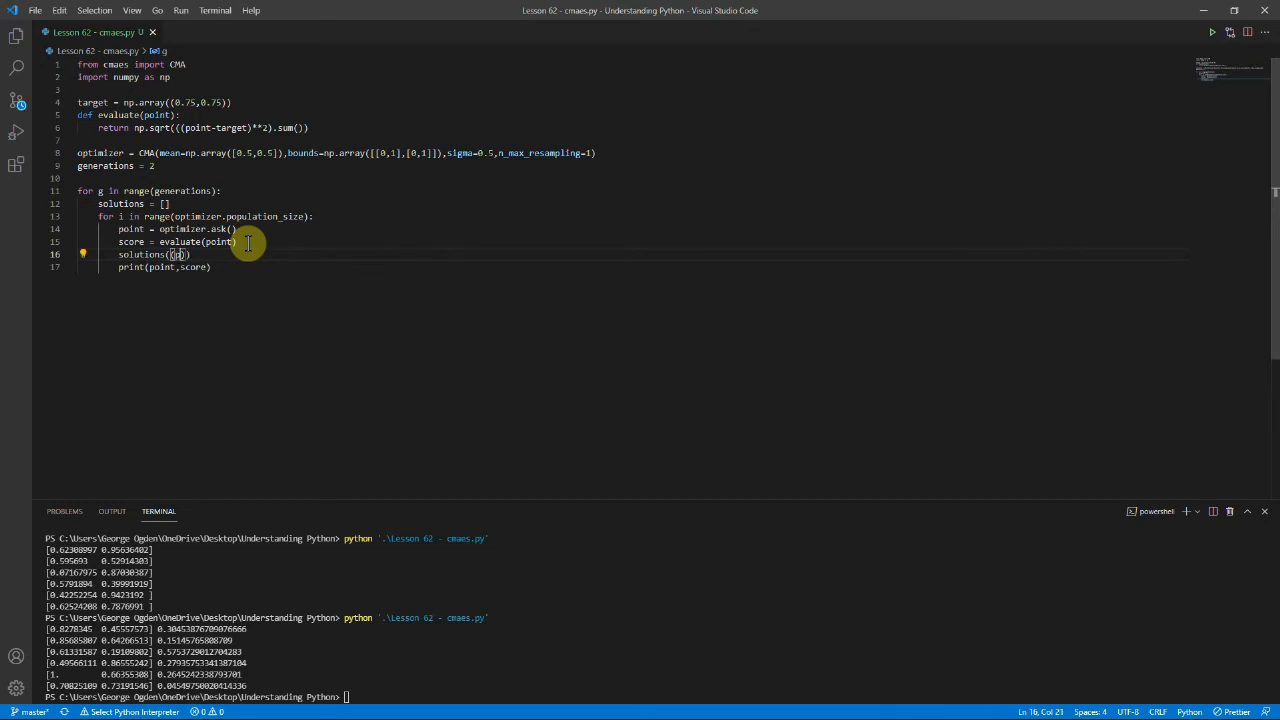
pyautogui.write('point,score')
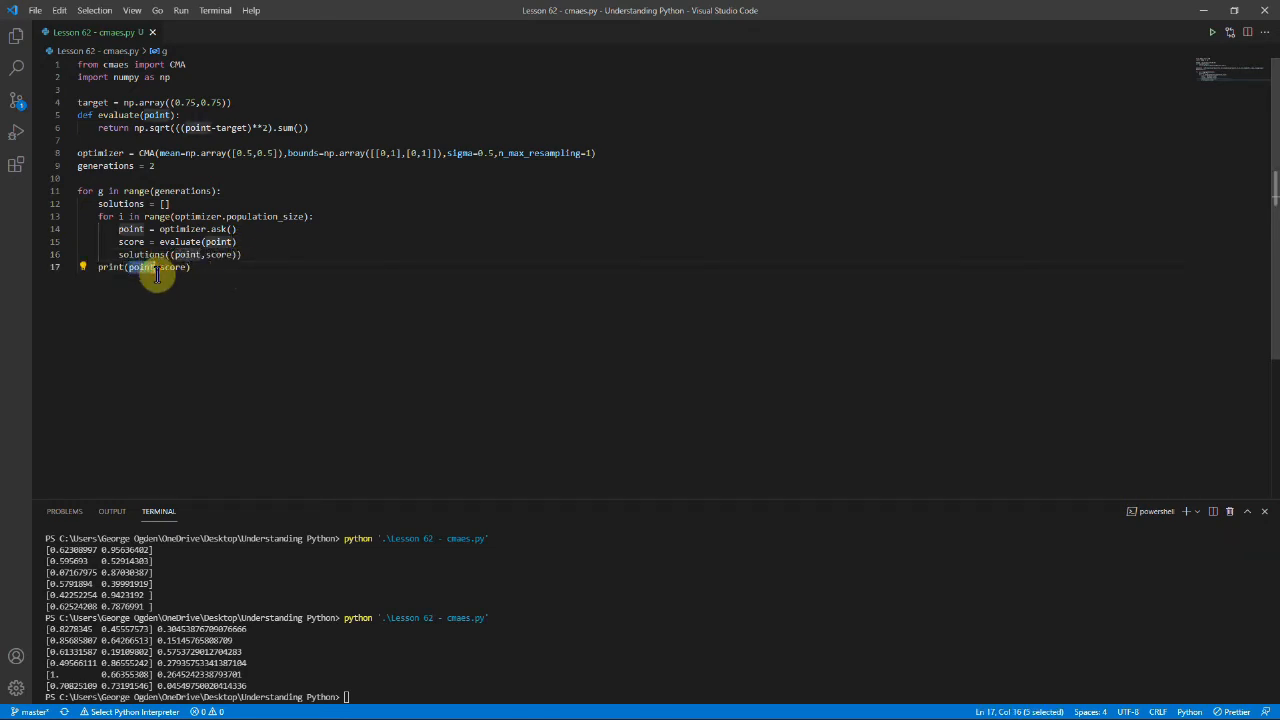
pyautogui.write('solutions')
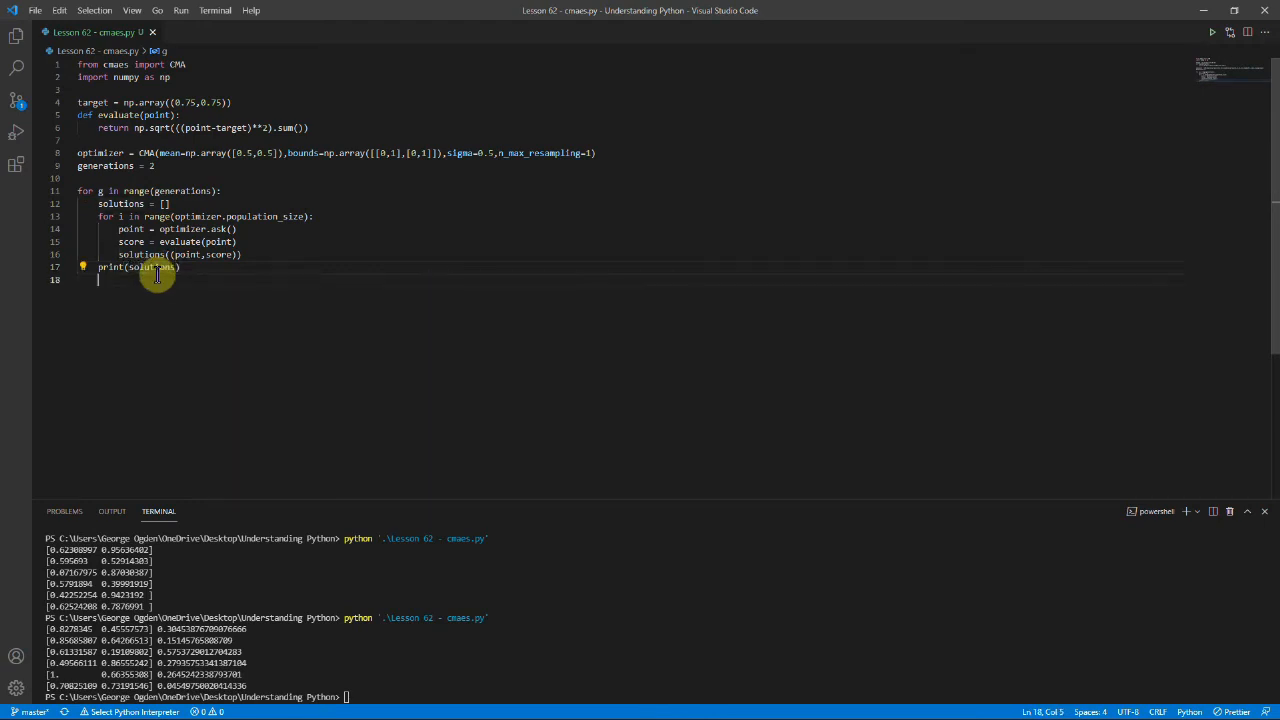
pyautogui.write('optimizer.tell(')
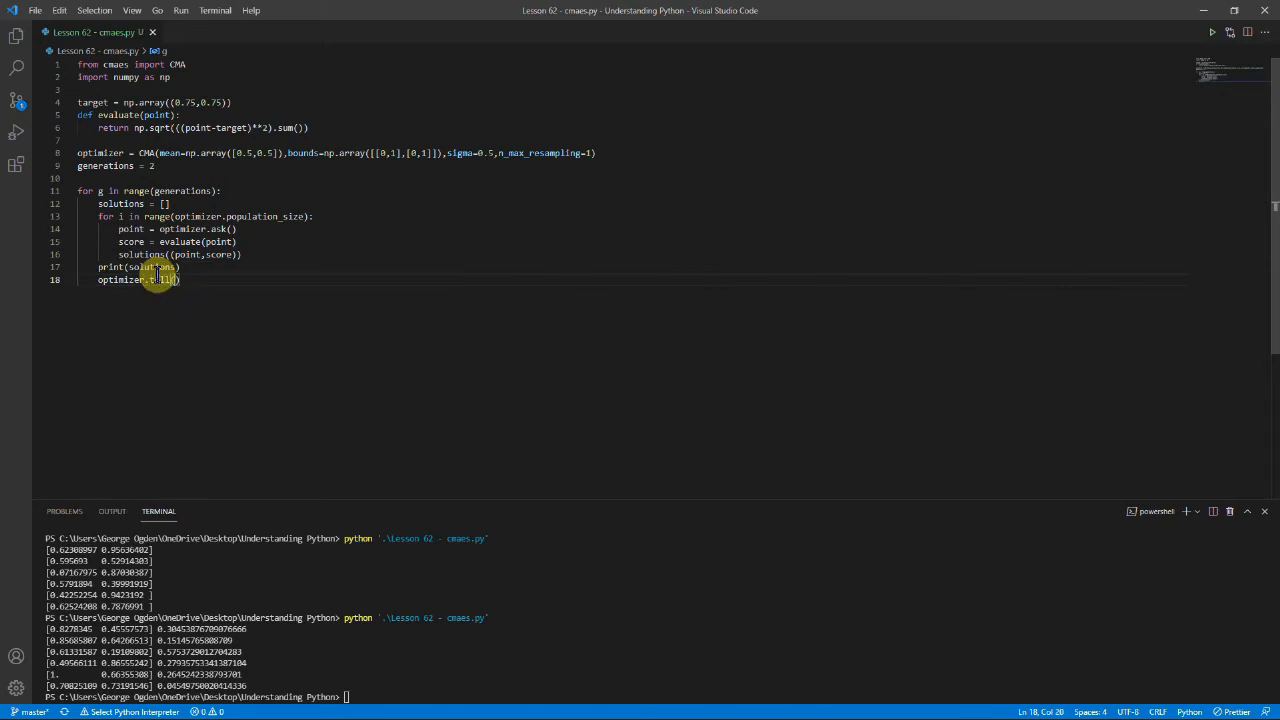
pyautogui.write('solutions')
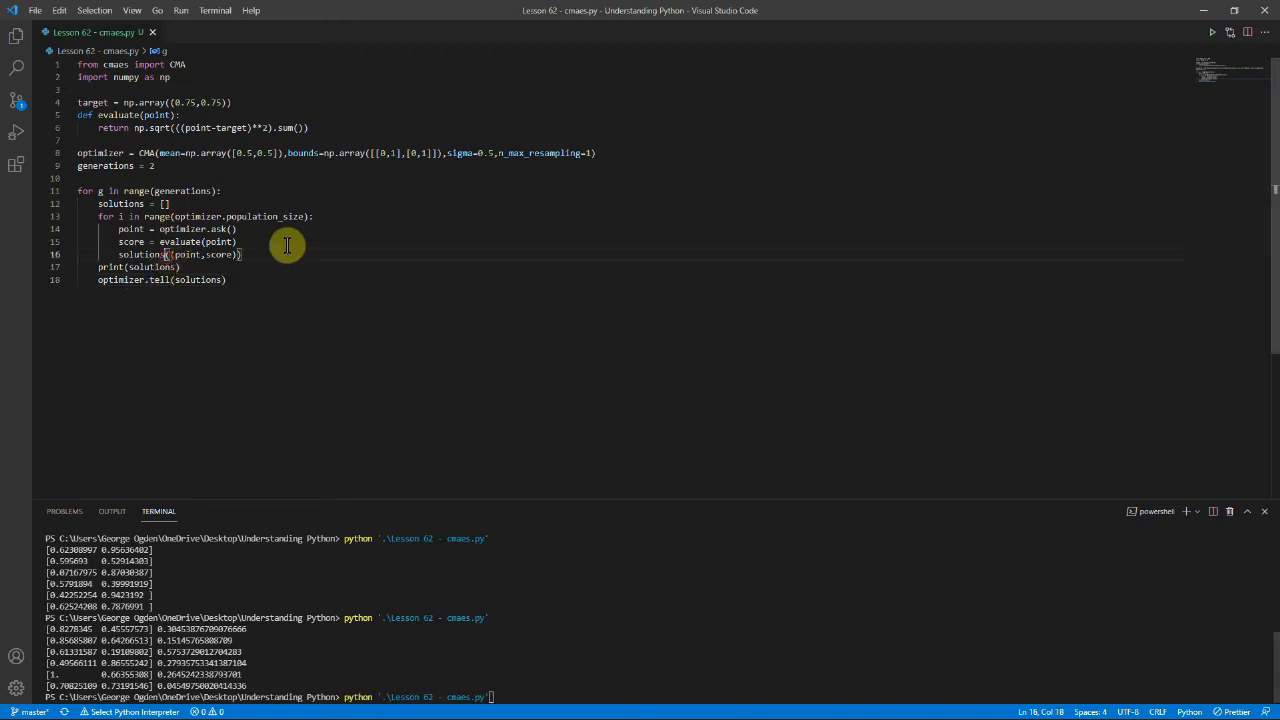
# Change line 16 to solutions.append((point, score)).
pyautogui.write('.append')
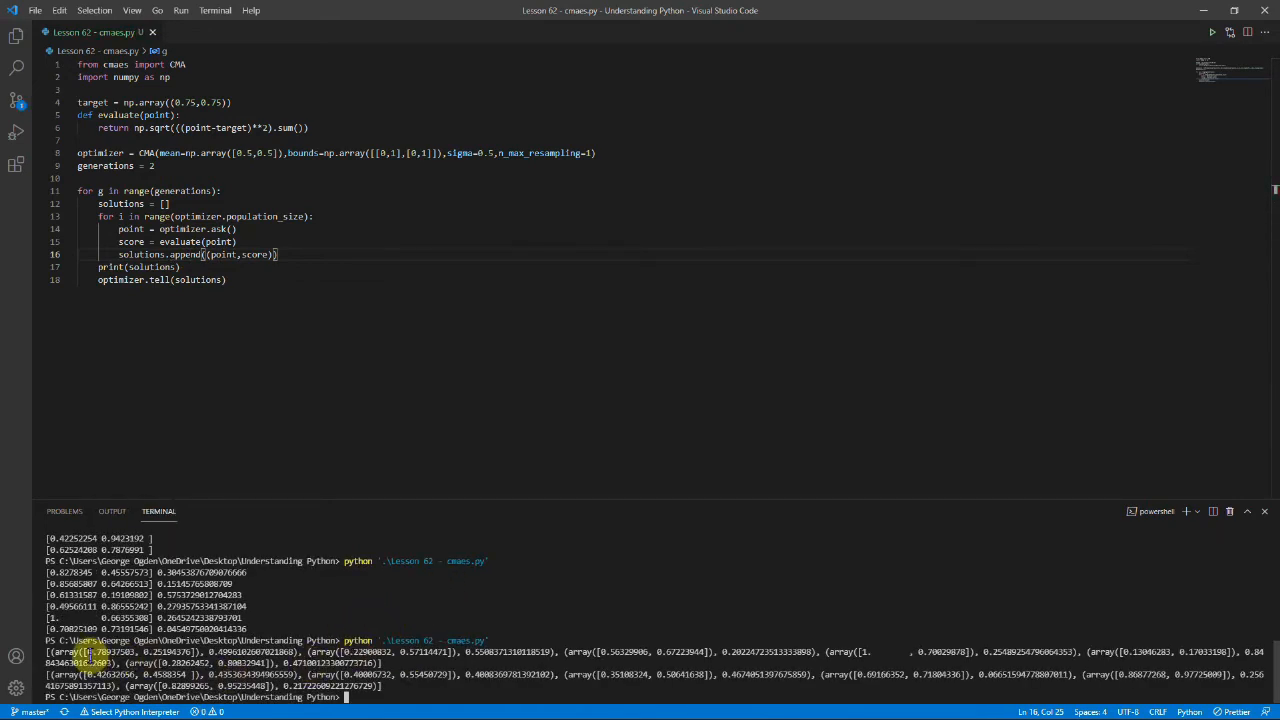
pyautogui.moveTo(617, 650)
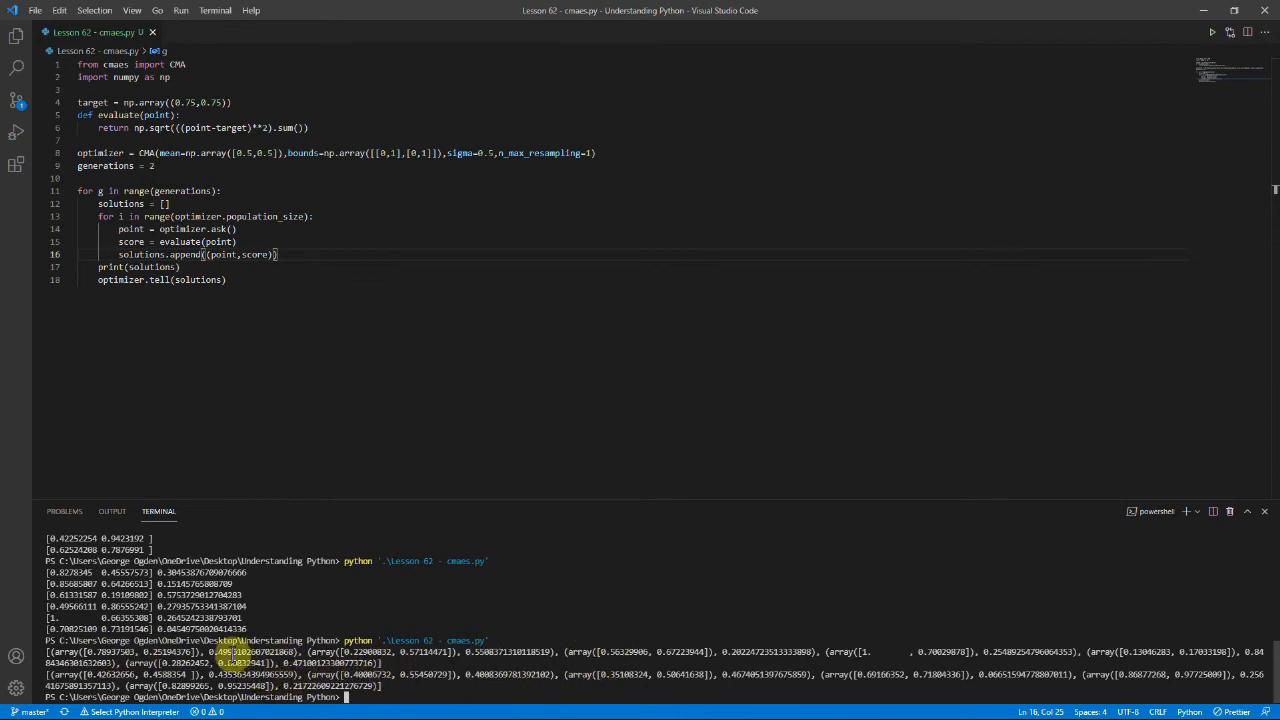
pyautogui.moveTo(480, 655)
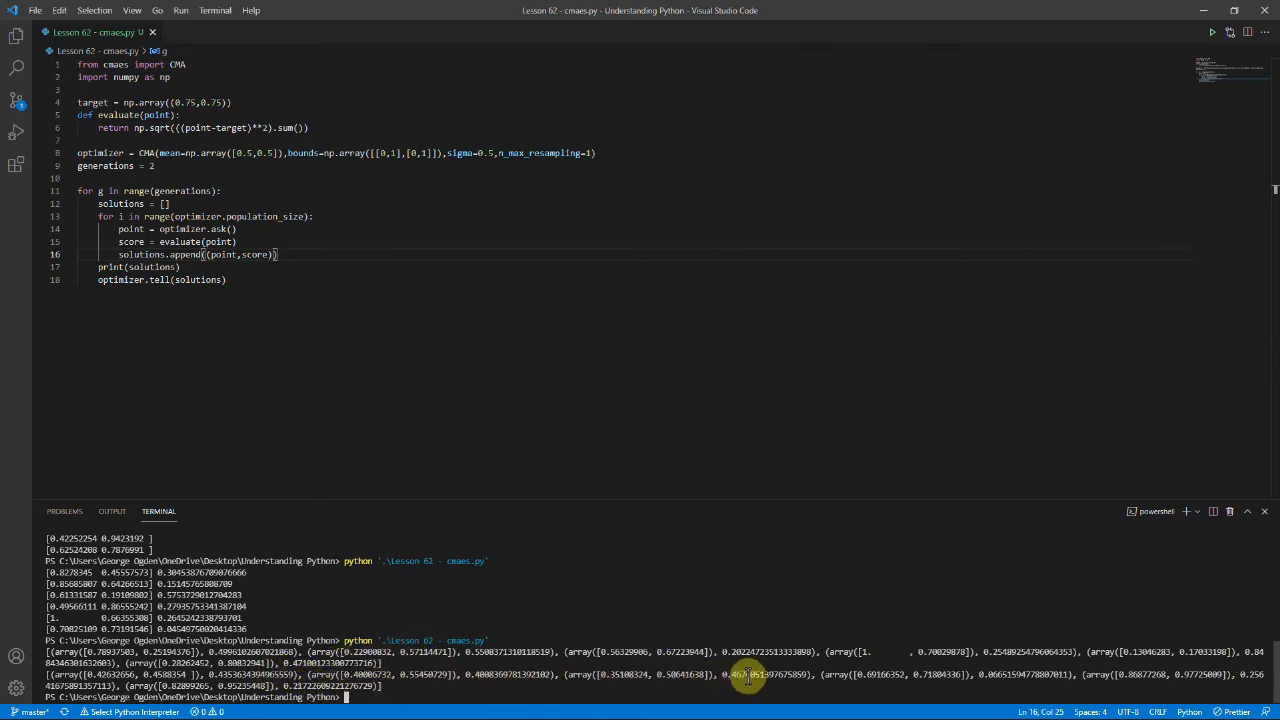
pyautogui.moveTo(830, 670)
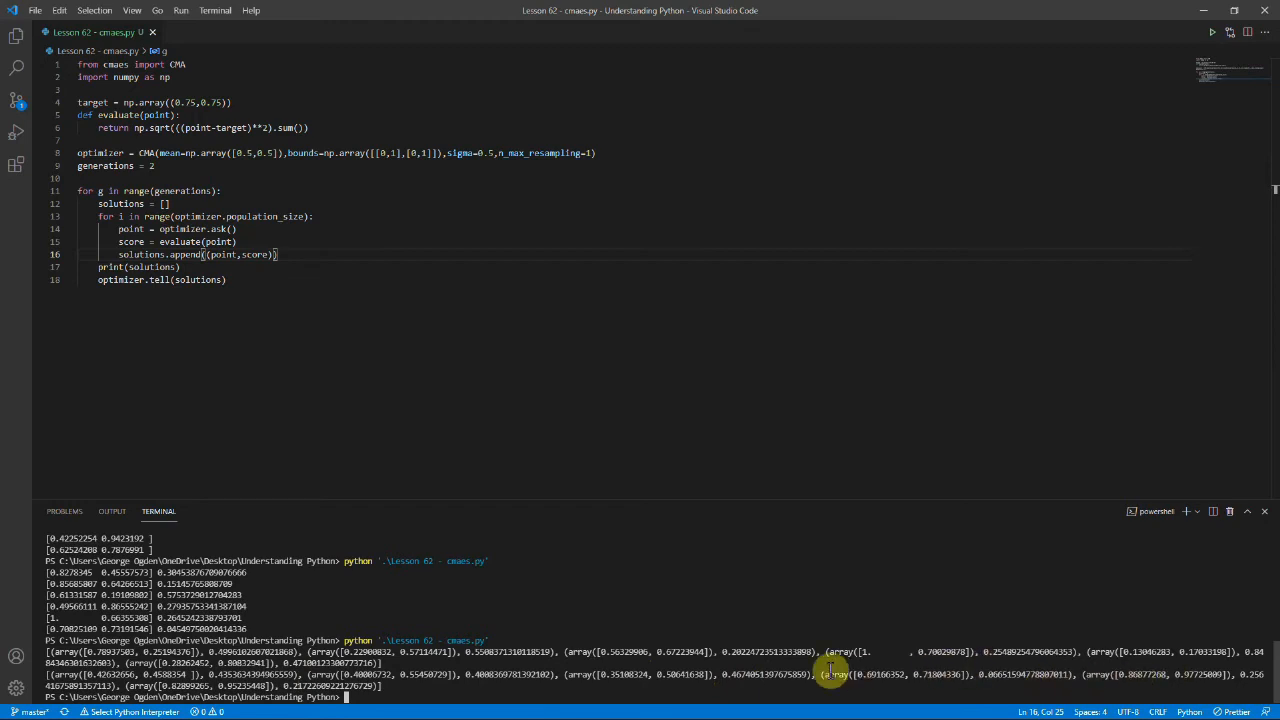
pyautogui.moveTo(215, 306)
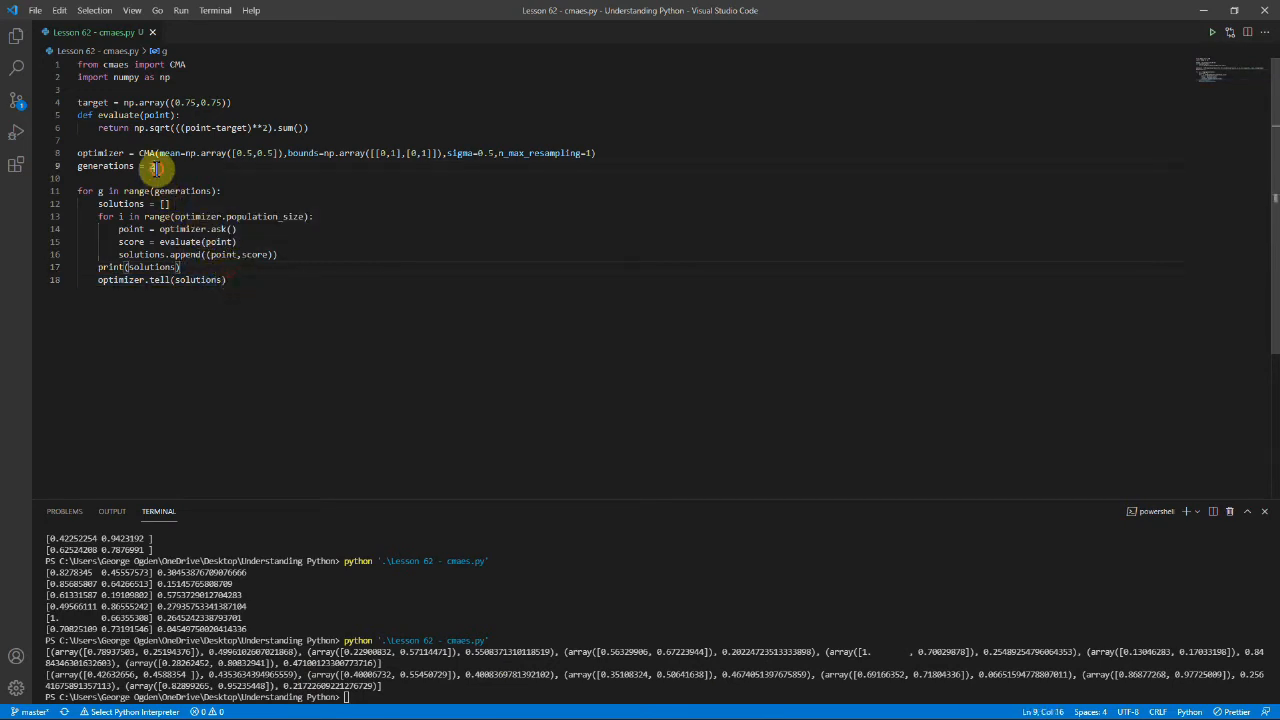
# Change generations from 2 to 10 and rerun the script to print ten generations.
pyautogui.write('10')
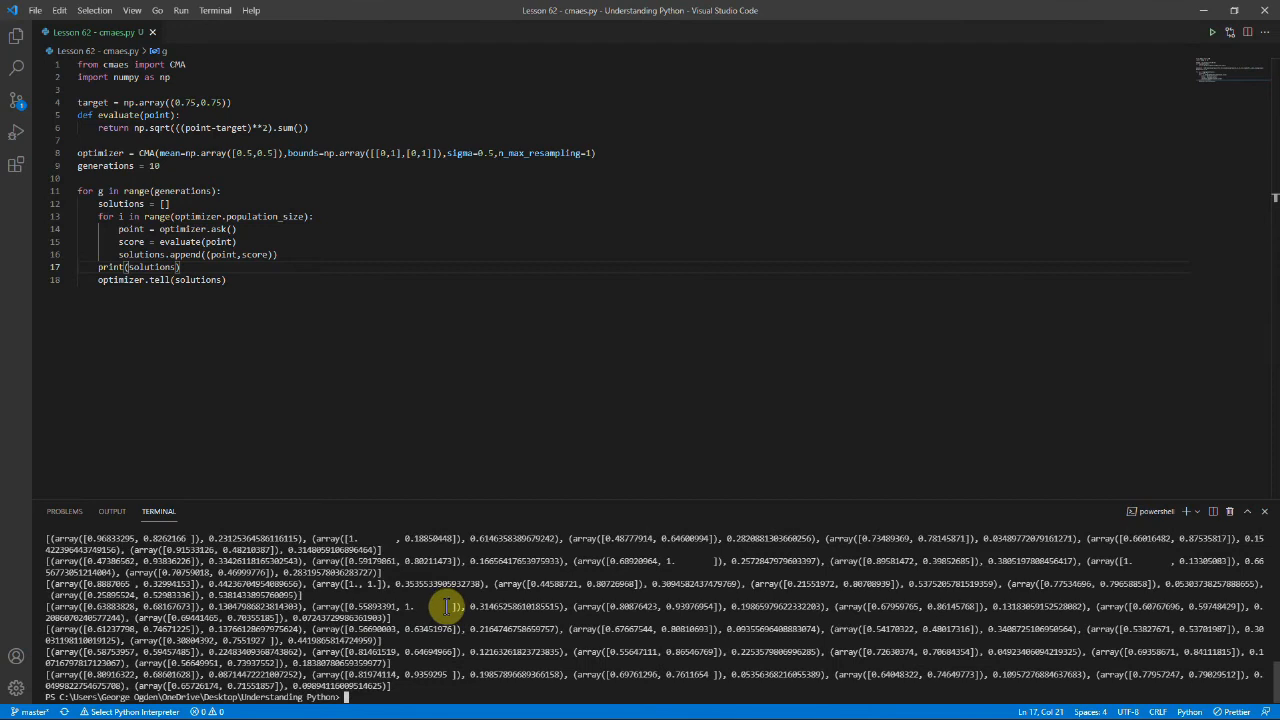
pyautogui.moveTo(380, 680)
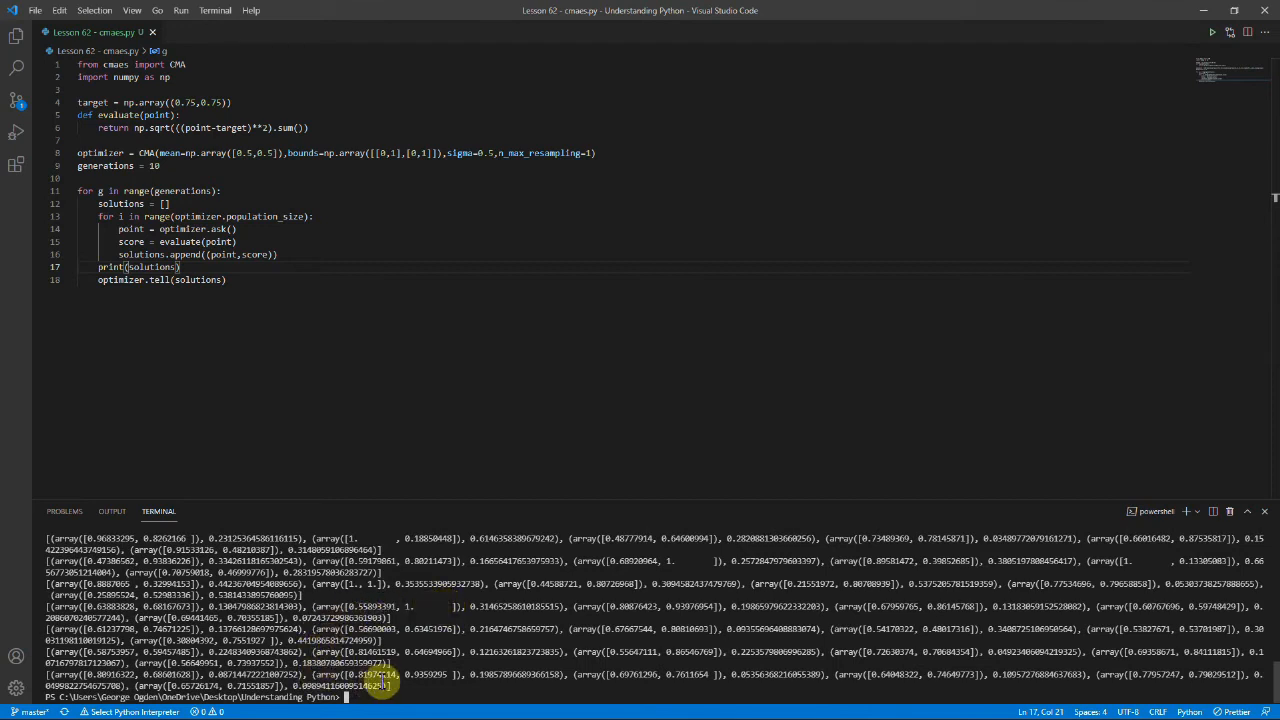
pyautogui.moveTo(720, 688)
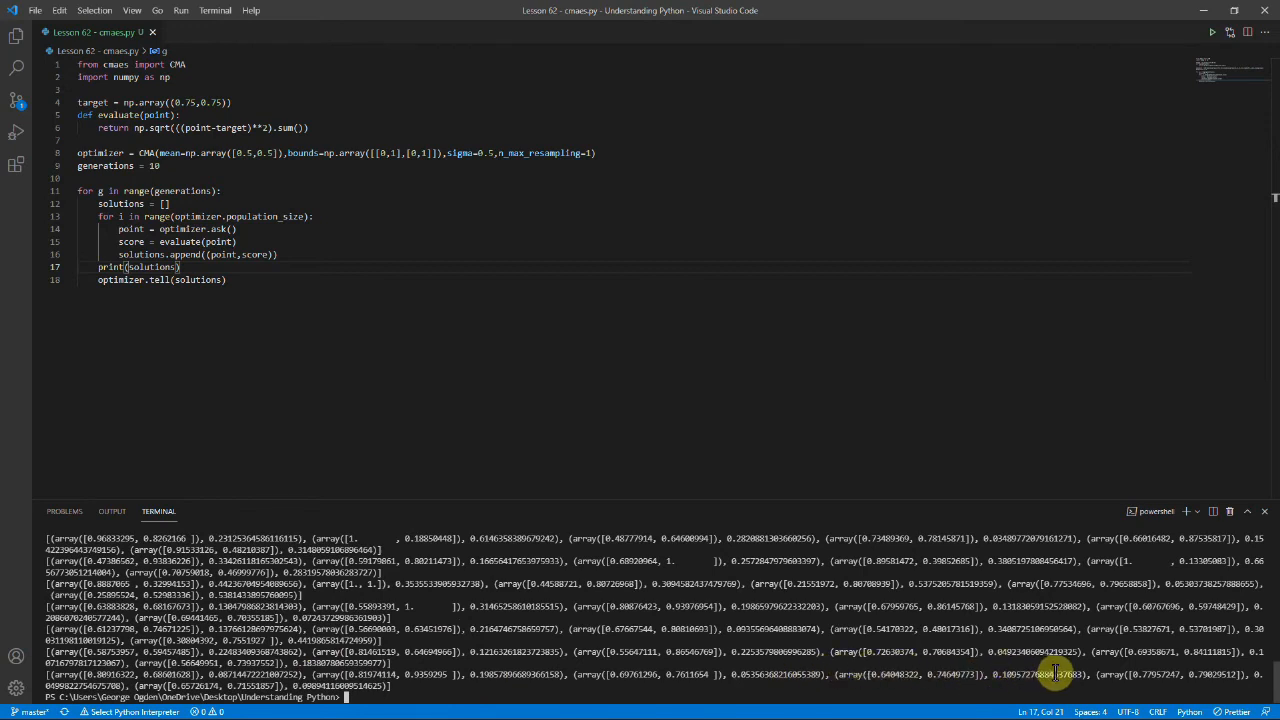
pyautogui.moveTo(242, 366)
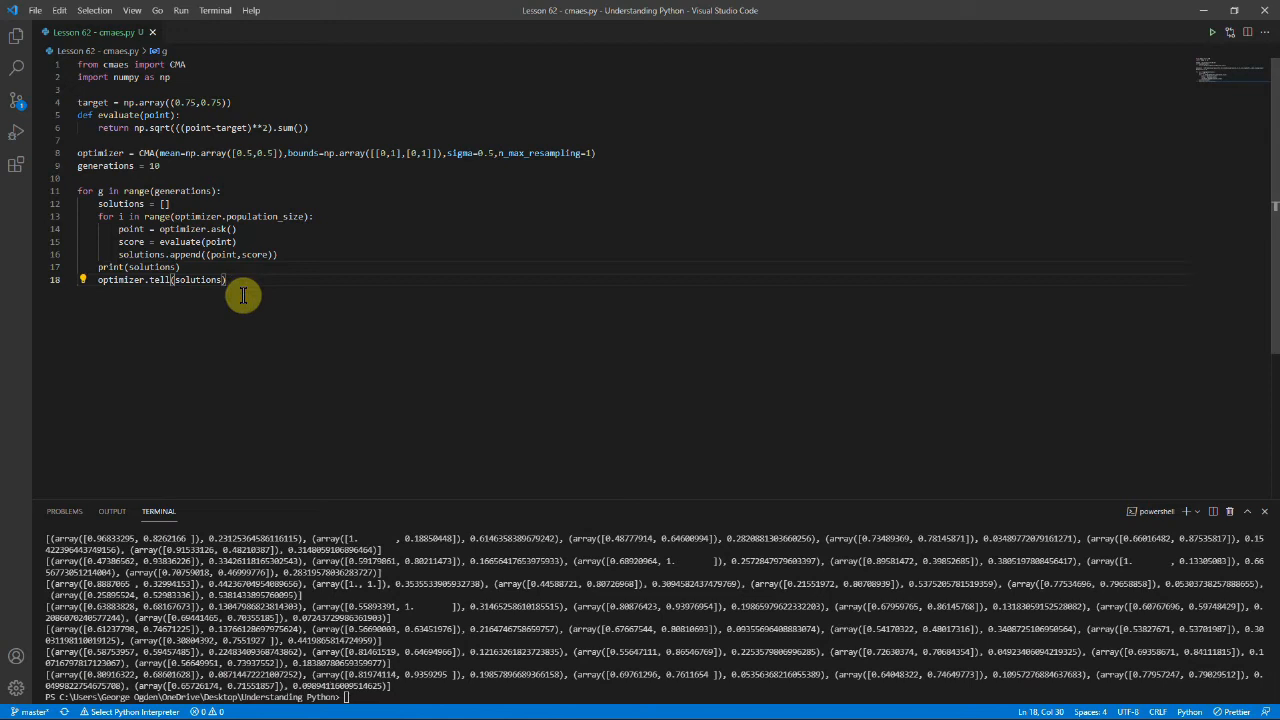
pyautogui.moveTo(267, 305)
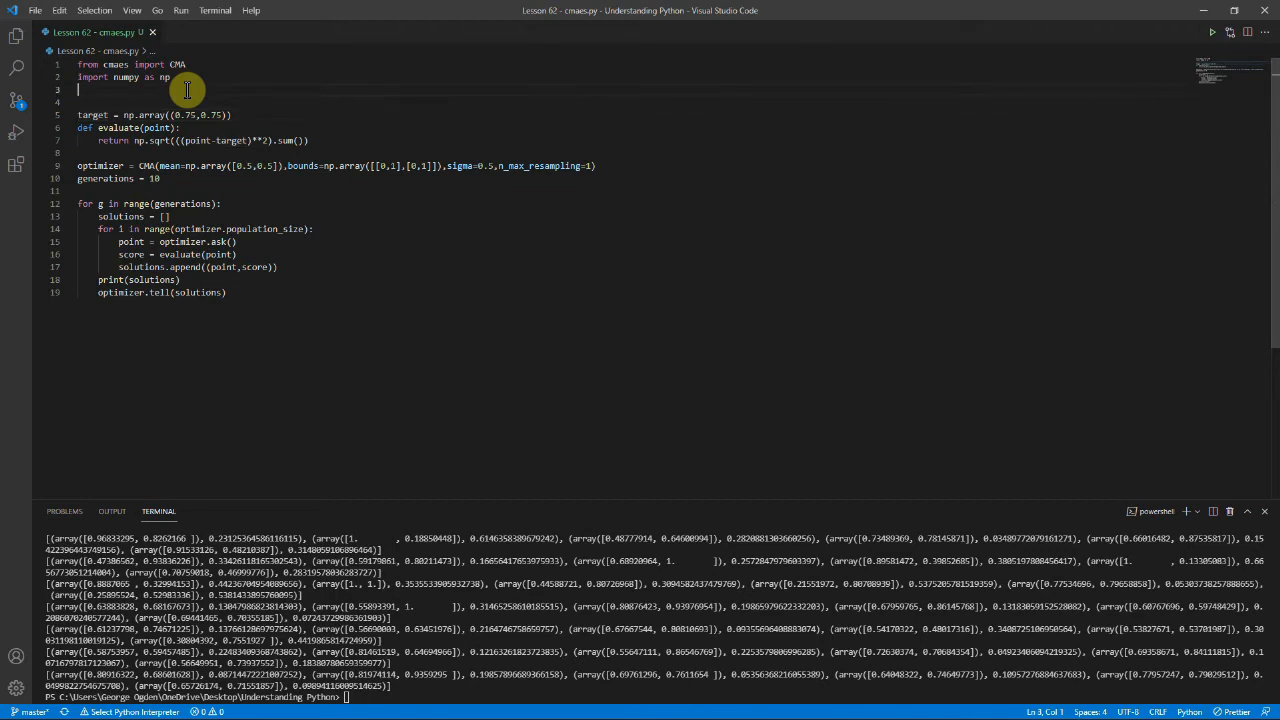
# Add the import matplotlib.pyplot as plt line.
pyautogui.write('import')
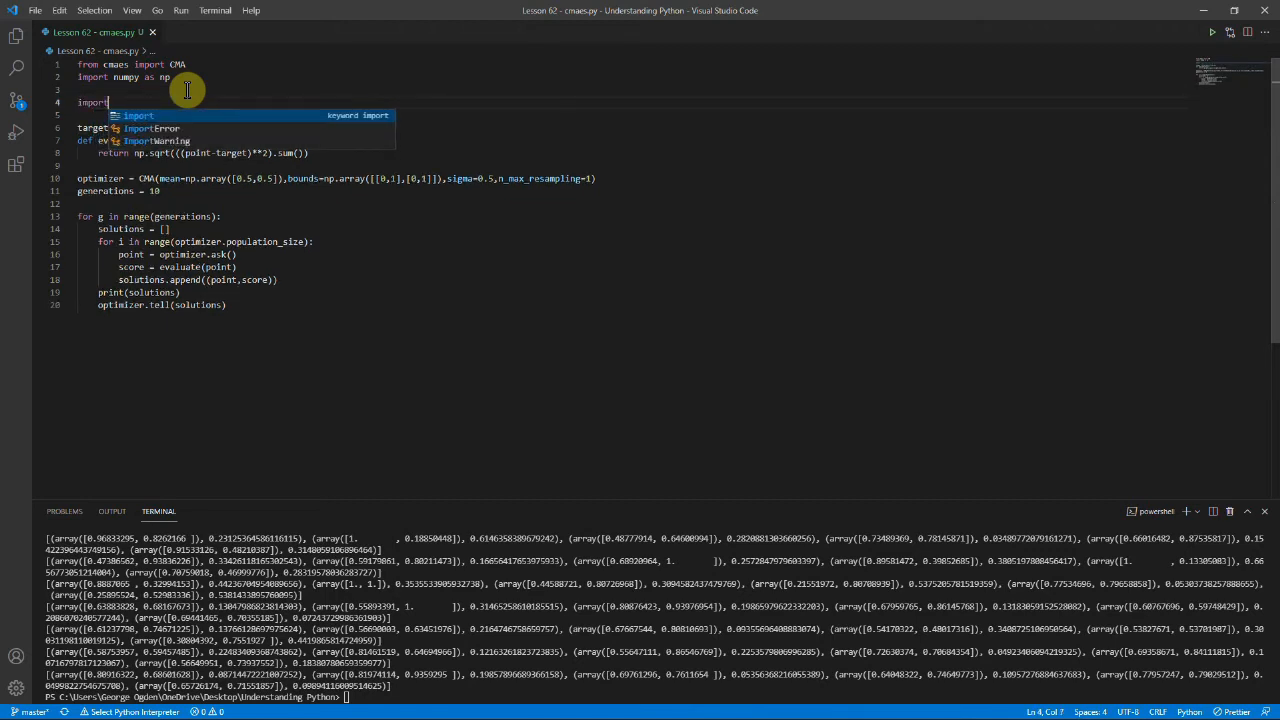
pyautogui.write('matplotlib.pyplot impor')
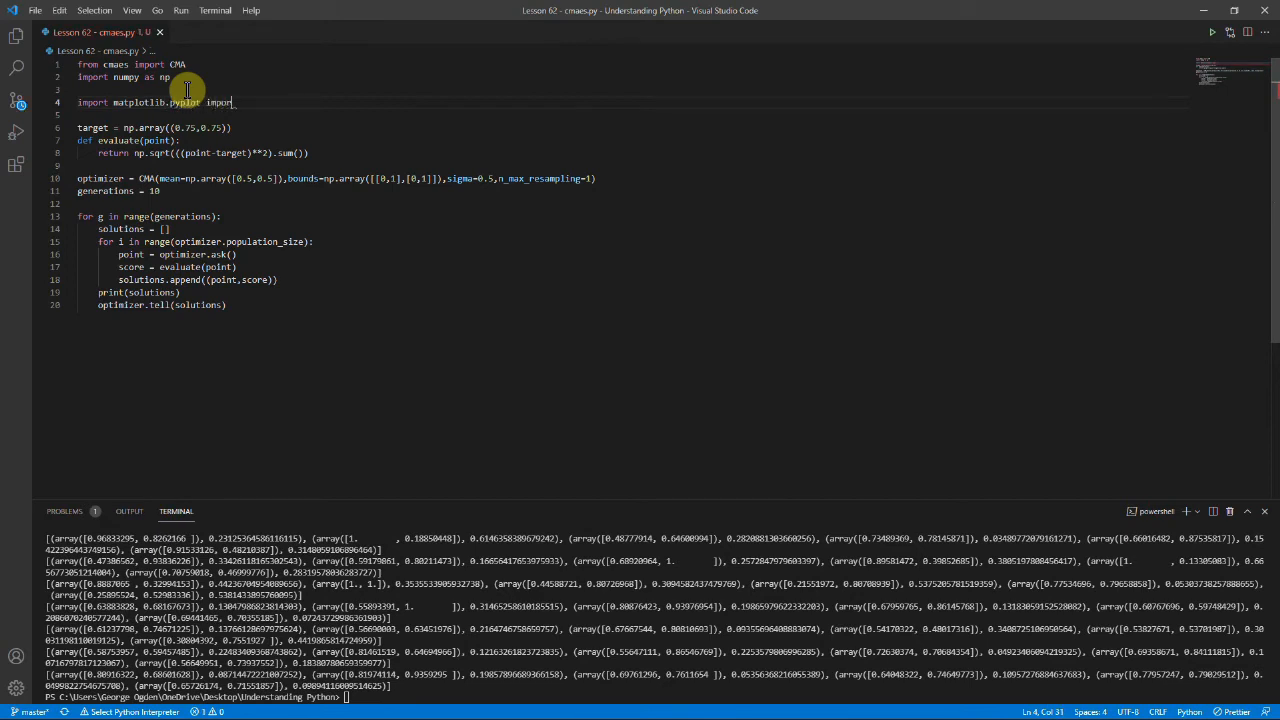
pyautogui.write('as plt')
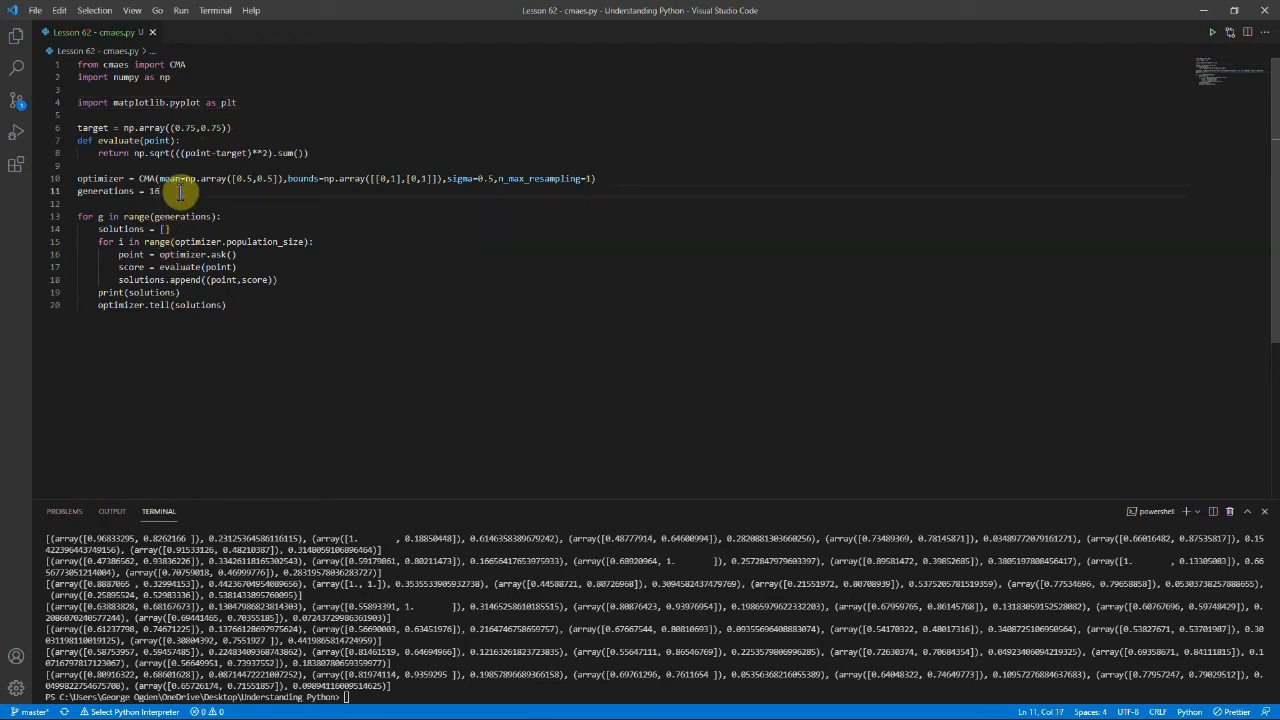
# Set generations to 16 and add sqrt = int(np.sqrt(generations)).
pyautogui.write('sqr')
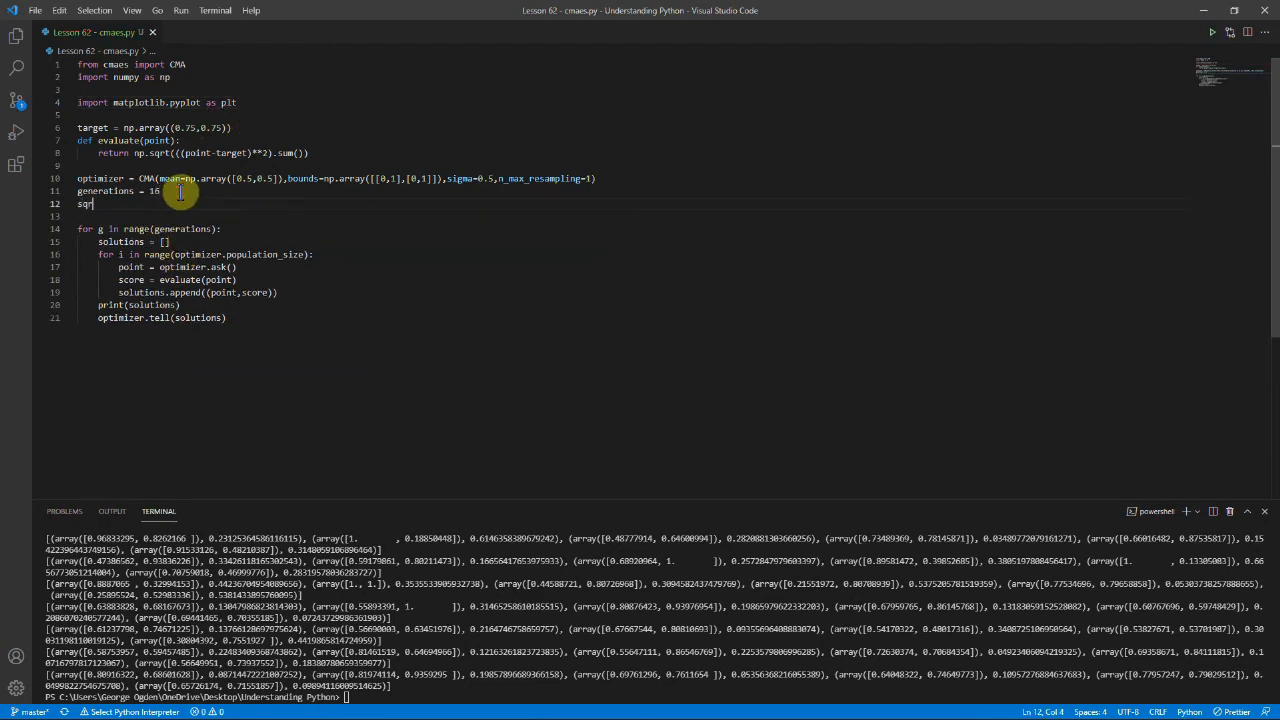
pyautogui.write('t()')
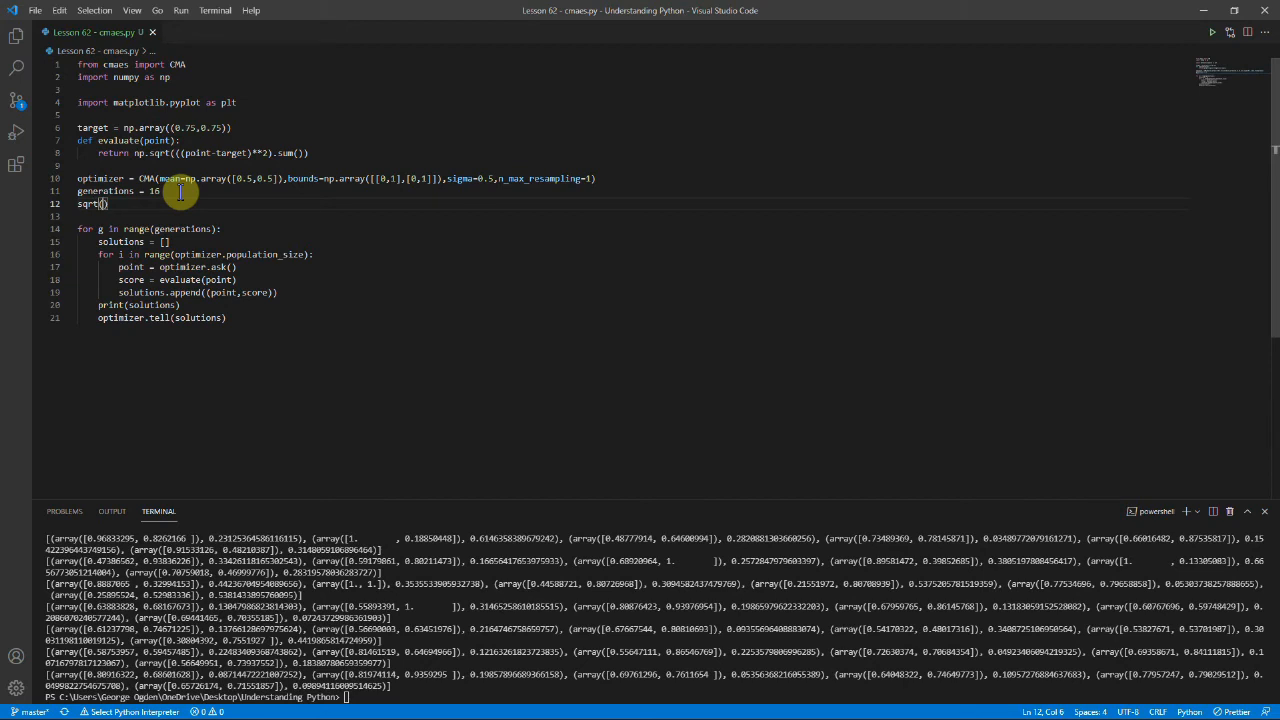
pyautogui.write('= int(')
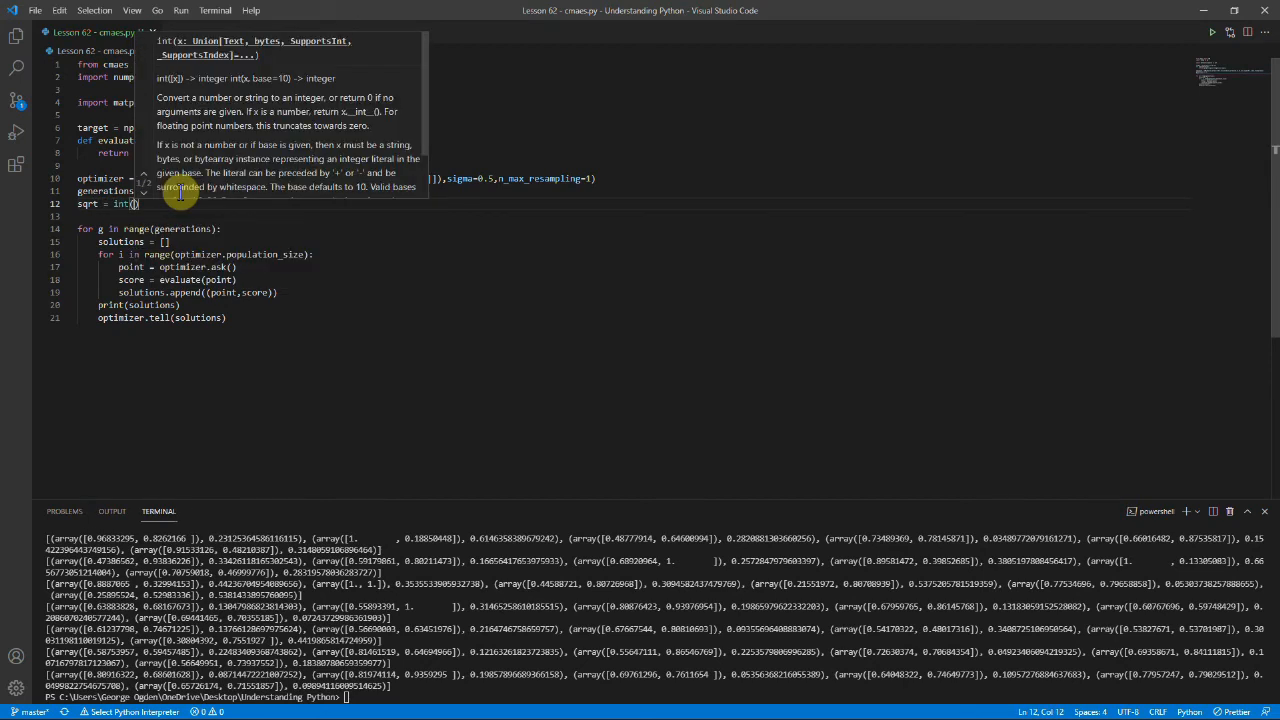
pyautogui.write('np.sqrt(generations')
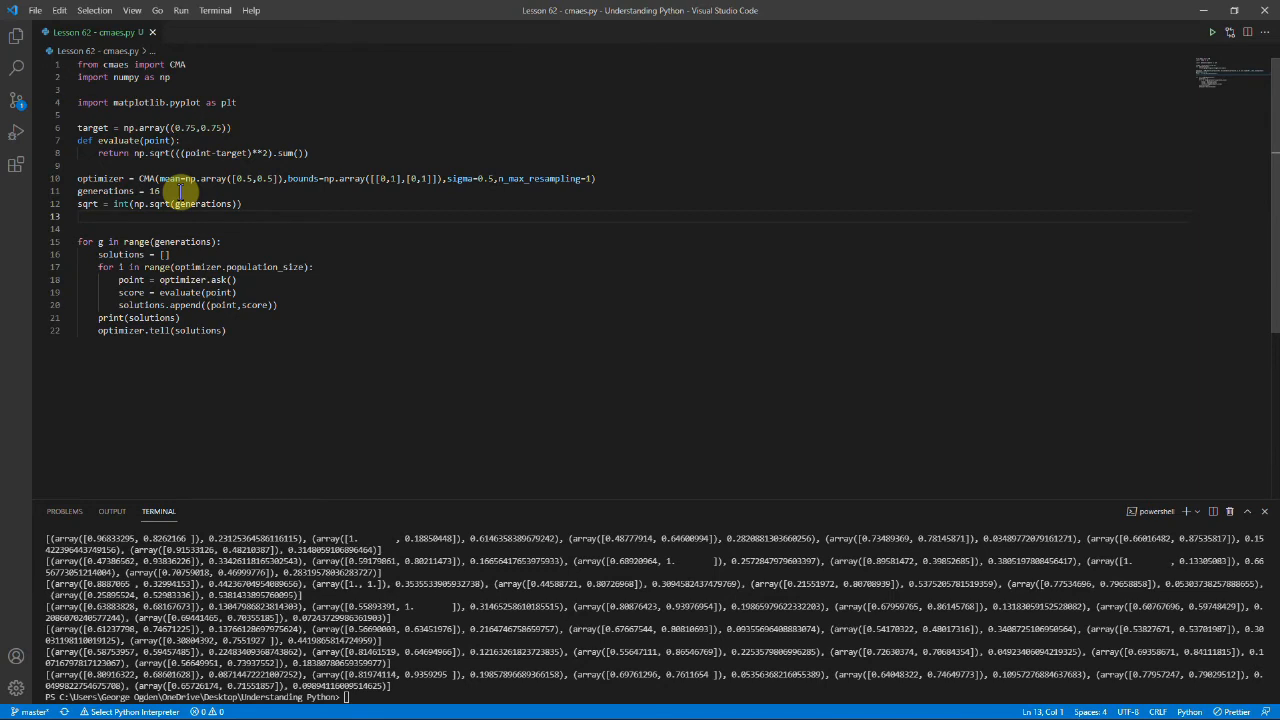
pyautogui.write('fig, axs = plt.subplots(sqrt,sqrt,num="(')
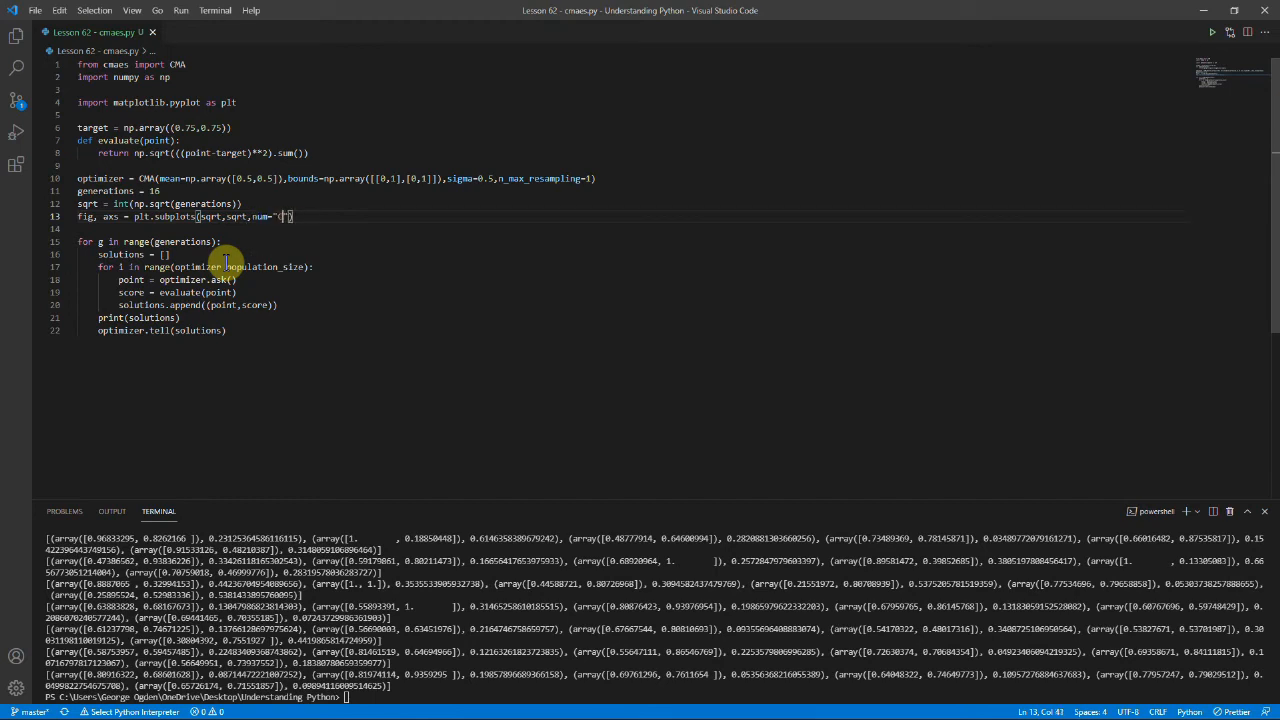
# Add plt.subplots(sqrt,sqrt,num="CMA-ES",sharex=True,sharey=True) and a points ndarray of (generations, population_size, 2).
pyautogui.write('CMA-ES')
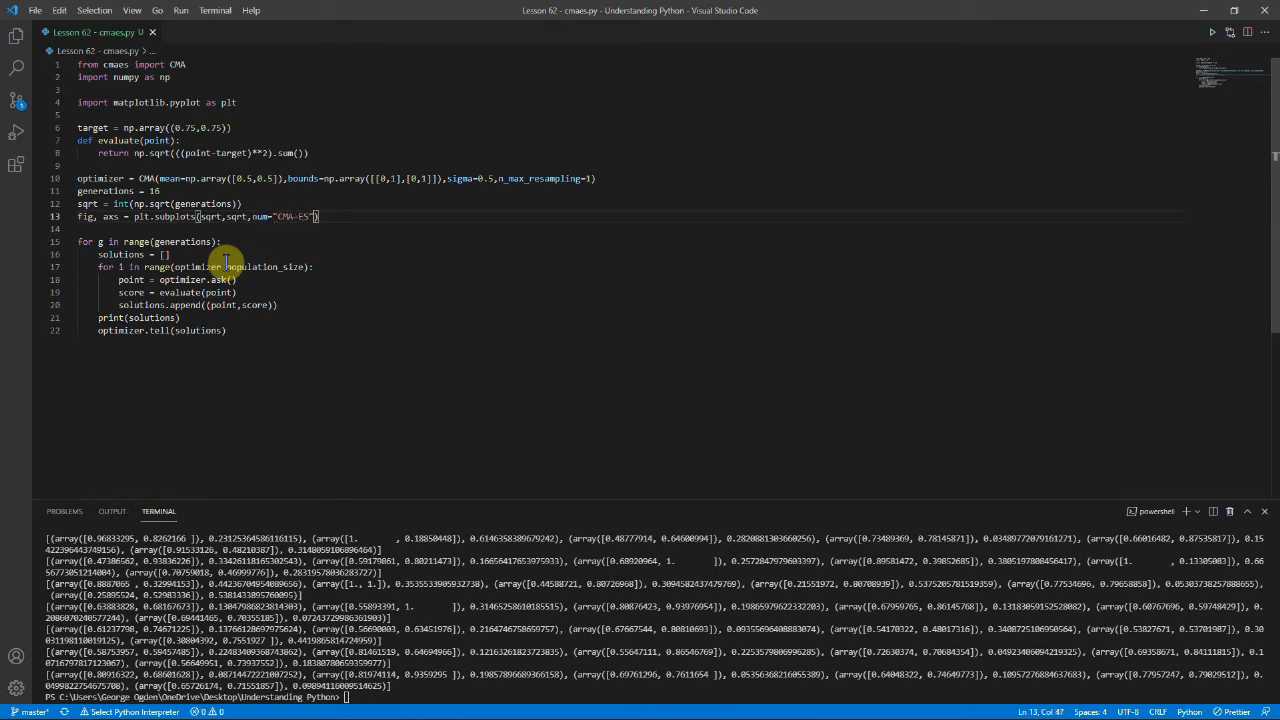
pyautogui.write(',sharex=True,')
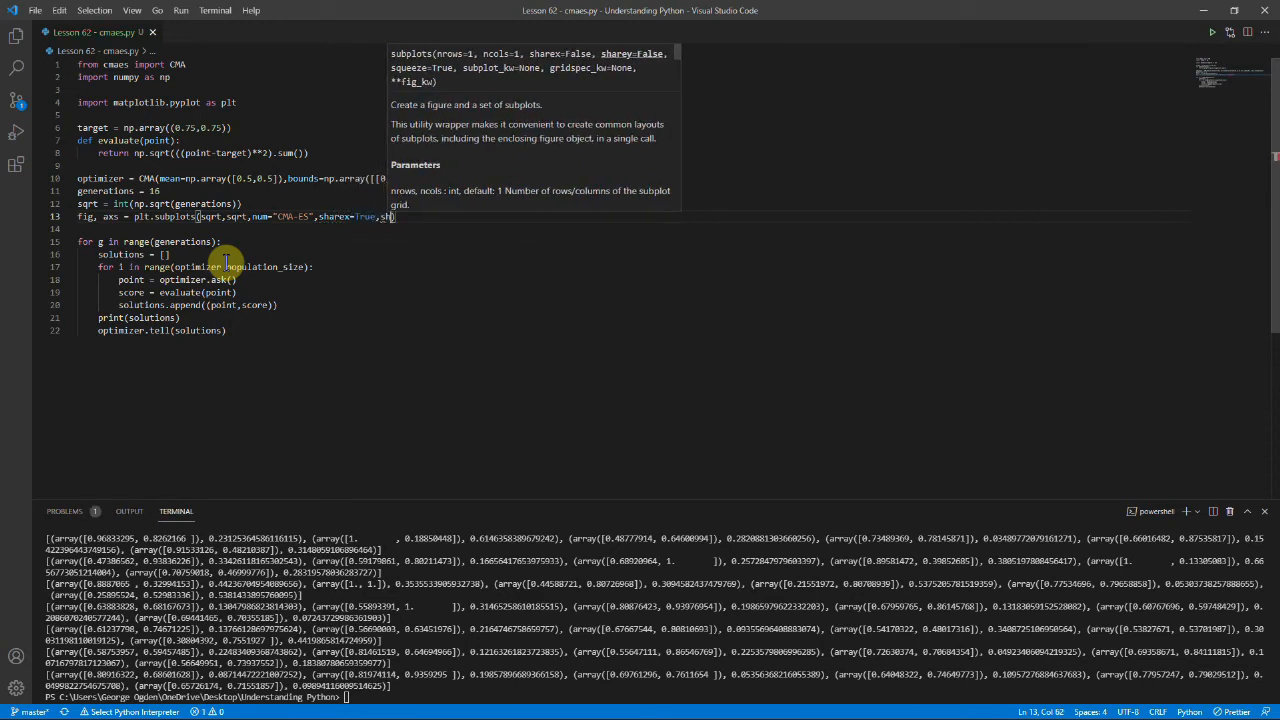
pyautogui.write('sharey=True')
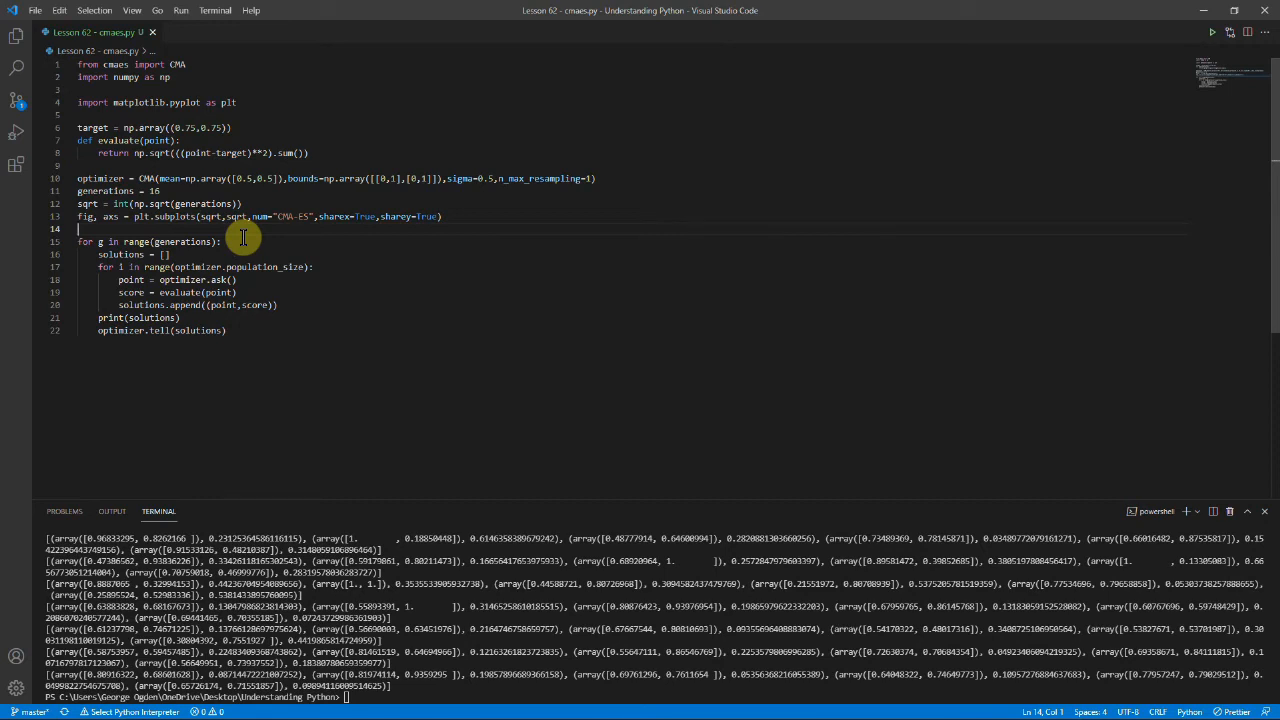
pyautogui.write('points = np.ndarray((g')
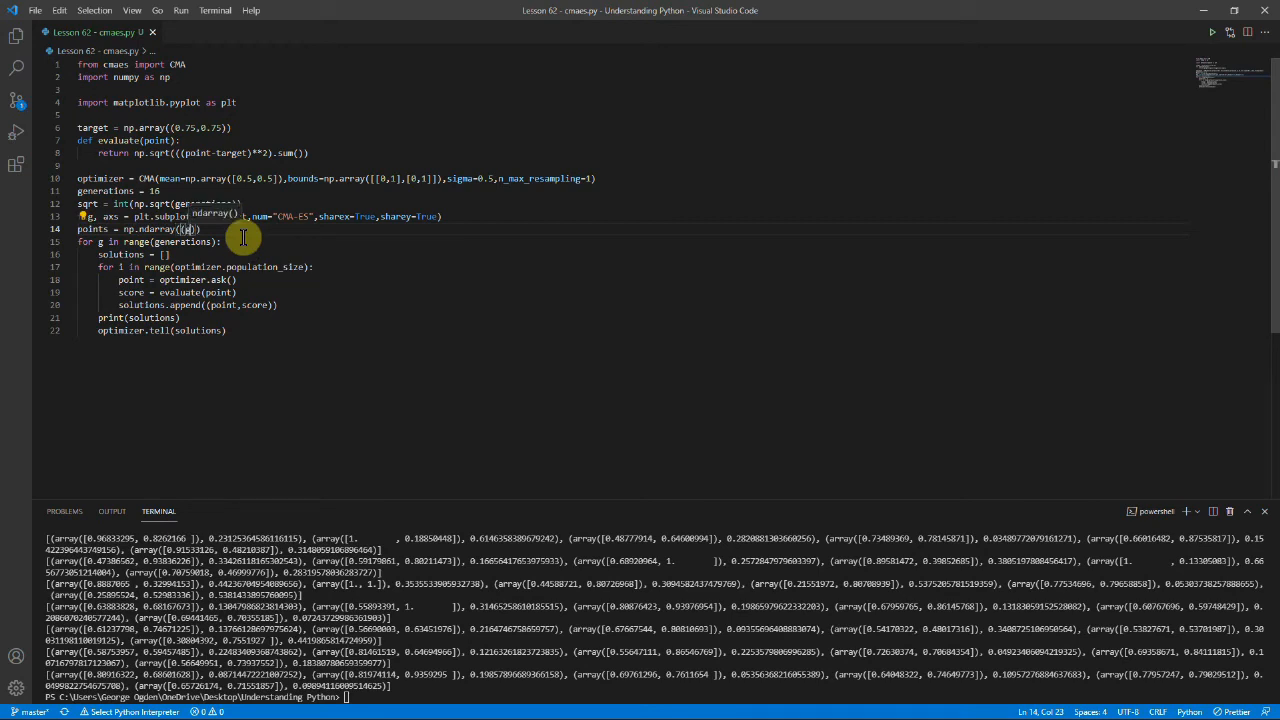
pyautogui.write('generations,optimizer.population_size,2')
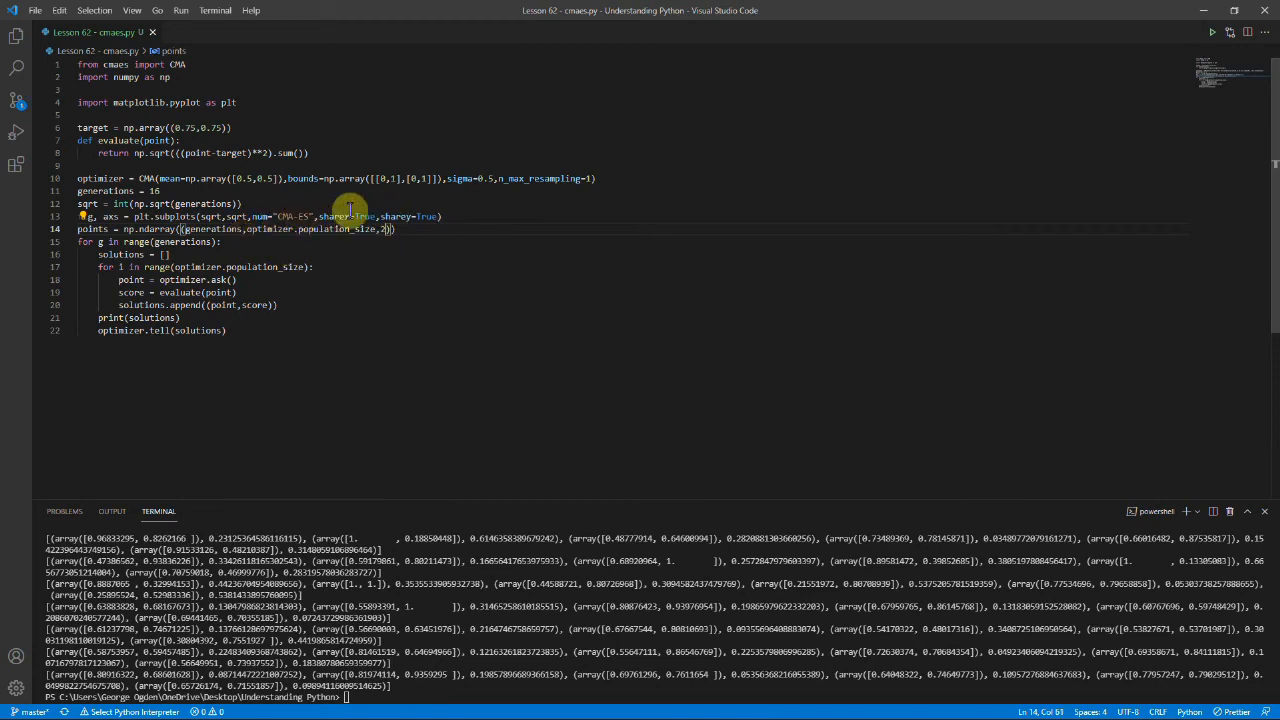
pyautogui.moveTo(435, 315)
pyautogui.write('points')
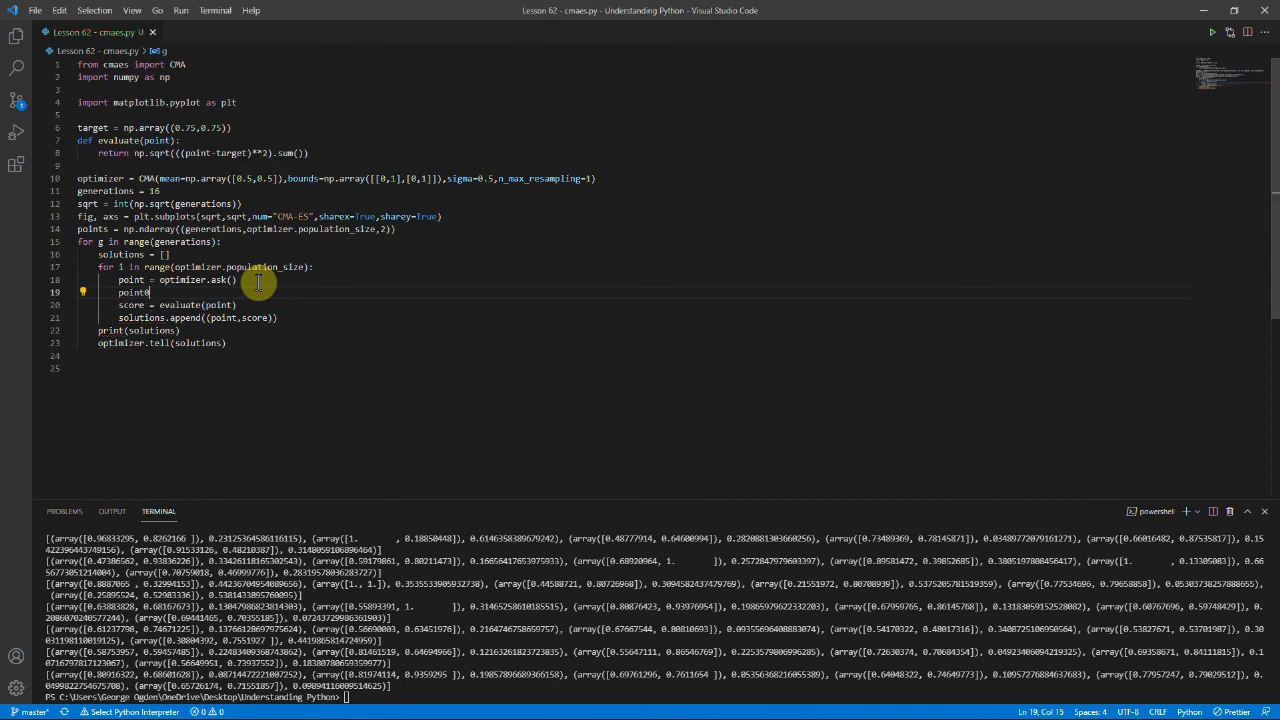
# Store each sample with point[g,i] = point and delete the print(solutions) line.
pyautogui.write('[g,i]')
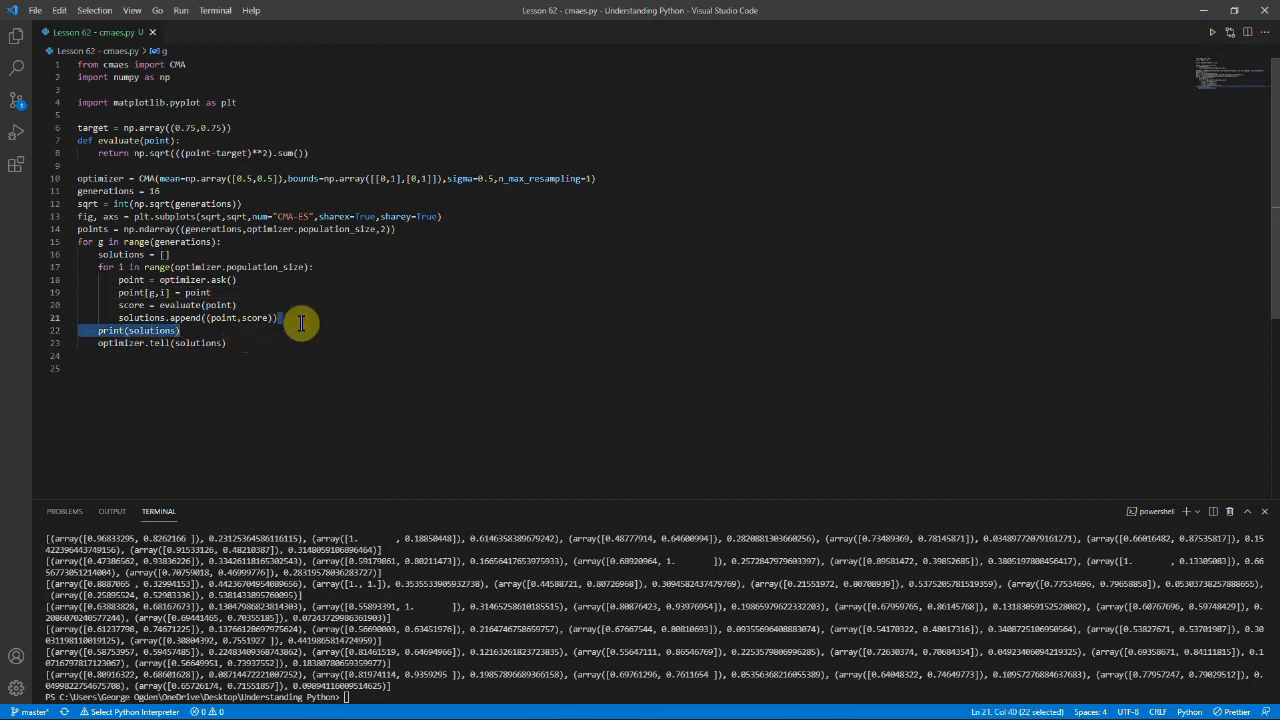
pyautogui.press('Delete')
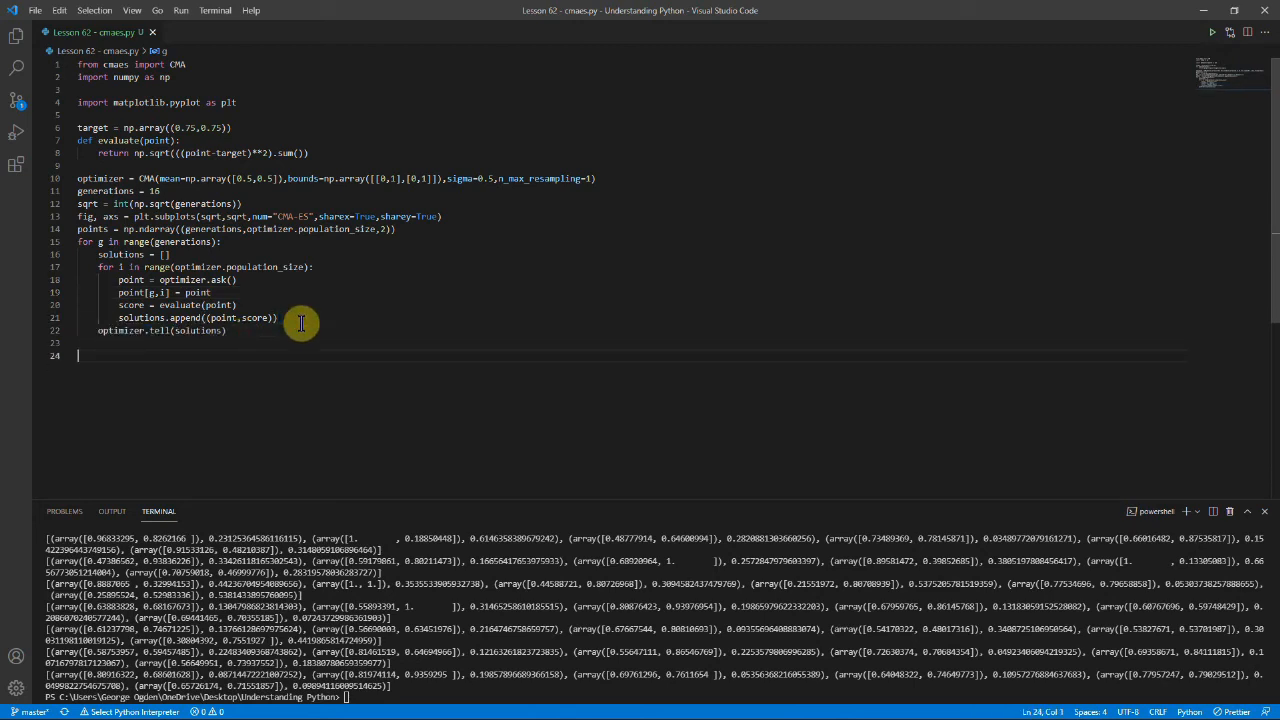
# Loop over generations, pick ax = axs[i//sqrt,i%sqrt], and begin ax.scatter(*zip(*points[i])).
pyautogui.write('for')
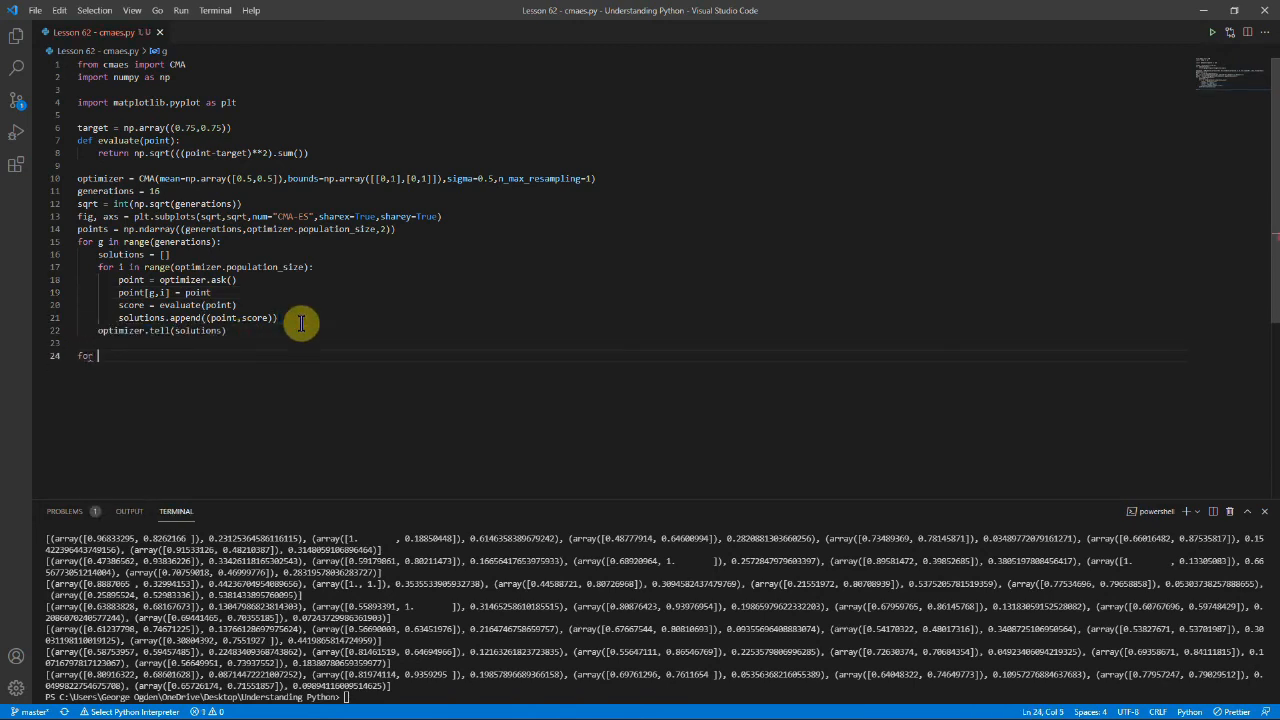
pyautogui.write('i in range(generations):')
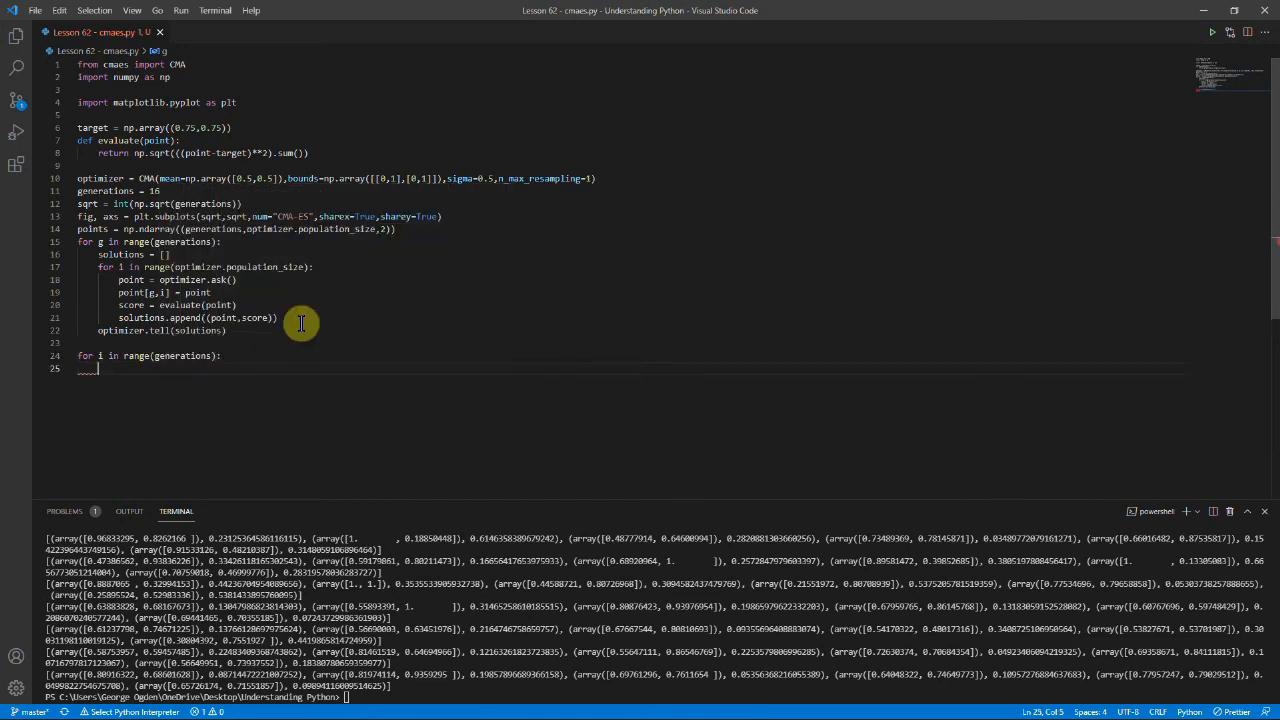
pyautogui.write('ax =')
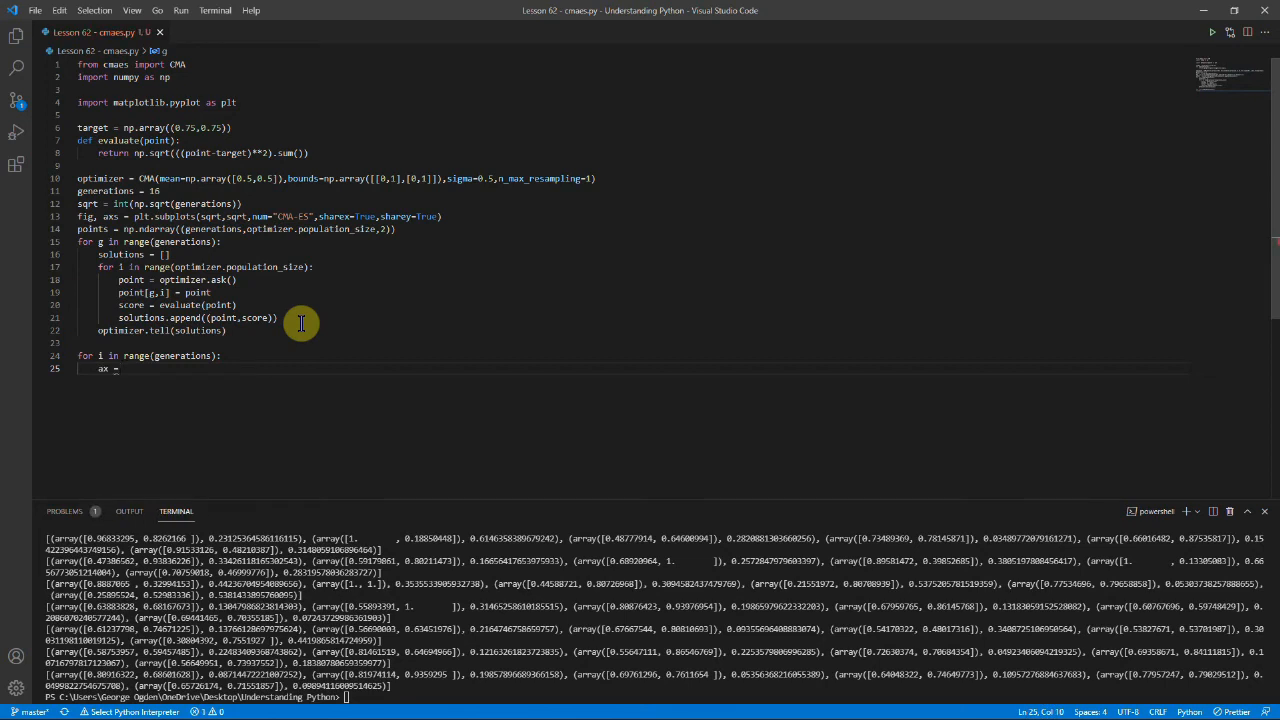
pyautogui.write('axs[i//]')
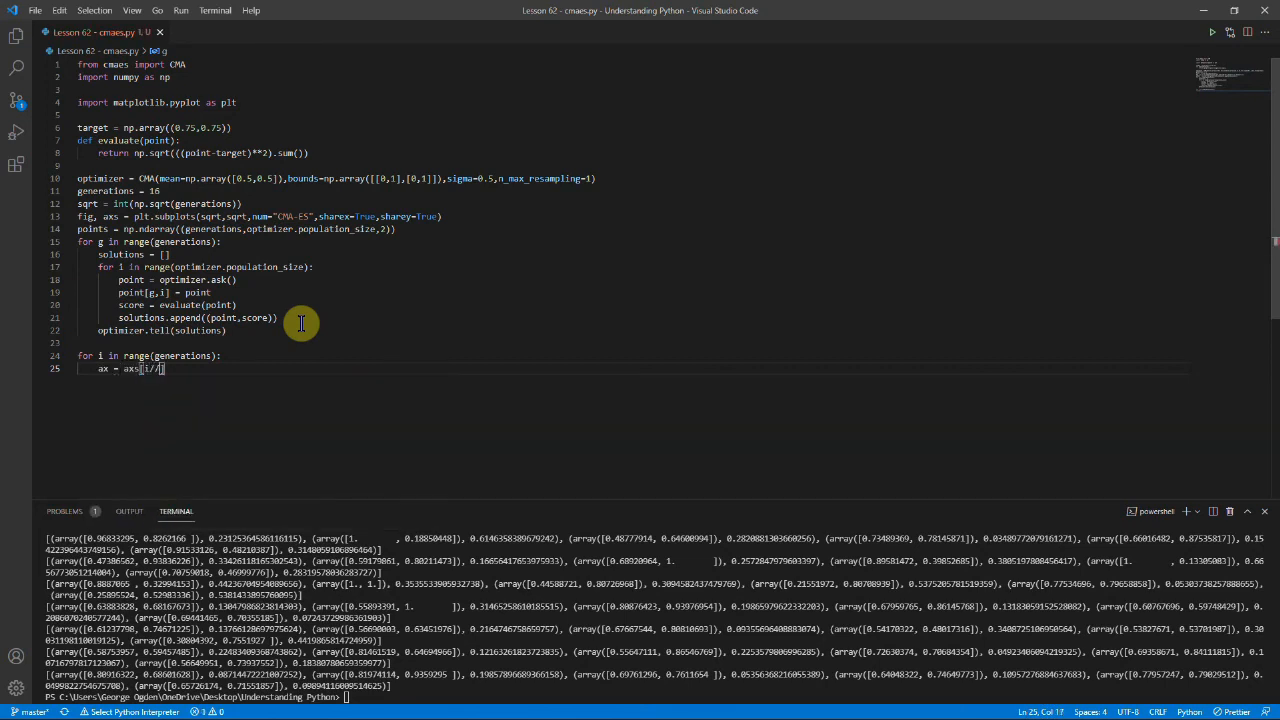
pyautogui.write('sqrt,i%sqrt')
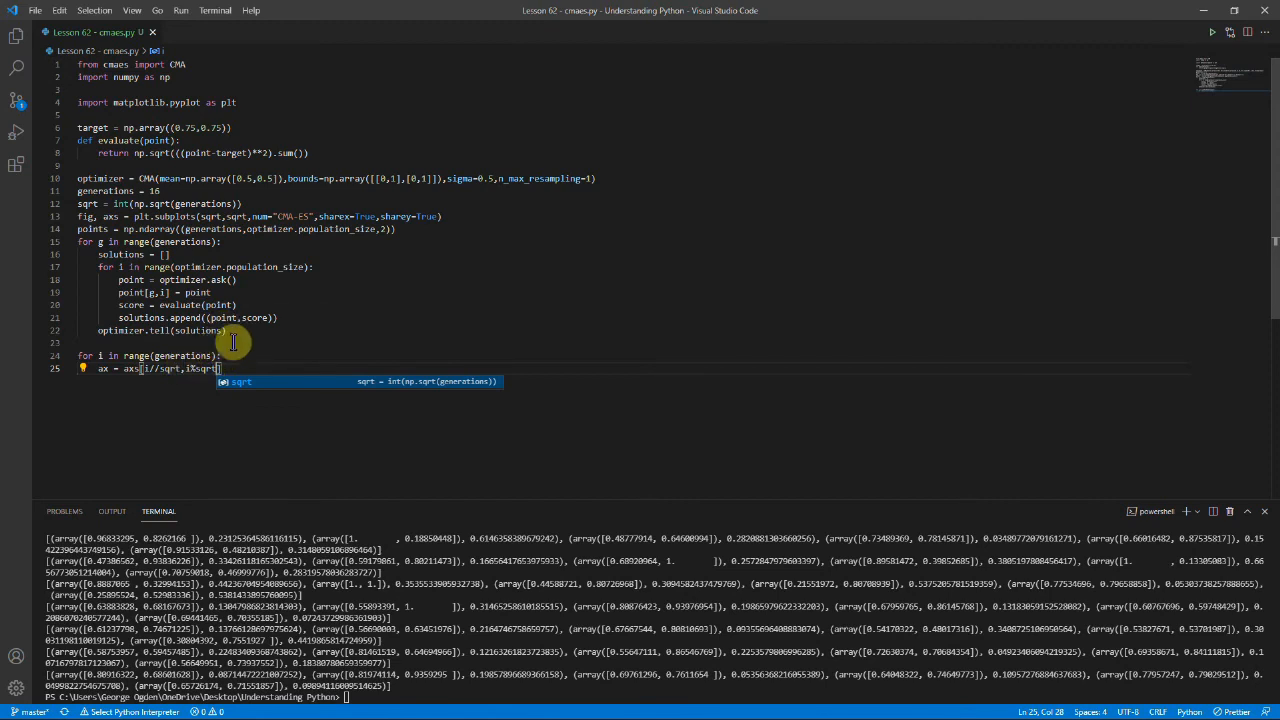
pyautogui.moveTo(313, 375)
pyautogui.write('ax')
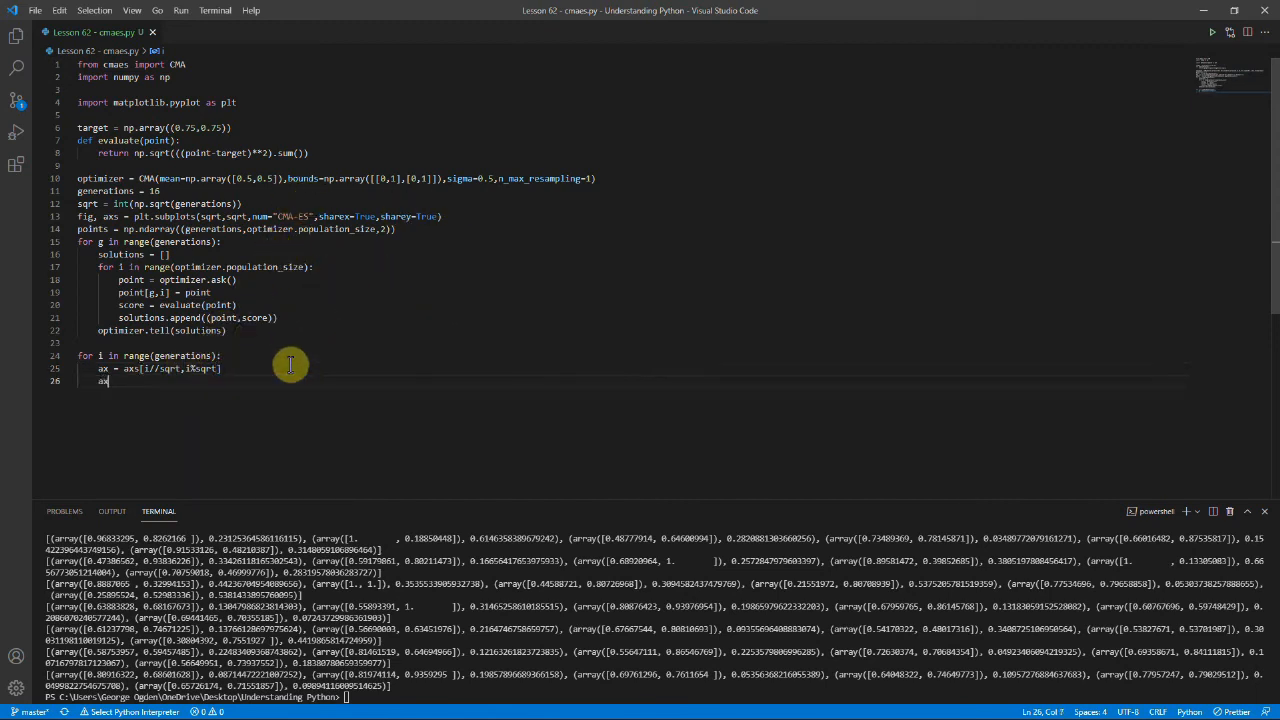
pyautogui.write('.scatter')
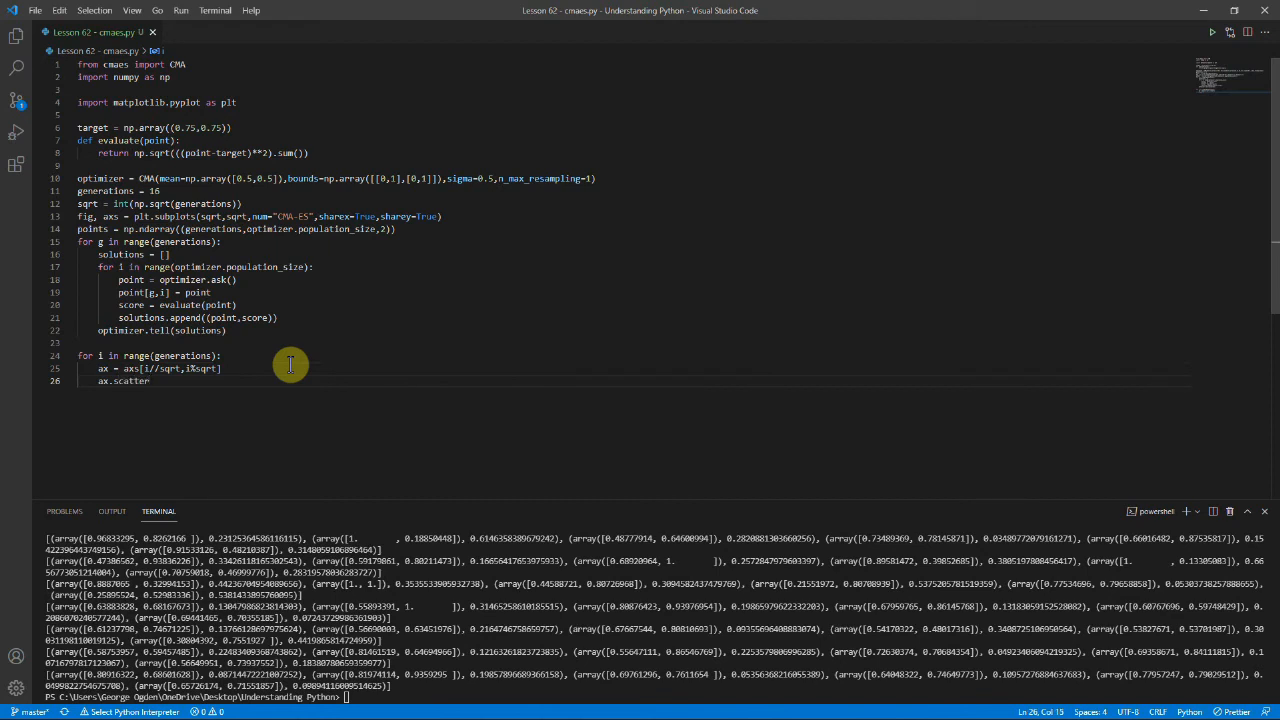
pyautogui.write('()')
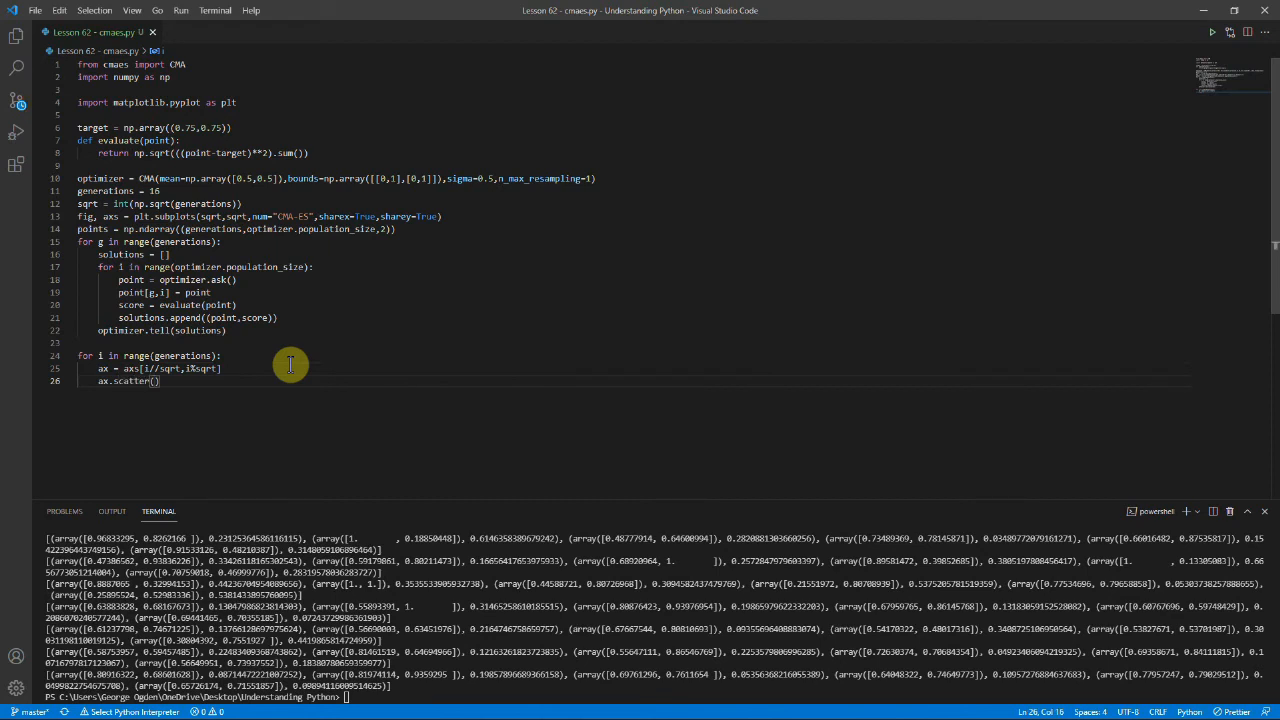
pyautogui.write('*zip(*points[i')
pyautogui.write('ax.scatter(*target,c="')
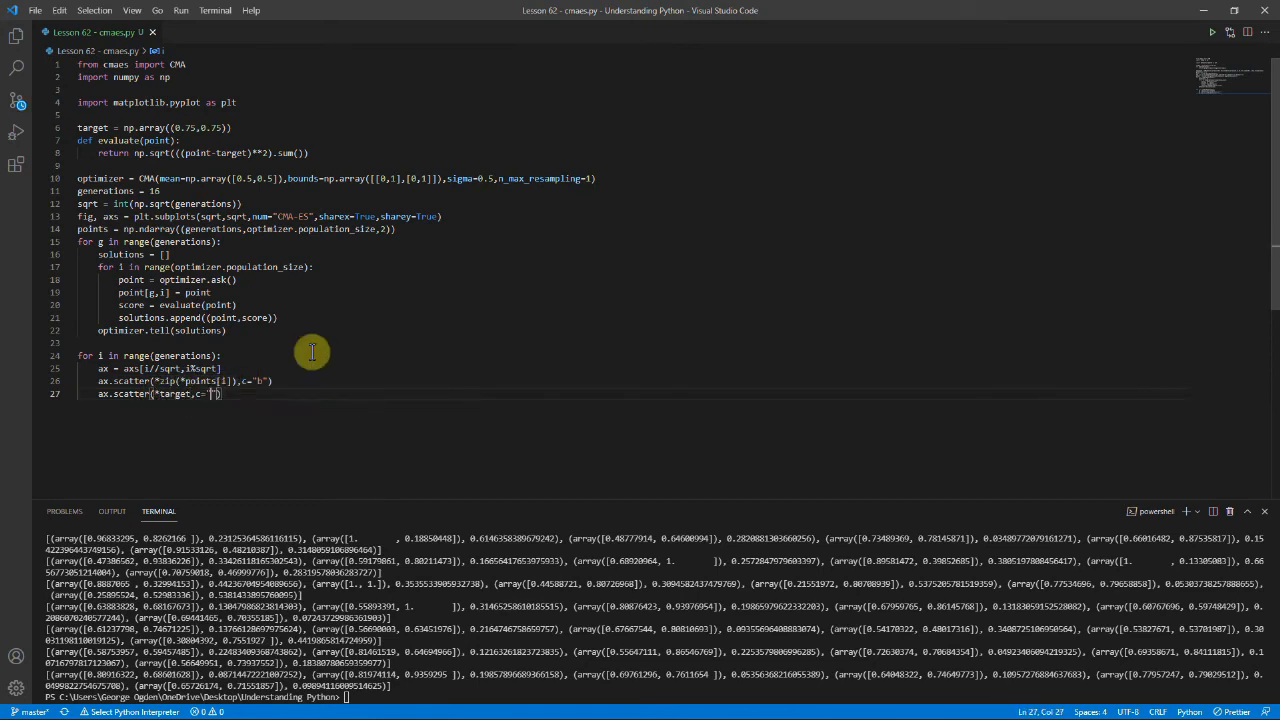
# Scatter the target in red, limit both axes to [0,1], and add plt.show().
pyautogui.write('r')
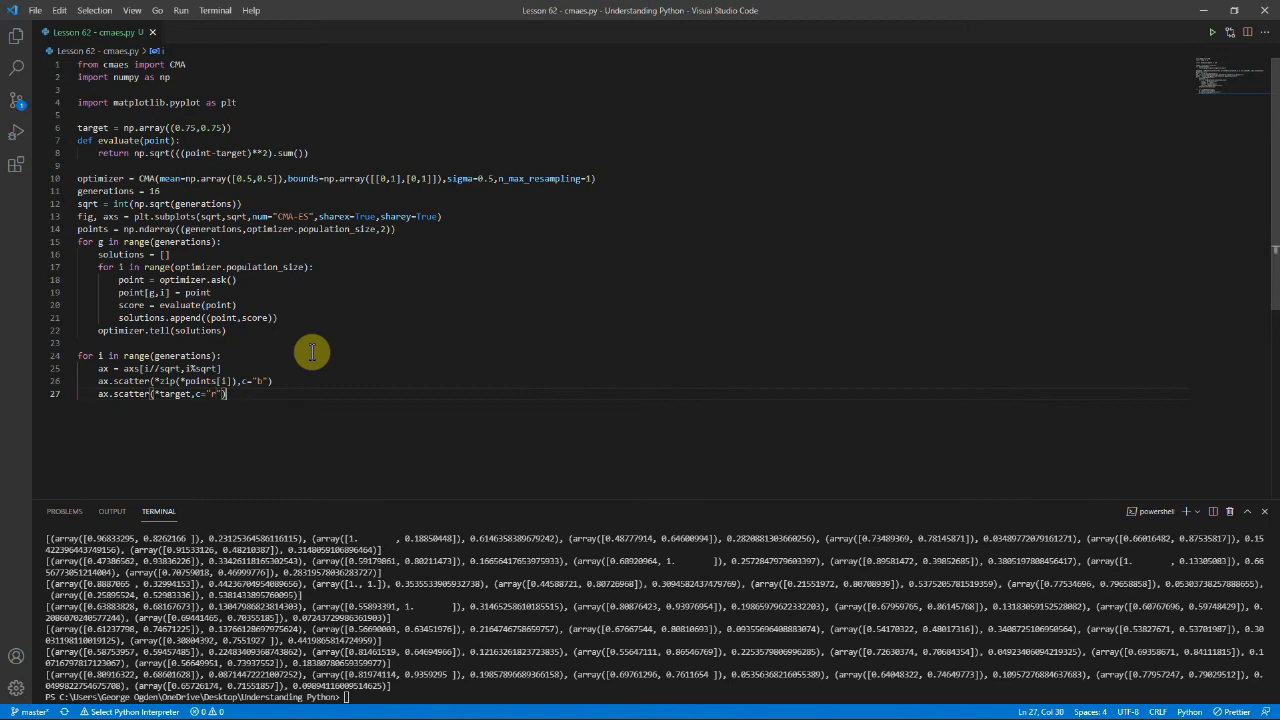
pyautogui.press('Enter')
pyautogui.write('ax.set_xlim(*target,c="r')
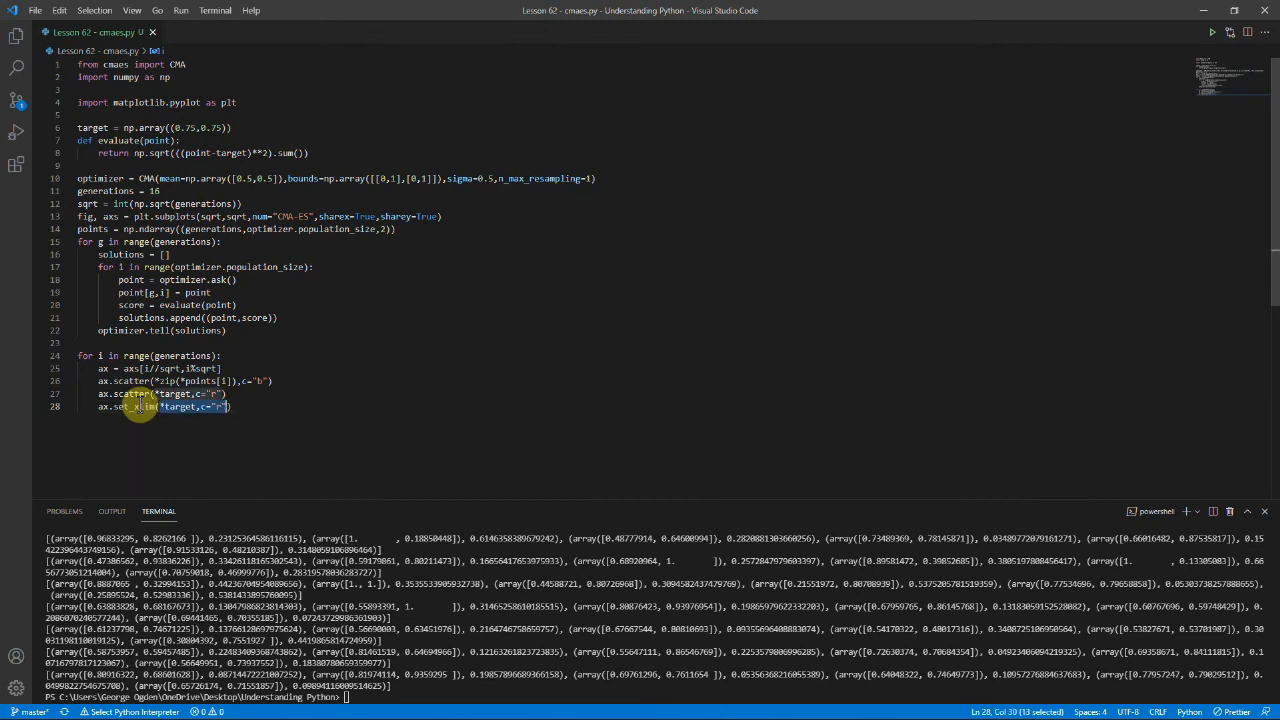
pyautogui.write('[0,1])')
pyautogui.write('ax.set_ylim([0,1')
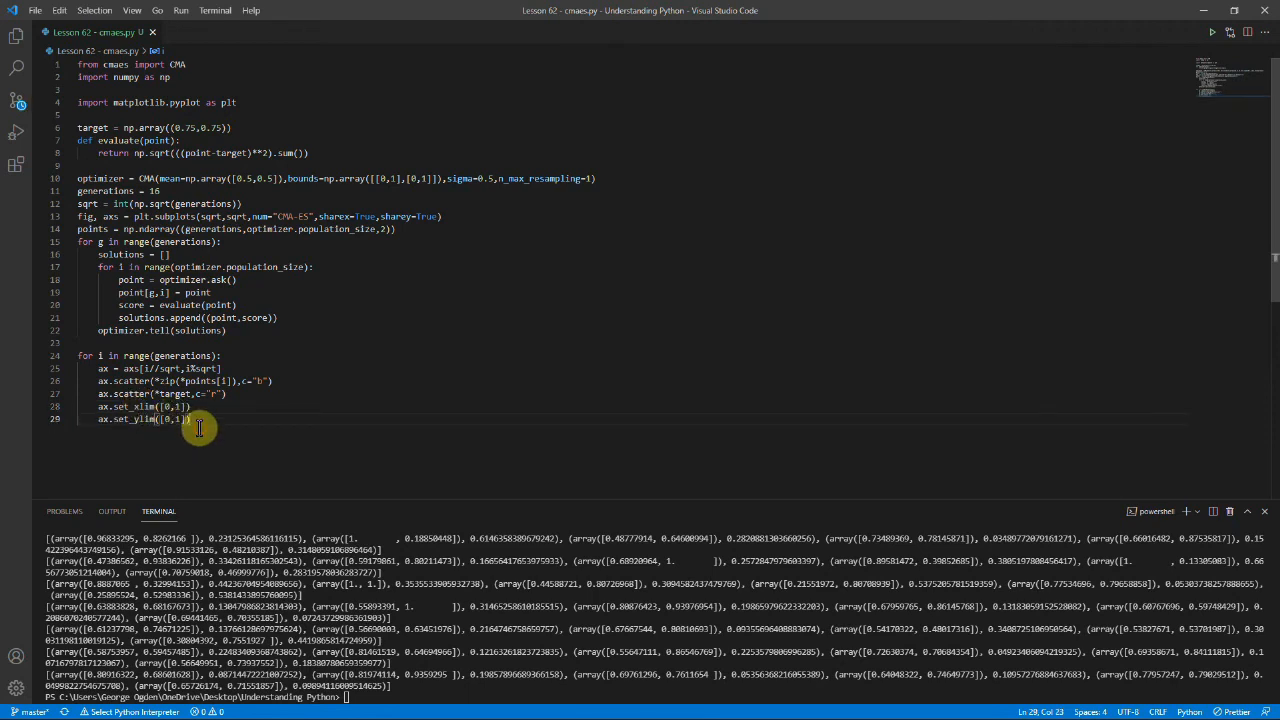
pyautogui.write('plt.sh')
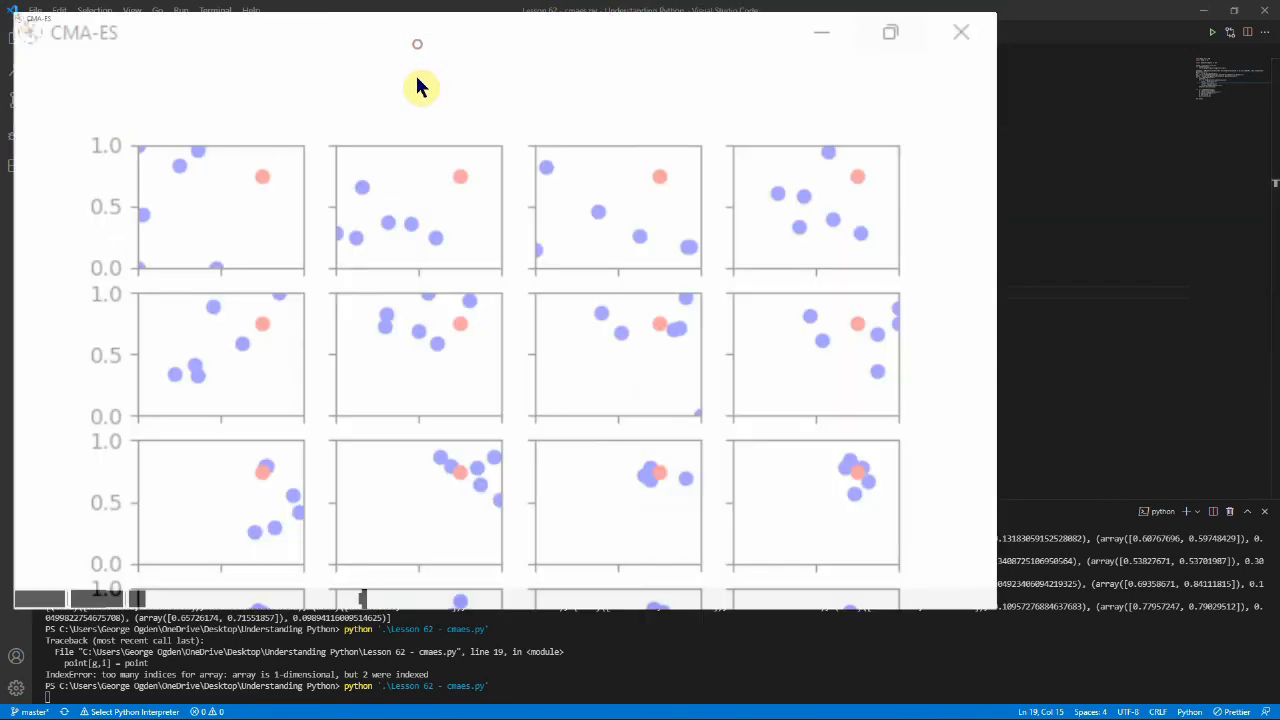
pyautogui.click(889, 32)
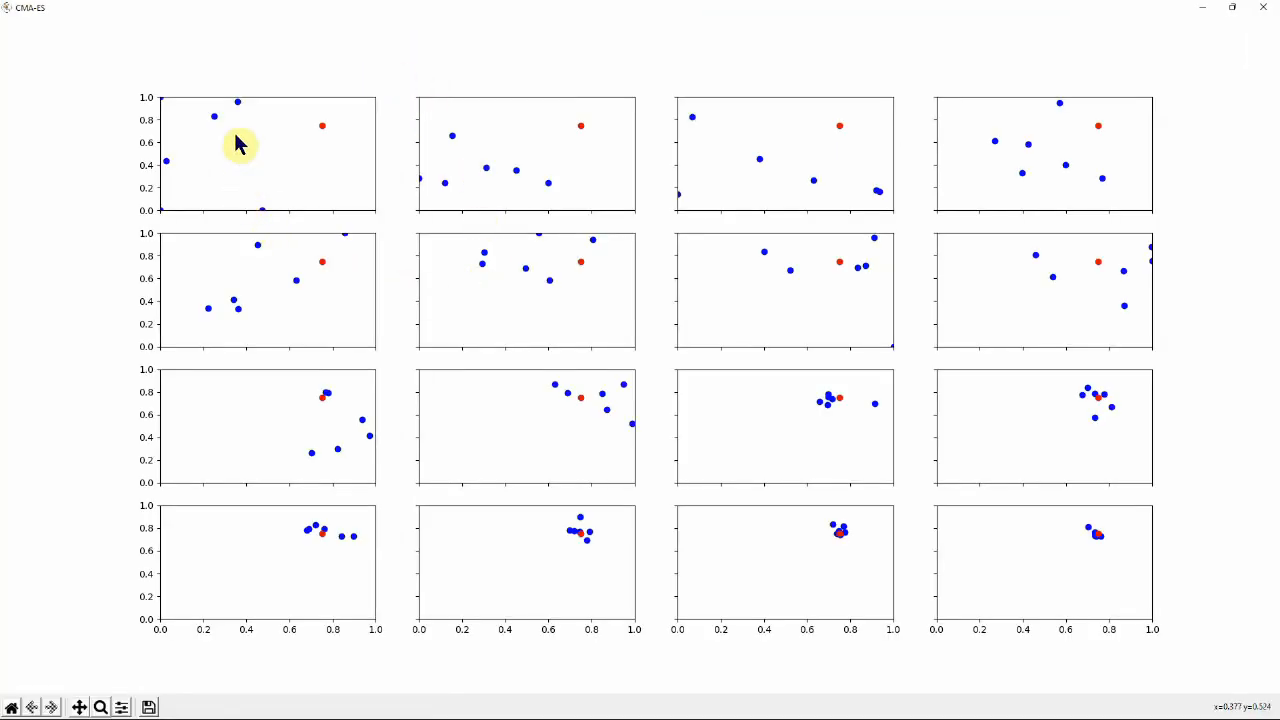
pyautogui.moveTo(180, 163)
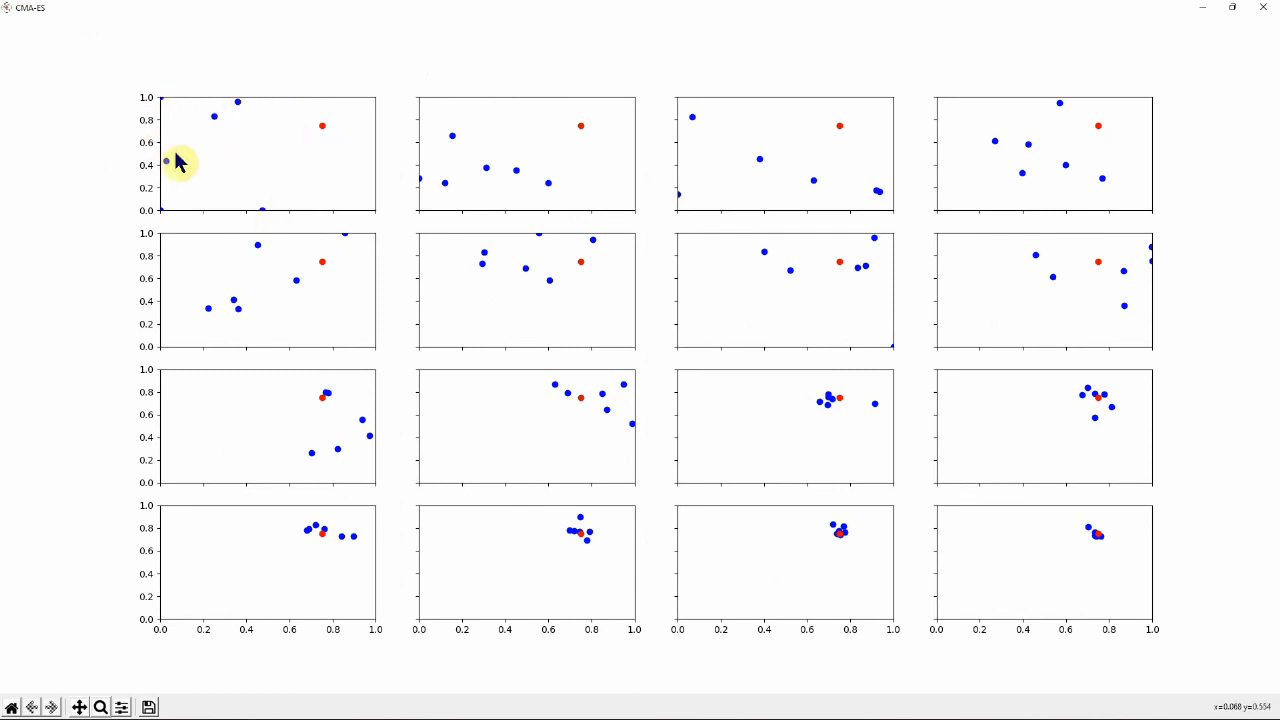
pyautogui.moveTo(468, 148)
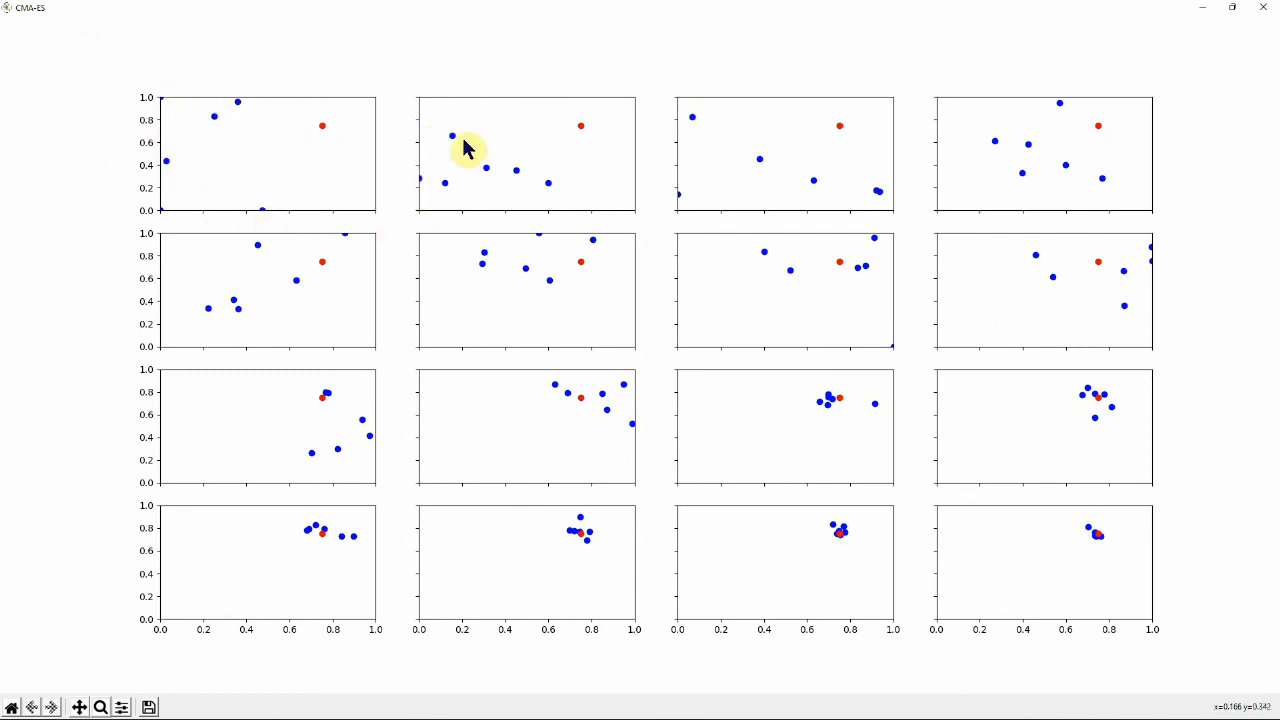
pyautogui.moveTo(553, 152)
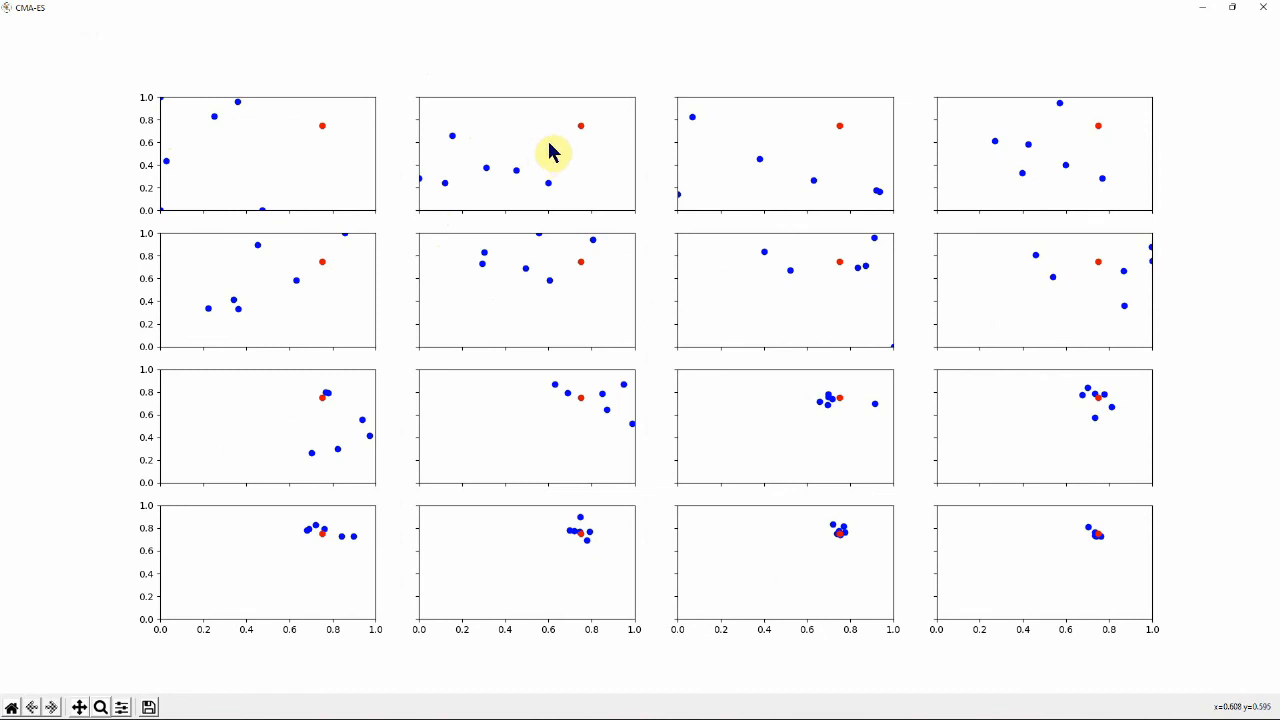
pyautogui.moveTo(820, 193)
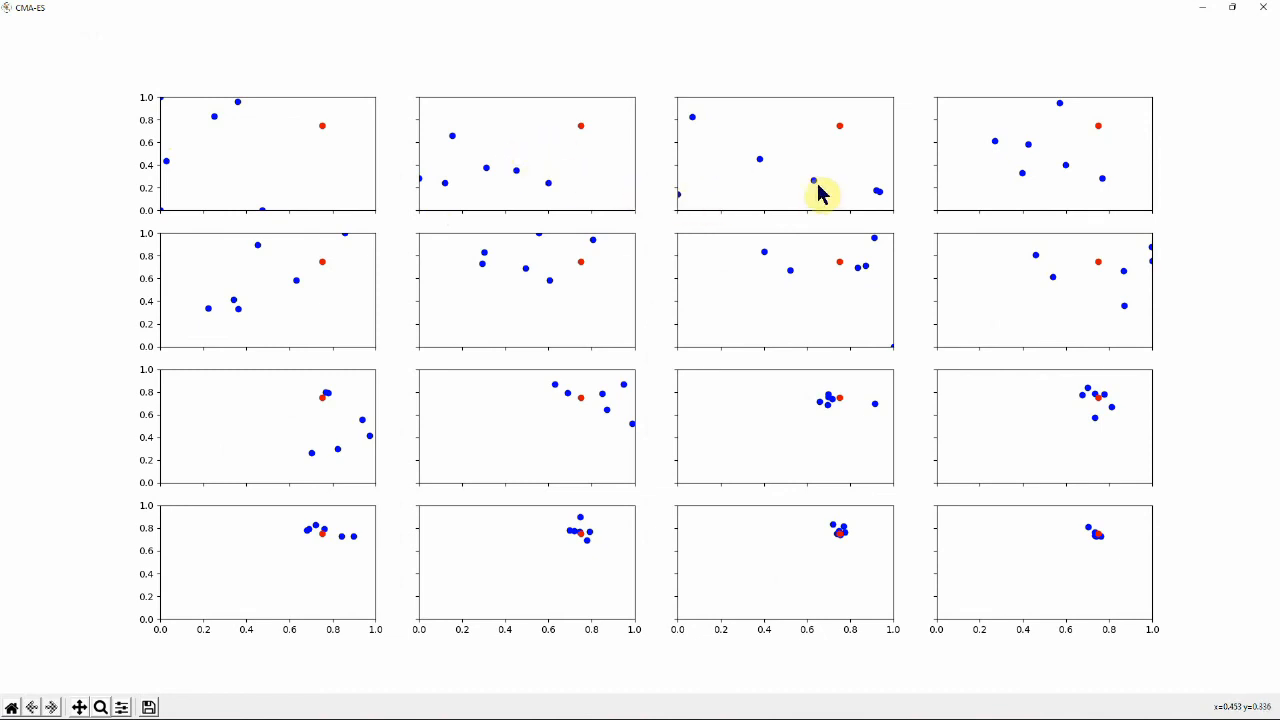
pyautogui.moveTo(758, 190)
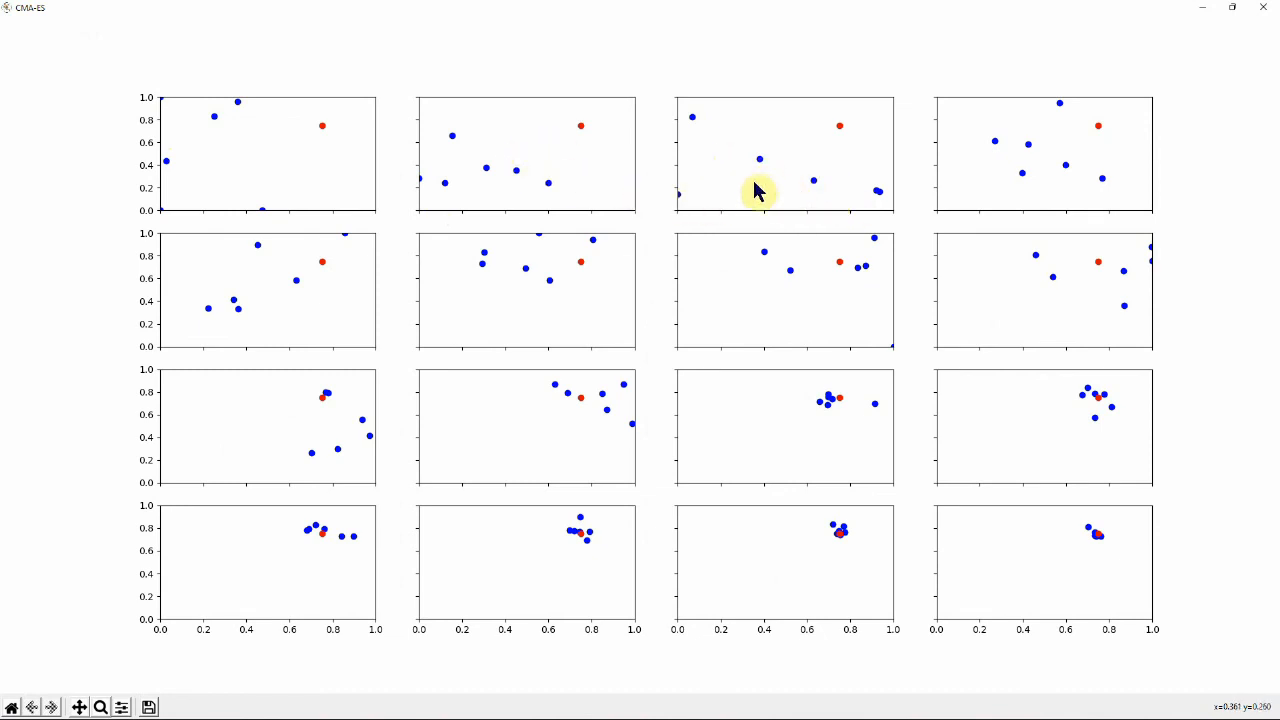
pyautogui.moveTo(197, 170)
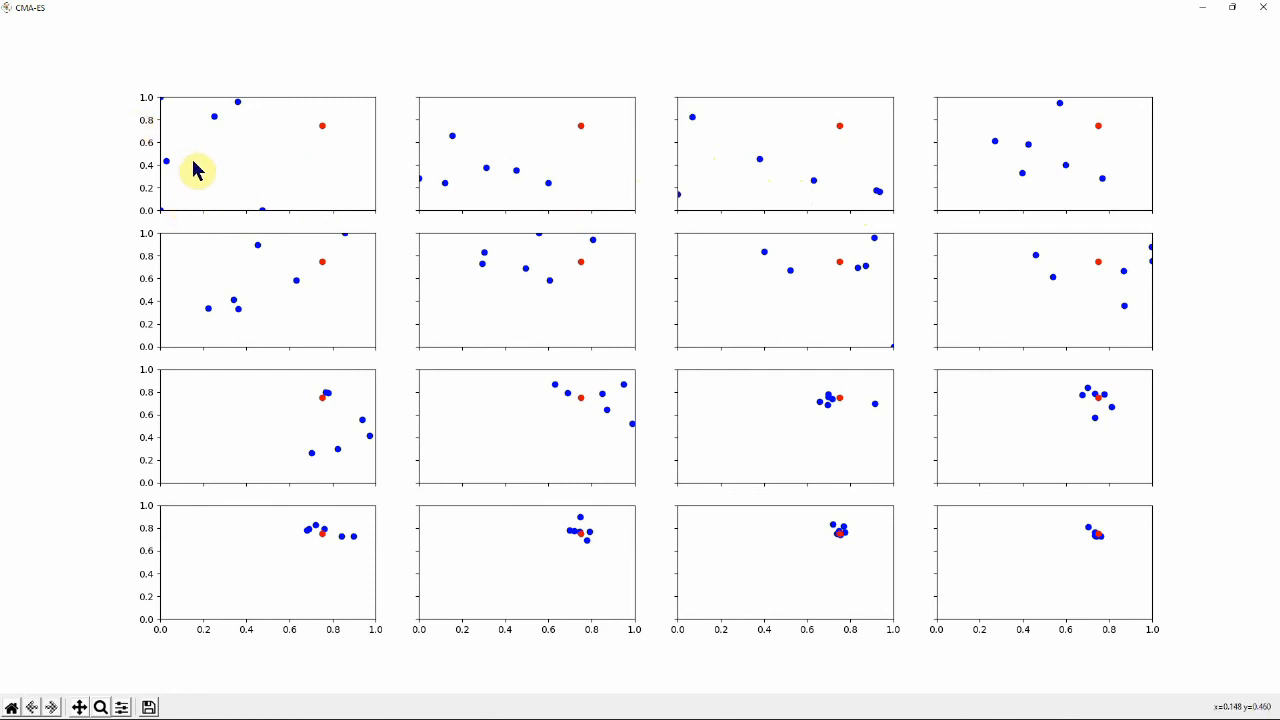
pyautogui.moveTo(1013, 256)
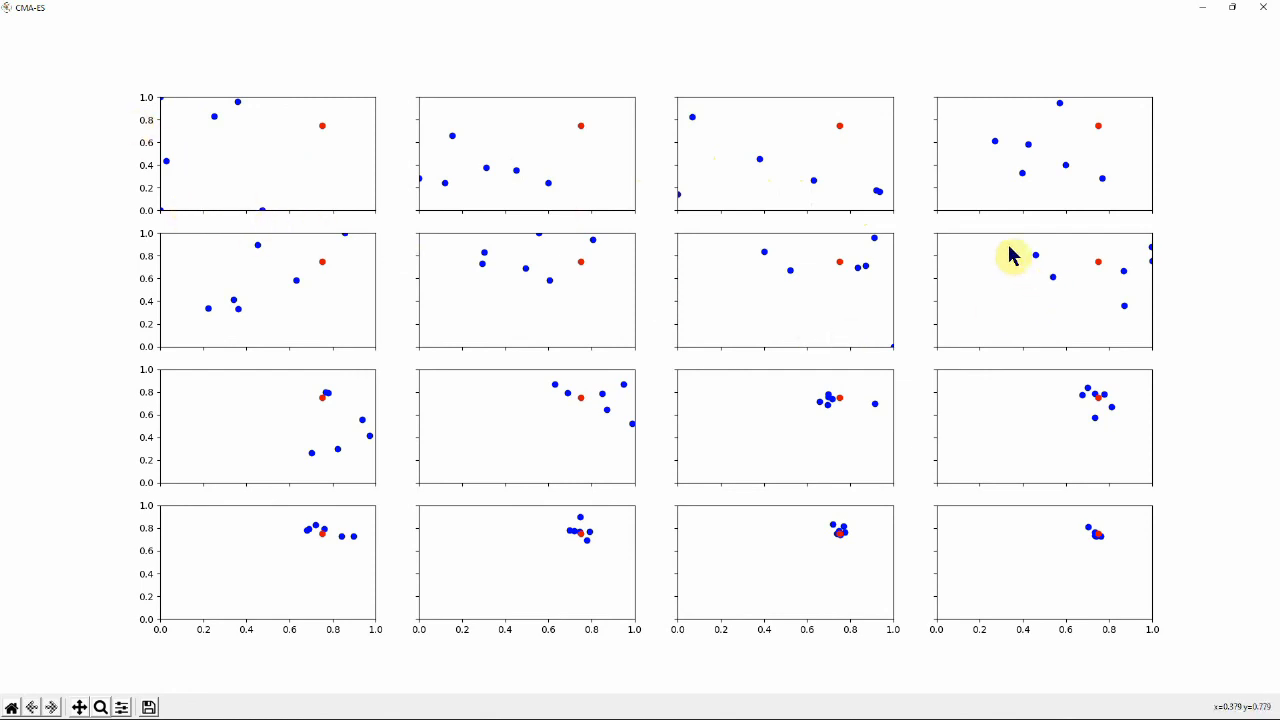
pyautogui.moveTo(763, 330)
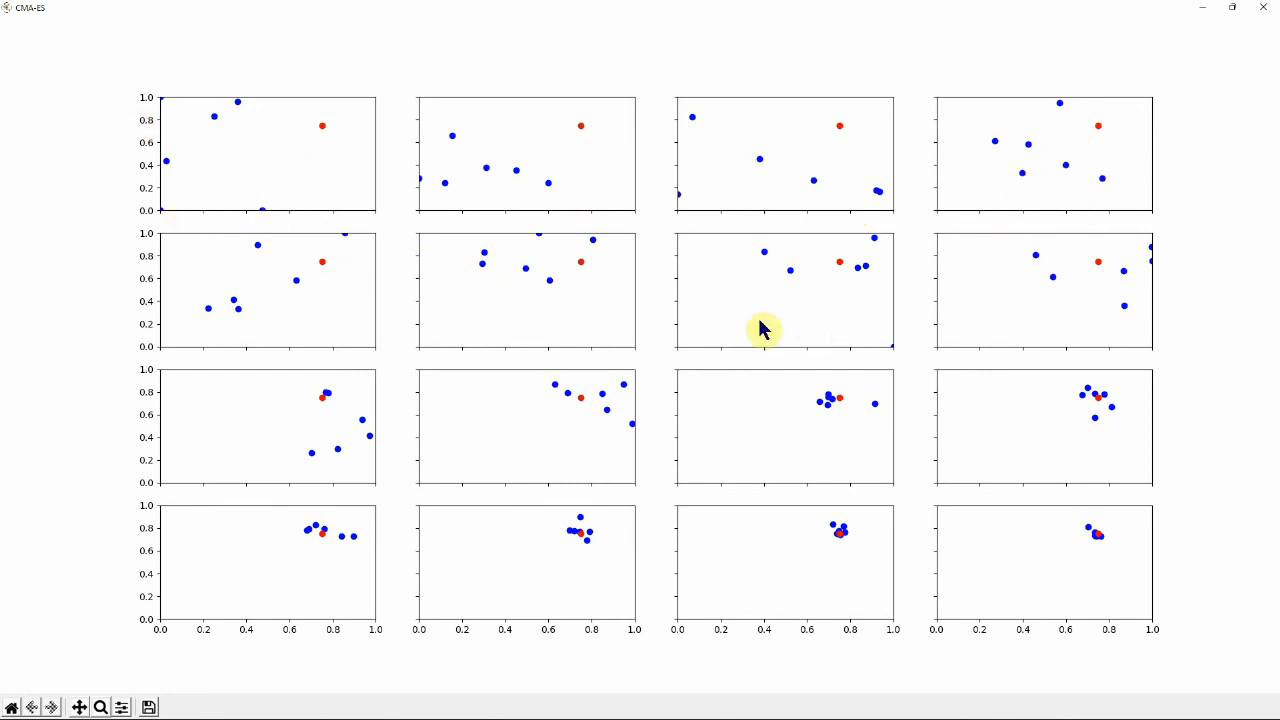
pyautogui.moveTo(797, 415)
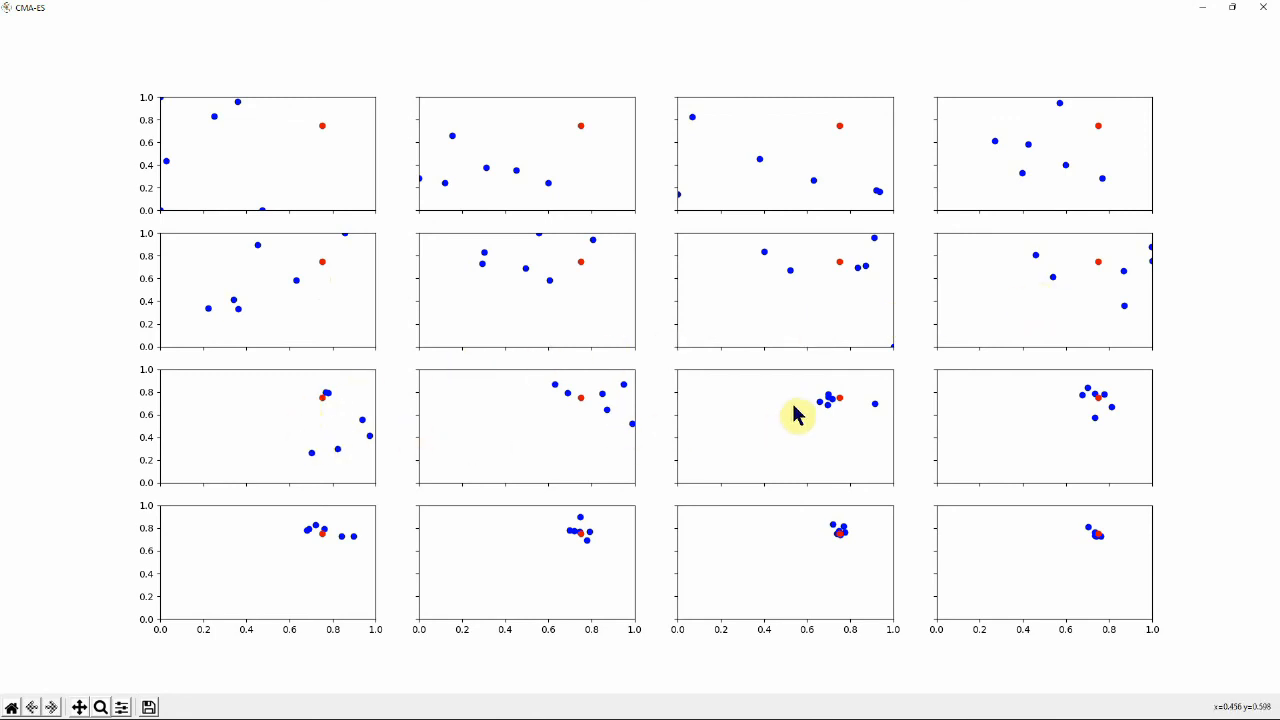
pyautogui.moveTo(835, 412)
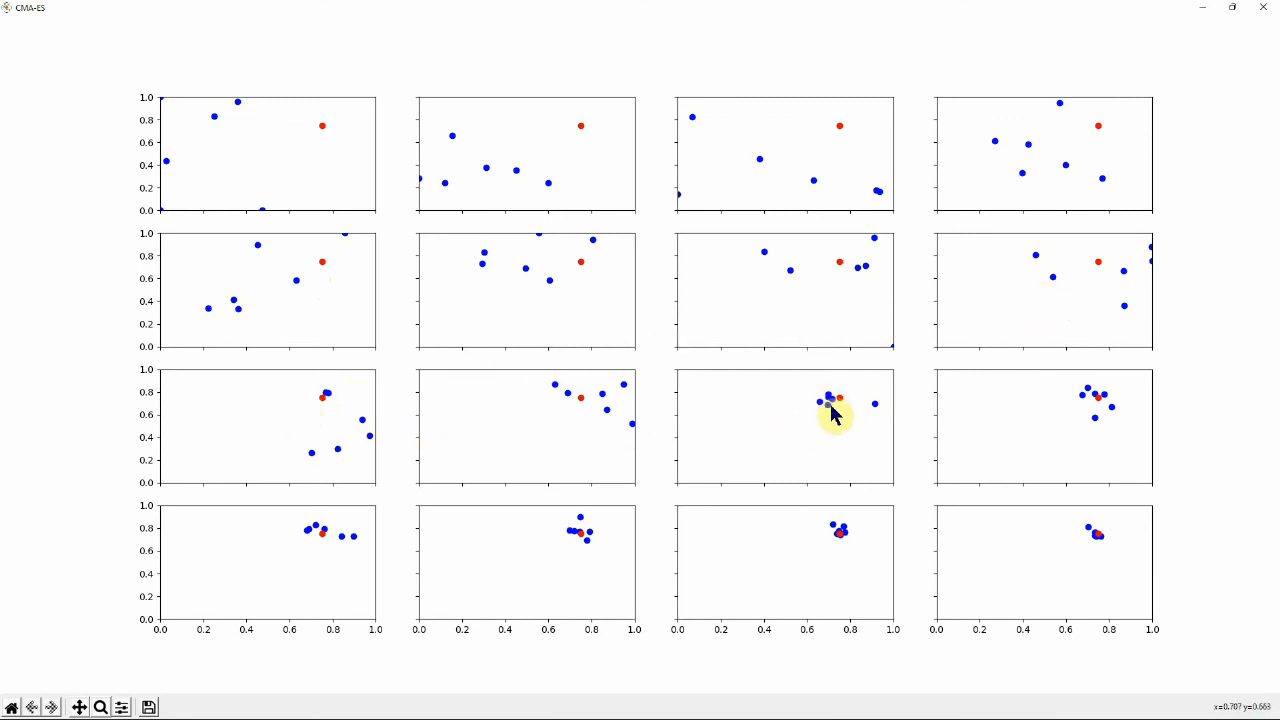
pyautogui.moveTo(1105, 415)
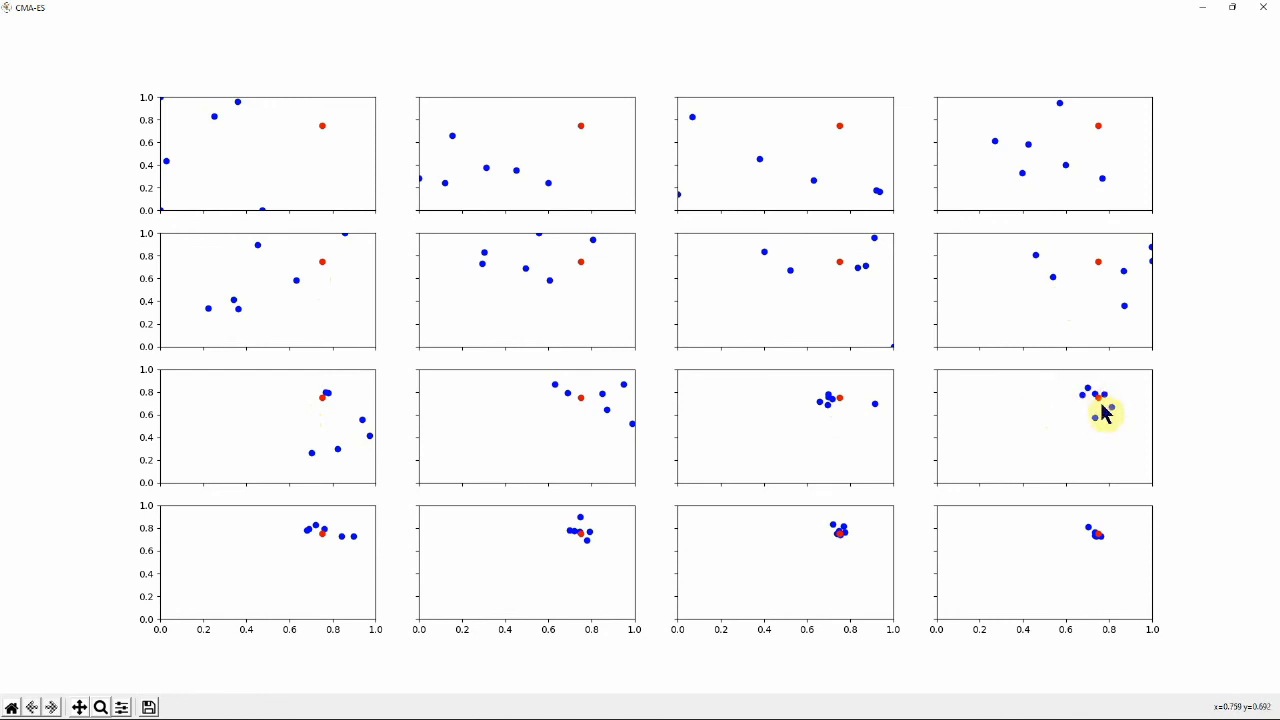
pyautogui.moveTo(1088, 547)
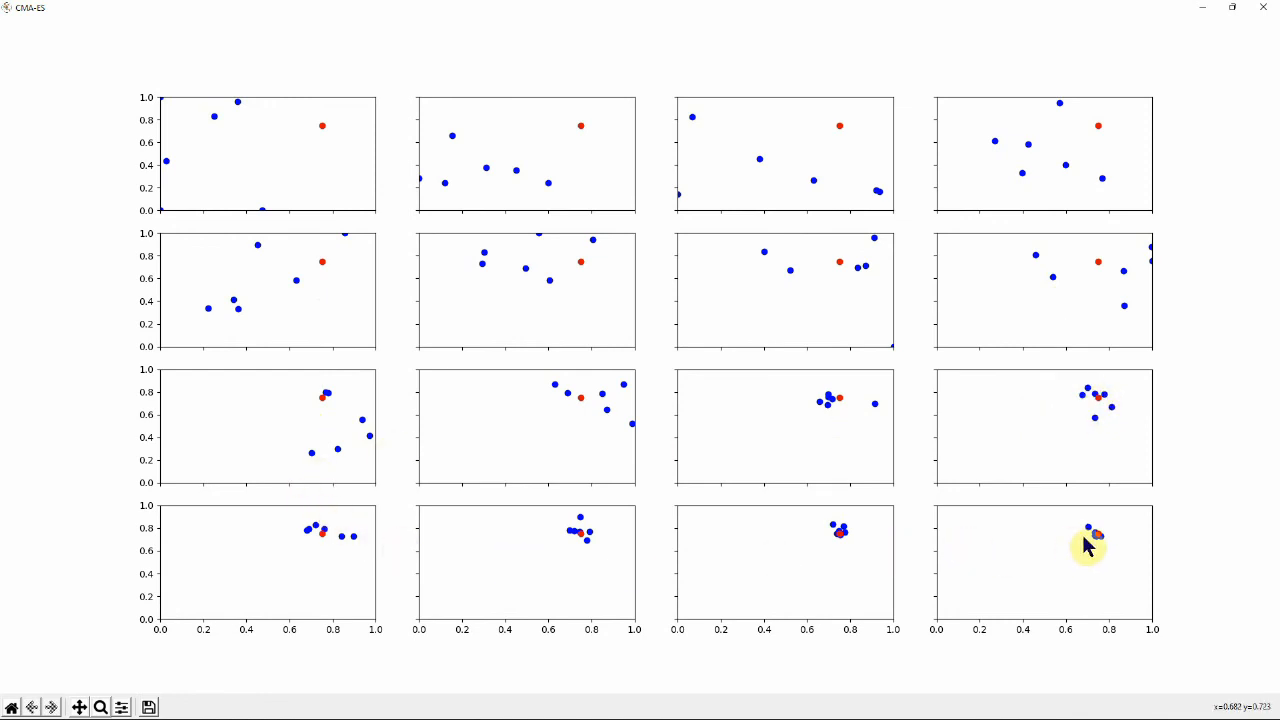
pyautogui.moveTo(1095, 553)
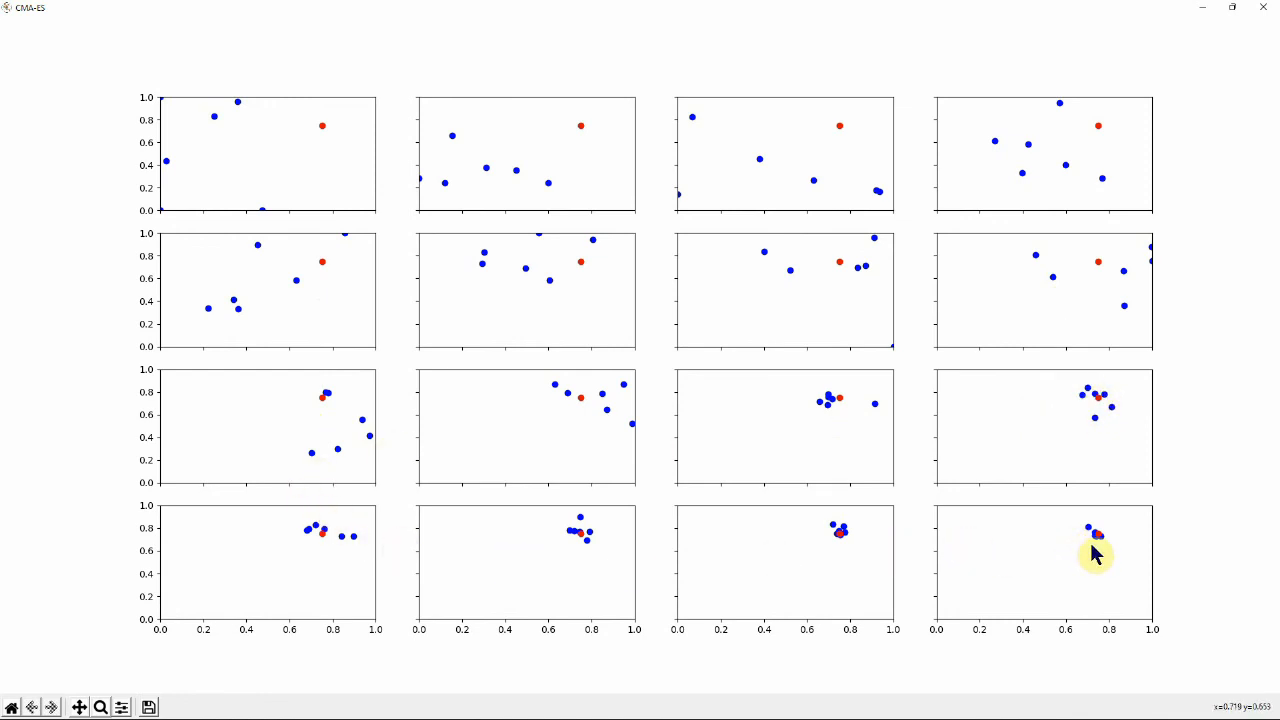
pyautogui.moveTo(434, 387)
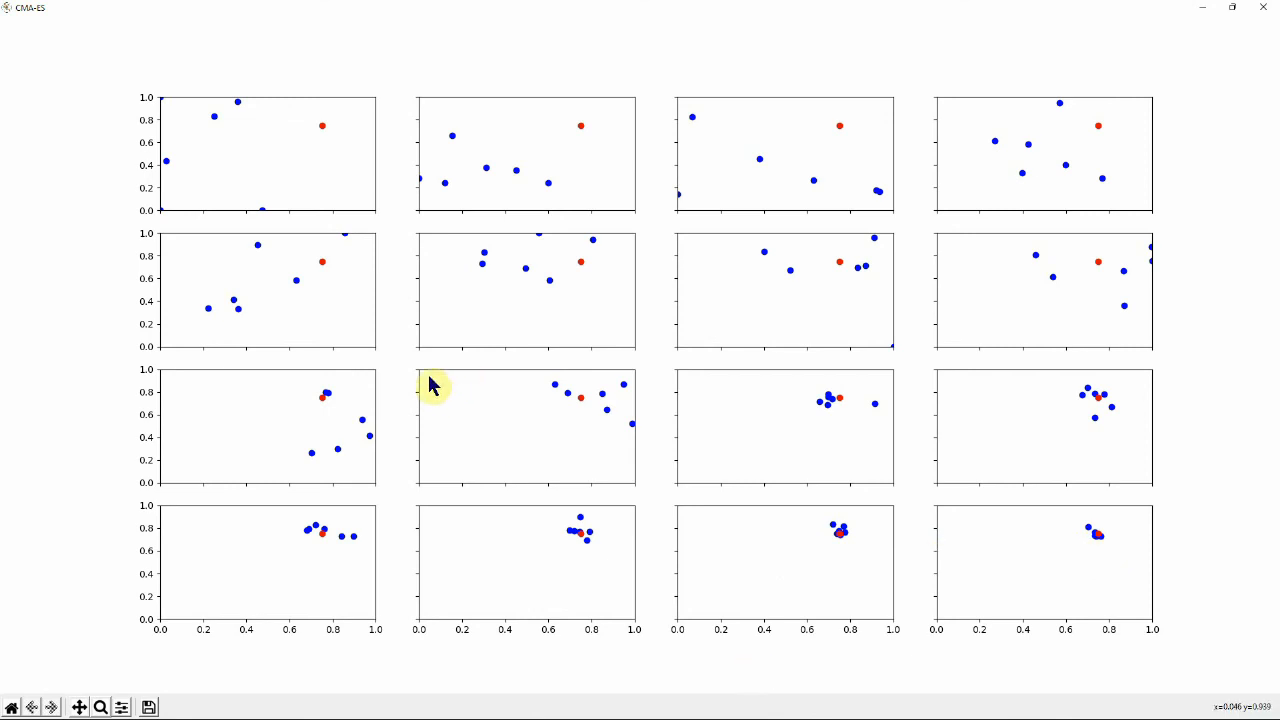
pyautogui.moveTo(448, 353)
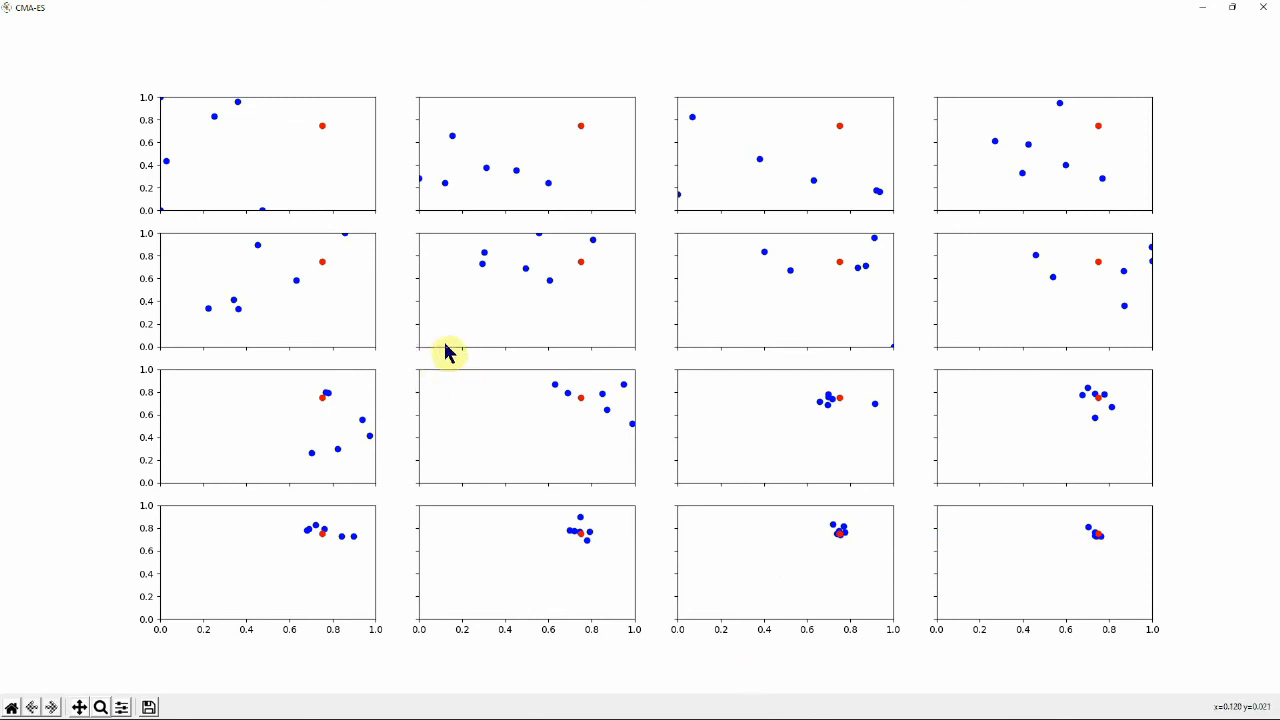
pyautogui.moveTo(768, 294)
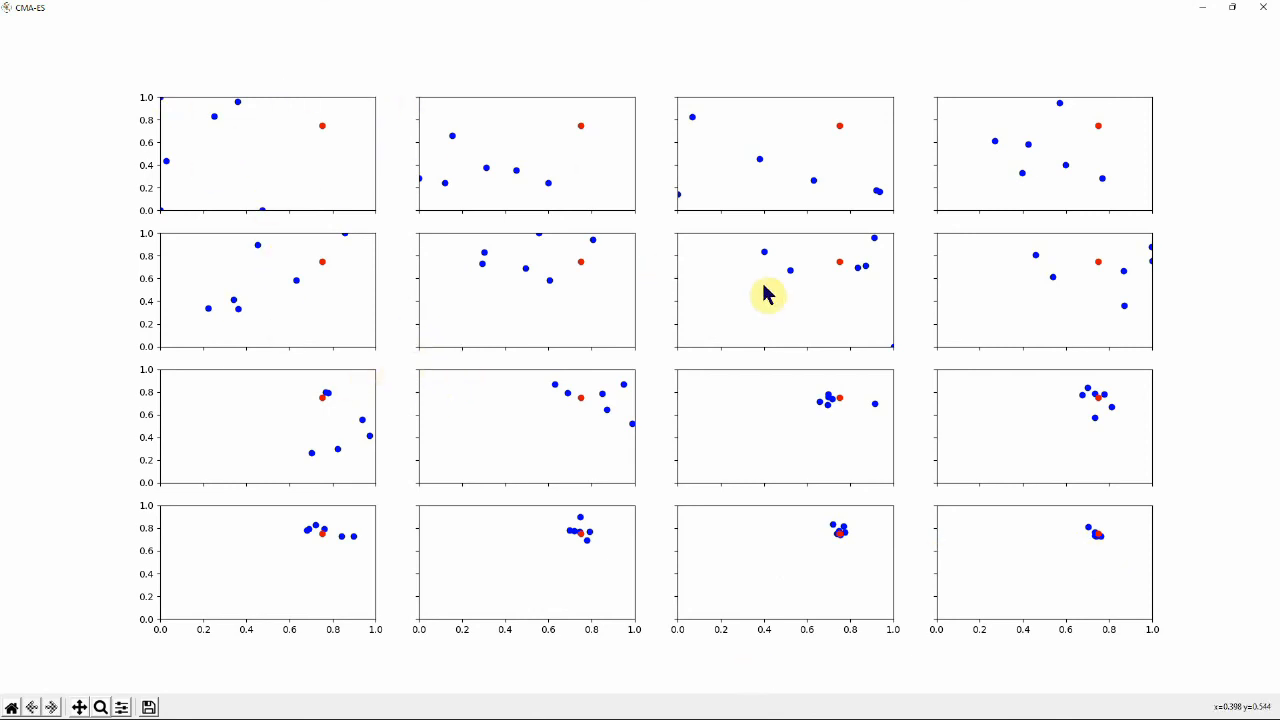
pyautogui.moveTo(860, 398)
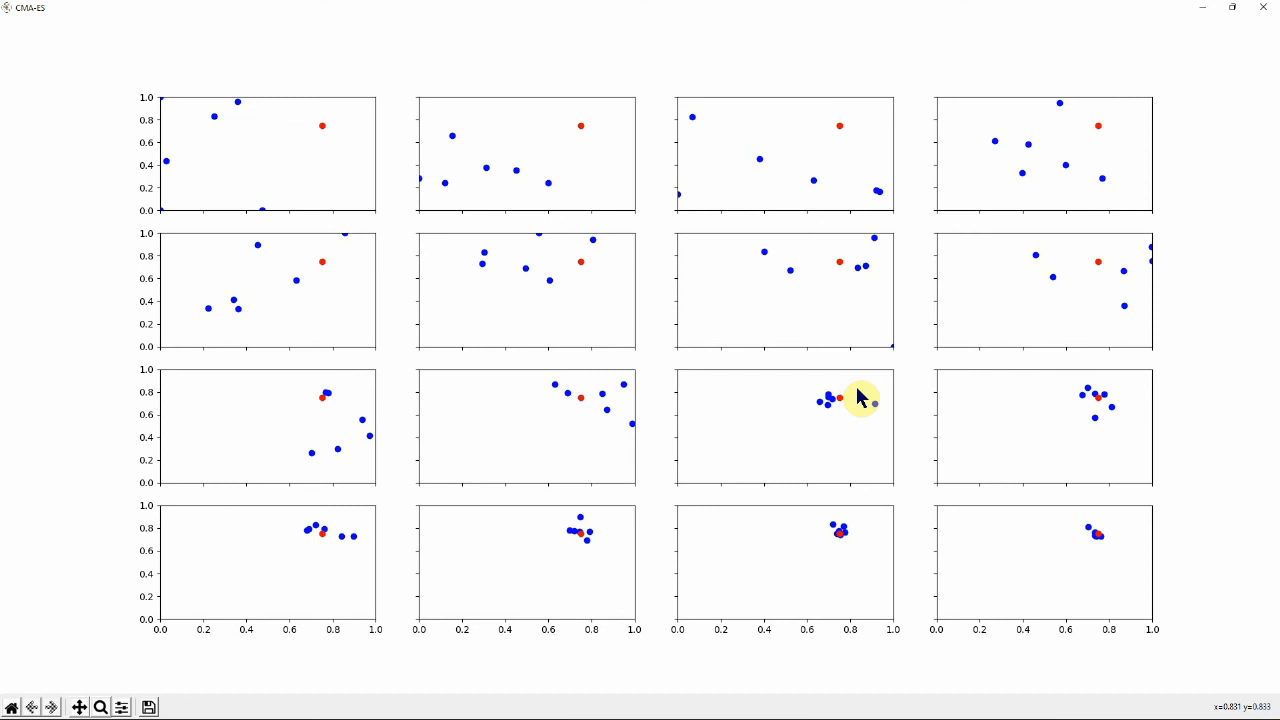
pyautogui.moveTo(780, 390)
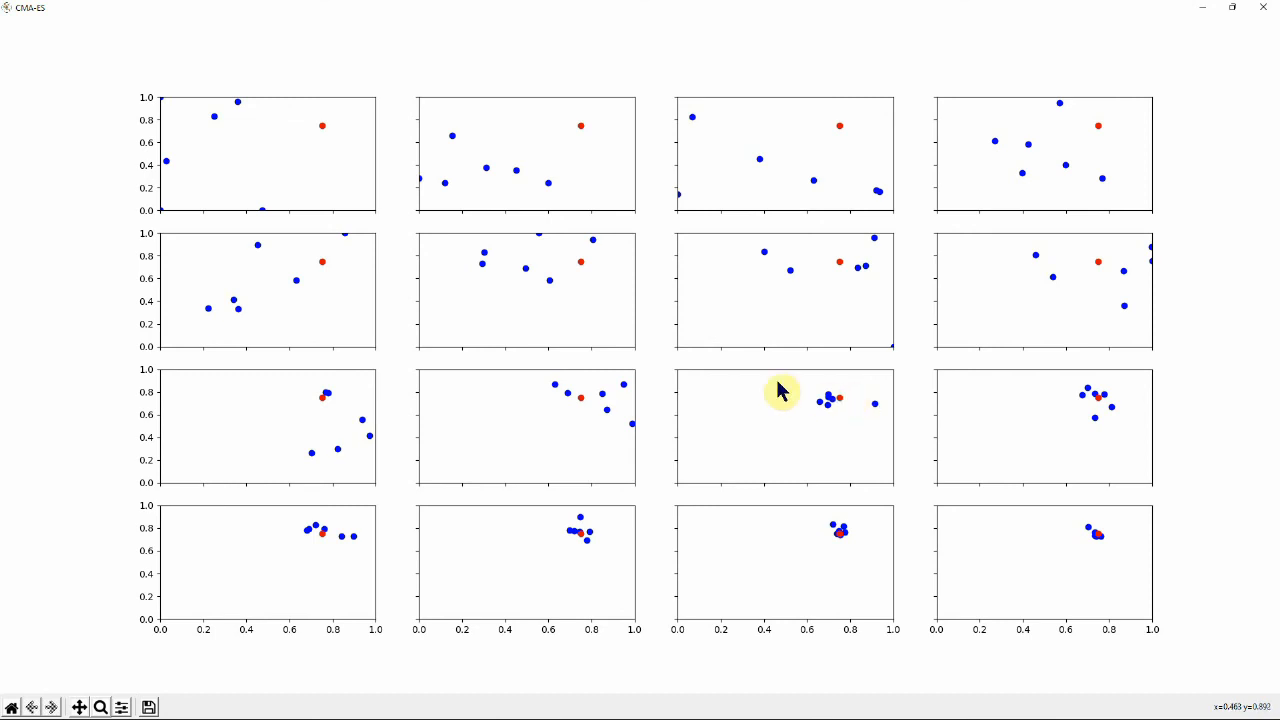
pyautogui.moveTo(800, 373)
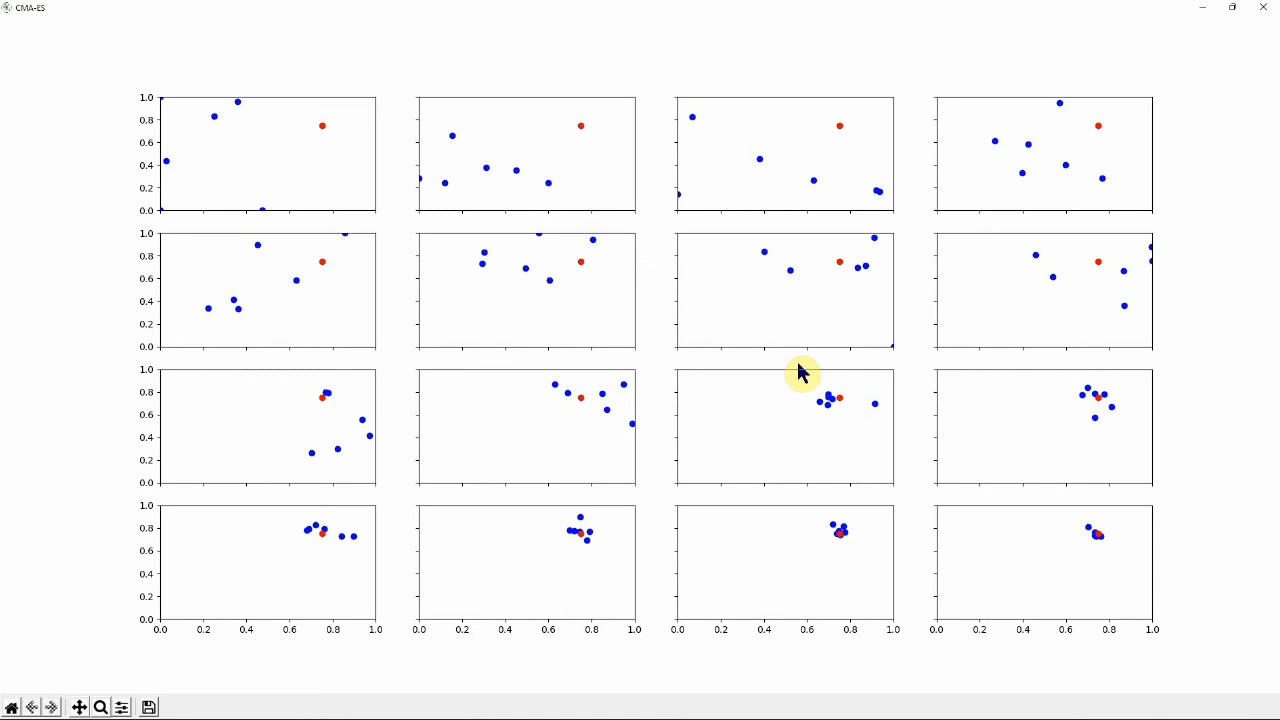
pyautogui.moveTo(900, 362)
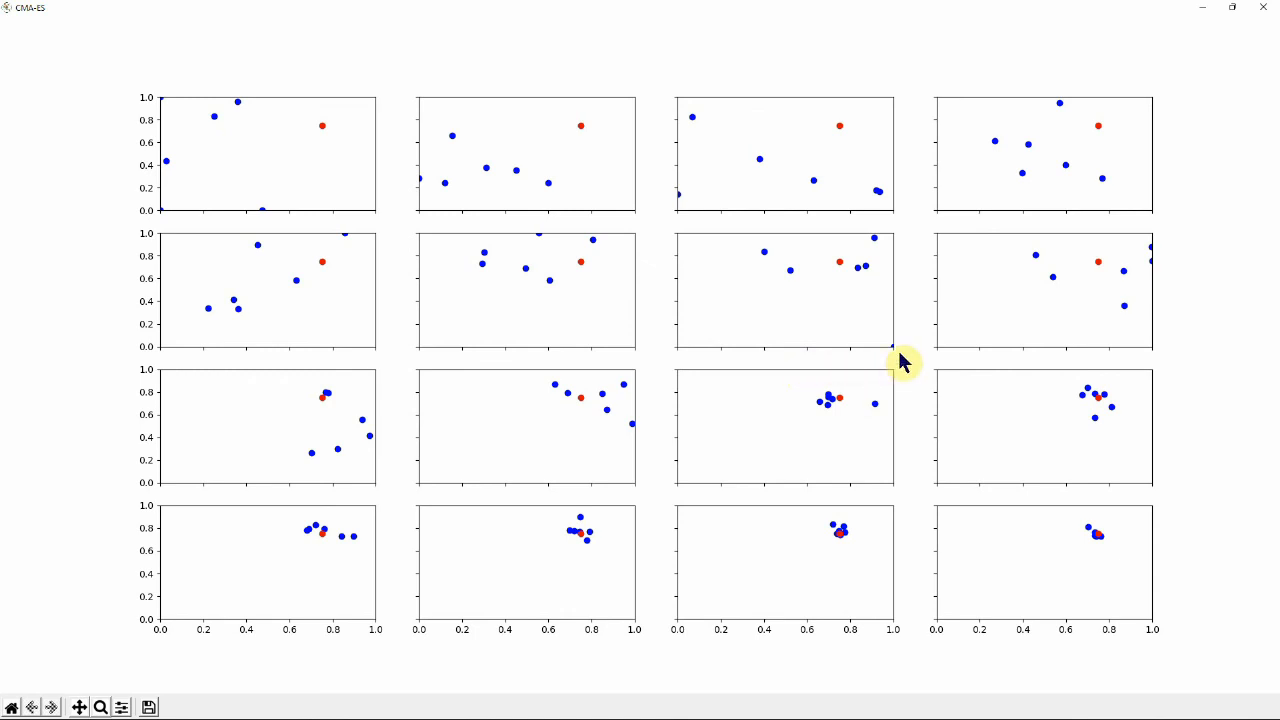
pyautogui.moveTo(920, 370)
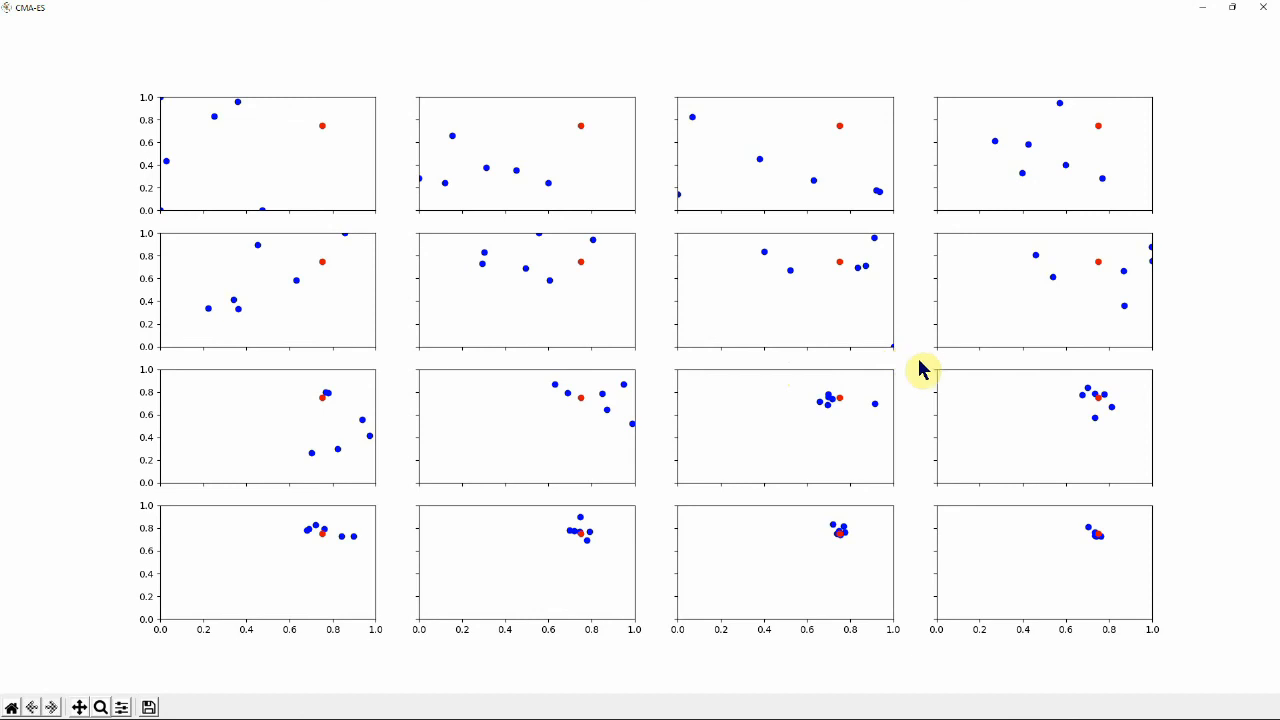